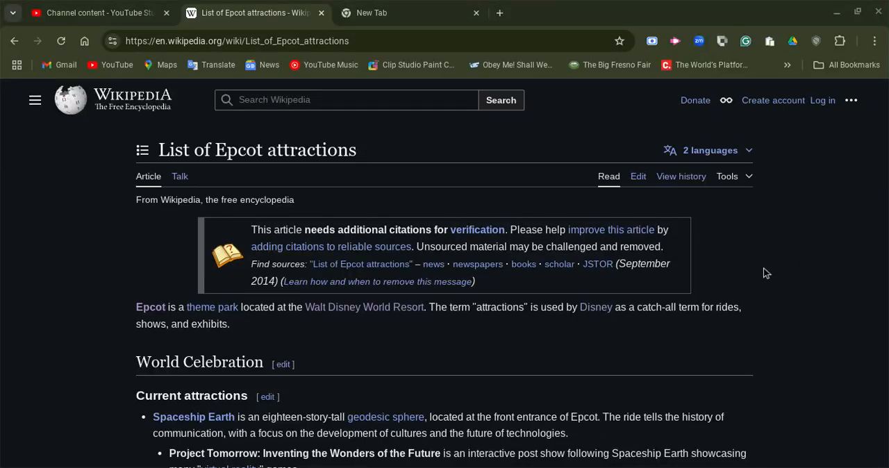
{"action": "mouse_move", "coordinate": [761, 290]}
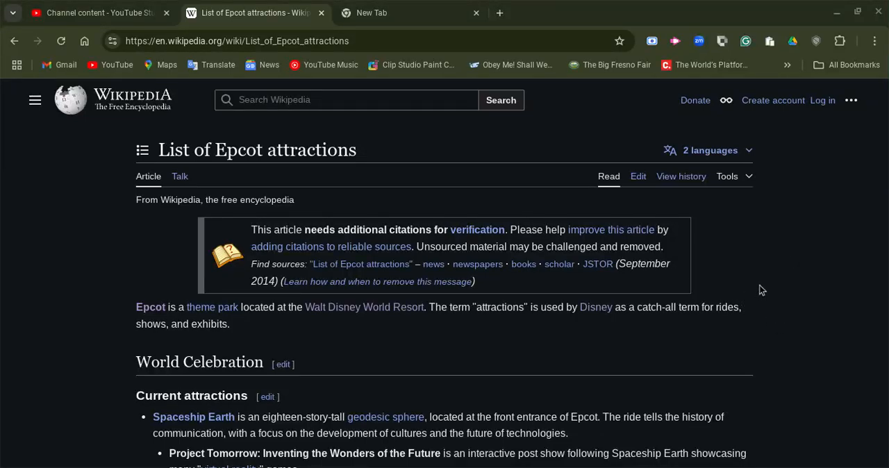
{"action": "mouse_move", "coordinate": [59, 213]}
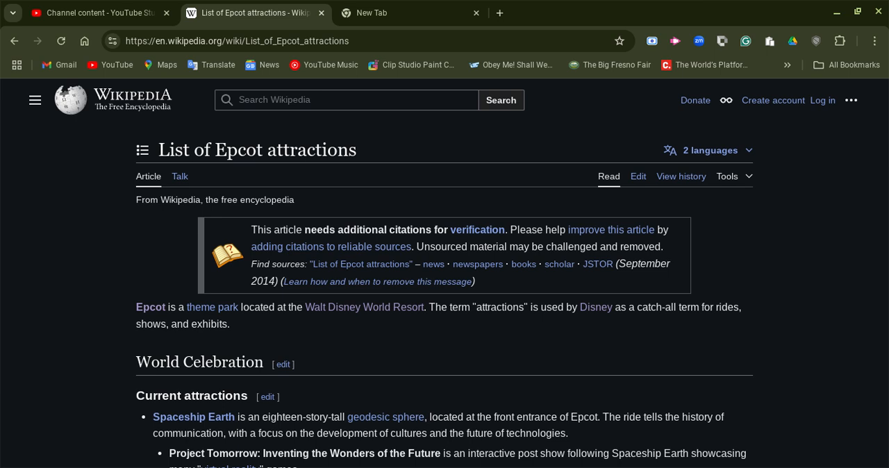
{"action": "mouse_move", "coordinate": [64, 257]}
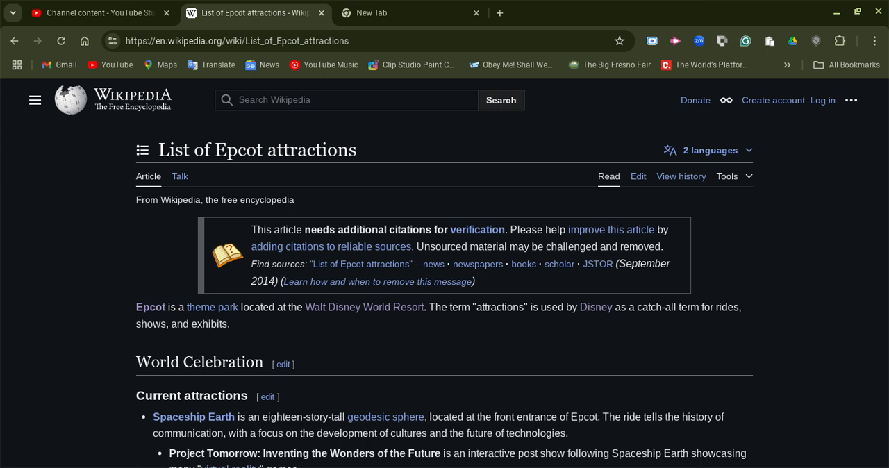
- Scroll through World Celebration's current attractions in the Epcot attractions list
{"action": "scroll", "scroll_direction": "down", "scroll_amount": 3}
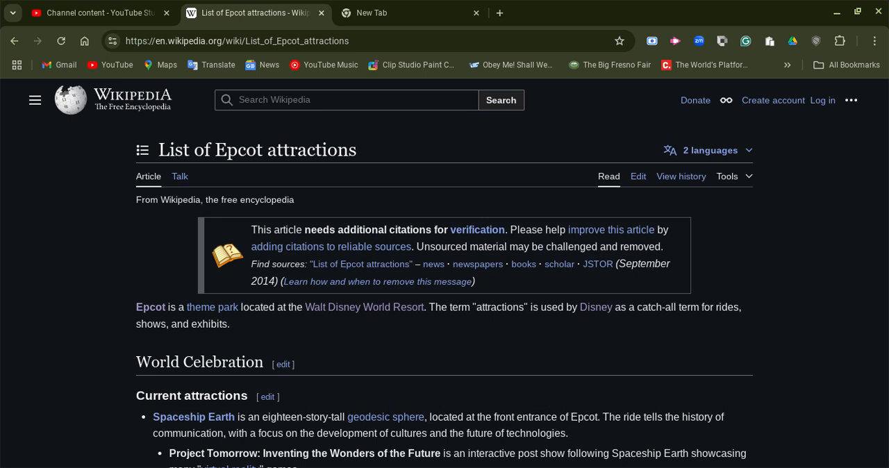
{"action": "mouse_move", "coordinate": [55, 210]}
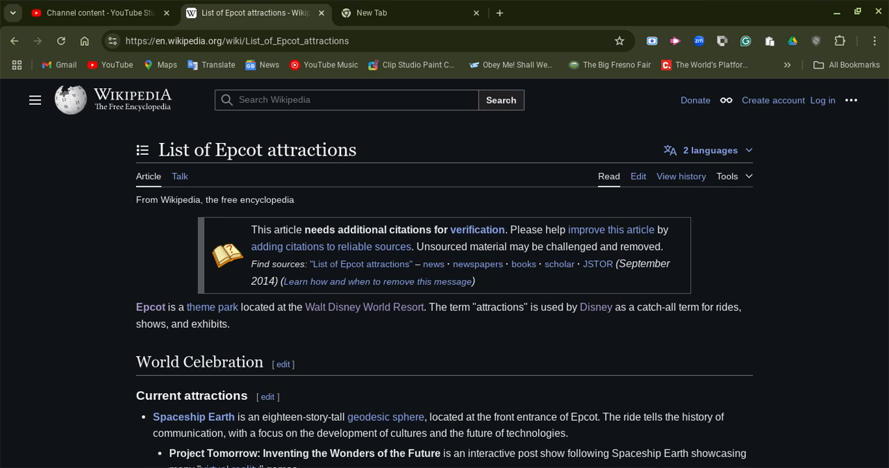
{"action": "mouse_move", "coordinate": [68, 221]}
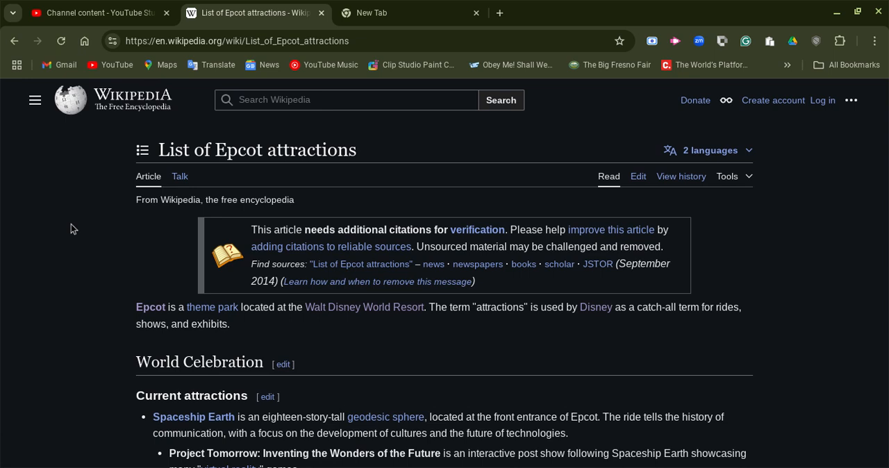
{"action": "mouse_move", "coordinate": [49, 222]}
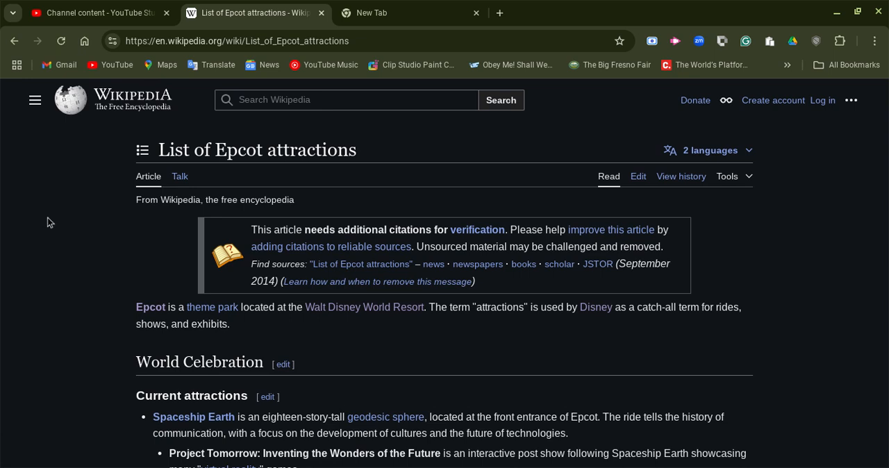
{"action": "scroll", "scroll_direction": "down", "scroll_amount": 3}
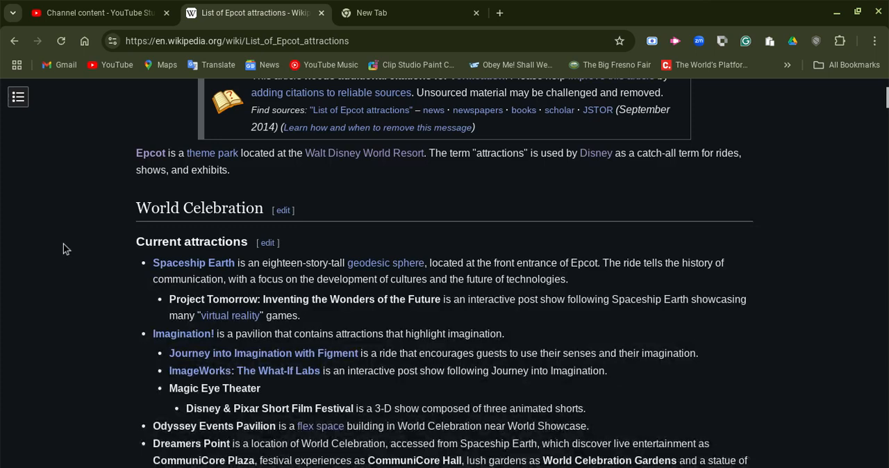
{"action": "scroll", "scroll_direction": "down", "scroll_amount": 3}
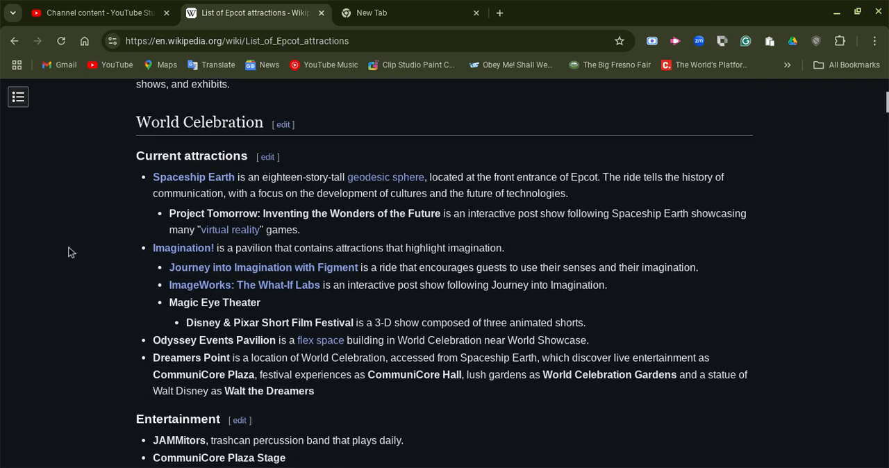
{"action": "mouse_move", "coordinate": [75, 250]}
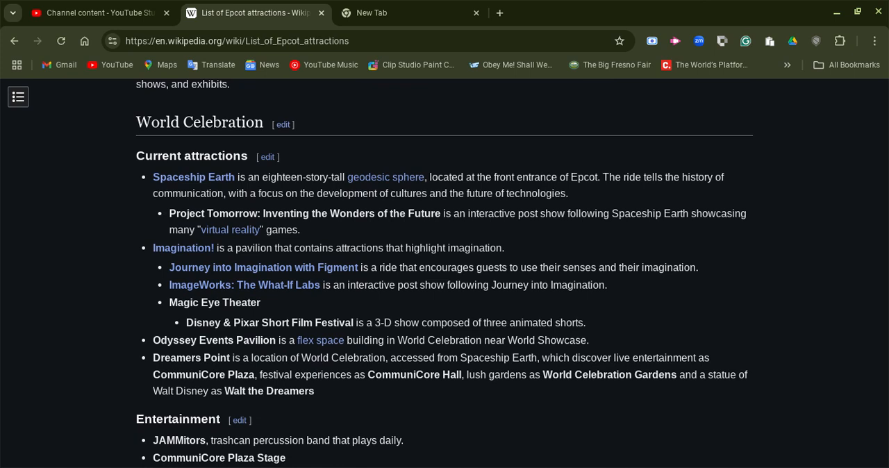
{"action": "scroll", "scroll_direction": "down", "scroll_amount": 3}
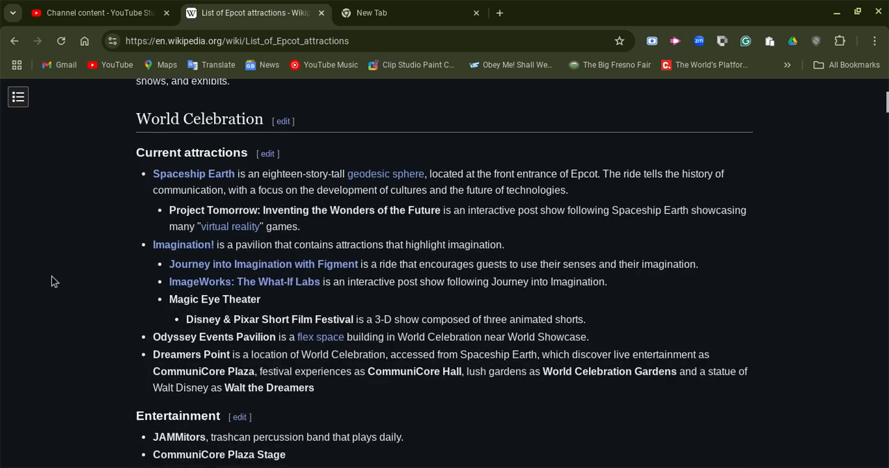
{"action": "scroll", "scroll_direction": "down", "scroll_amount": 3}
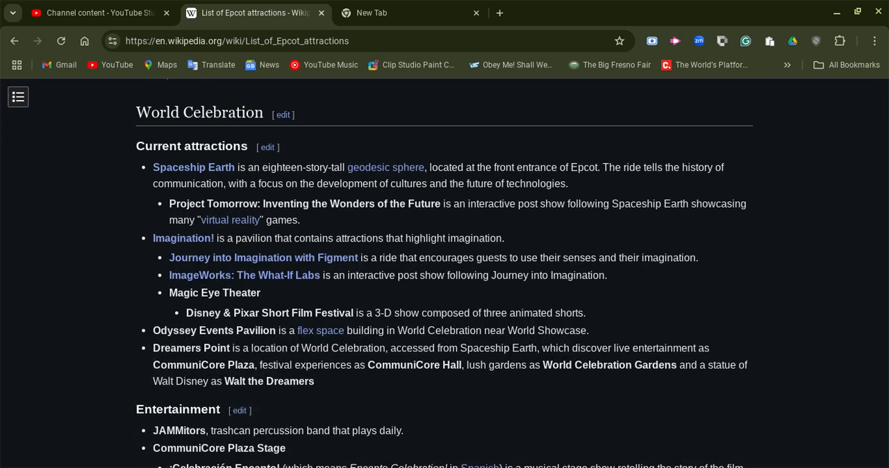
{"action": "scroll", "scroll_direction": "down", "scroll_amount": 3}
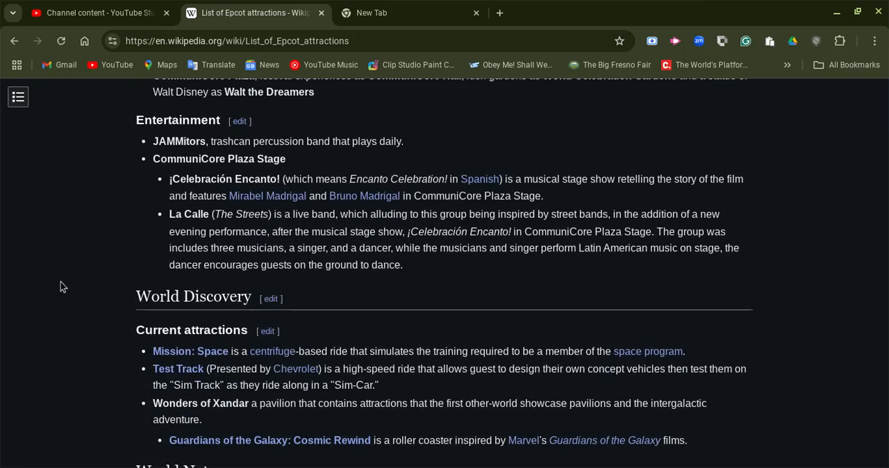
- Reread briefly, then scroll through Entertainment to the World Discovery heading
{"action": "scroll", "scroll_direction": "up", "scroll_amount": 3}
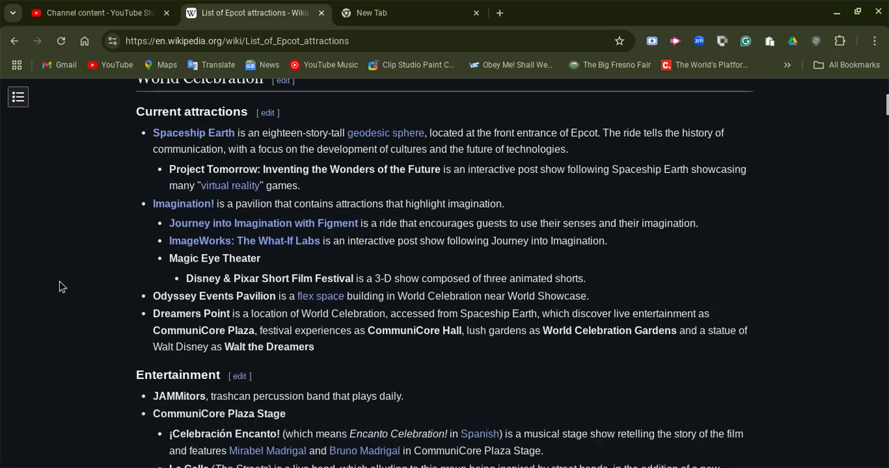
{"action": "scroll", "scroll_direction": "up", "scroll_amount": 3}
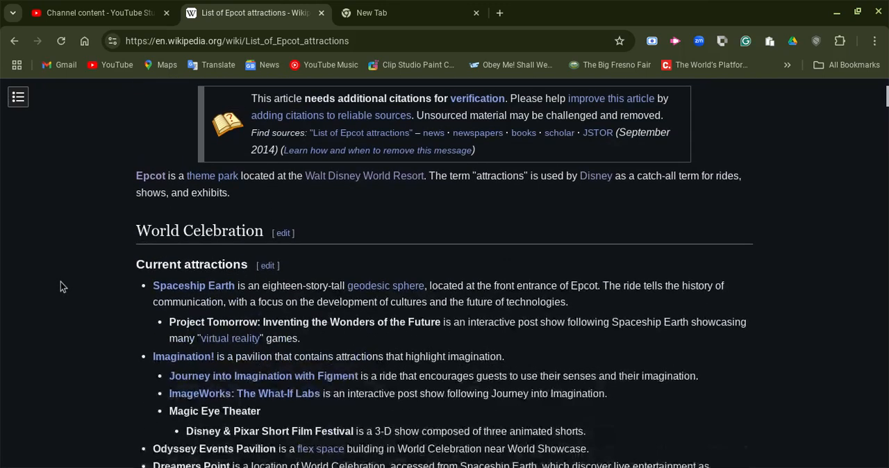
{"action": "scroll", "scroll_direction": "down", "scroll_amount": 3}
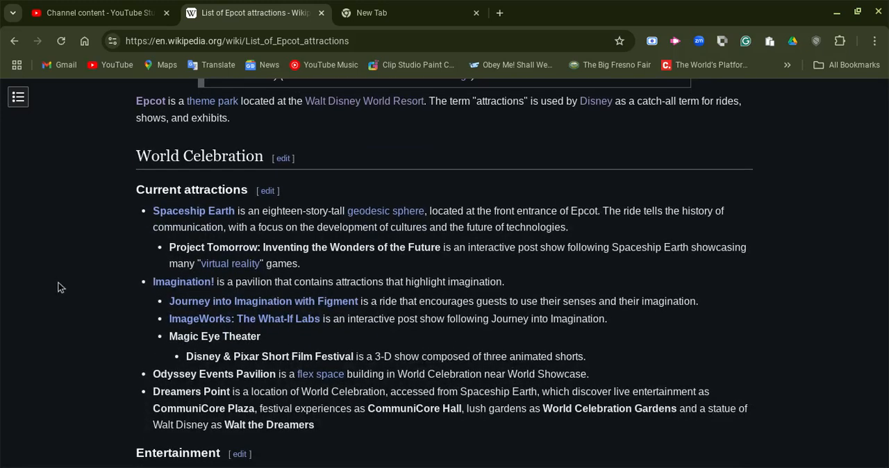
{"action": "scroll", "scroll_direction": "down", "scroll_amount": 3}
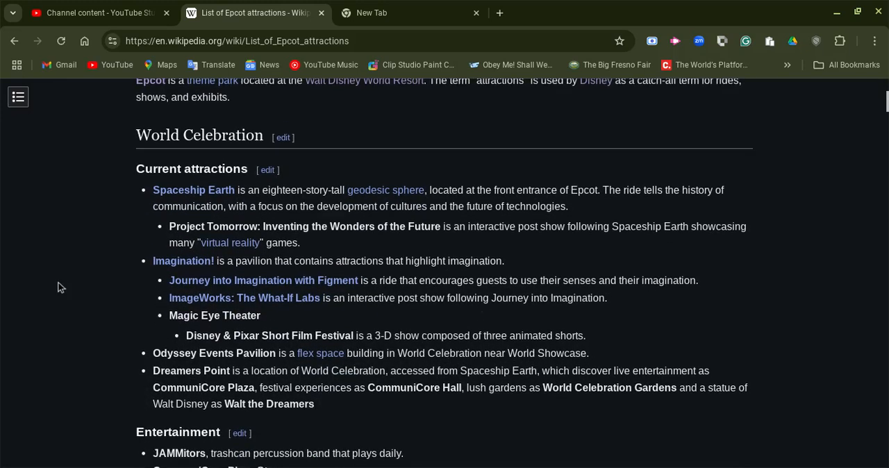
{"action": "scroll", "scroll_direction": "down", "scroll_amount": 3}
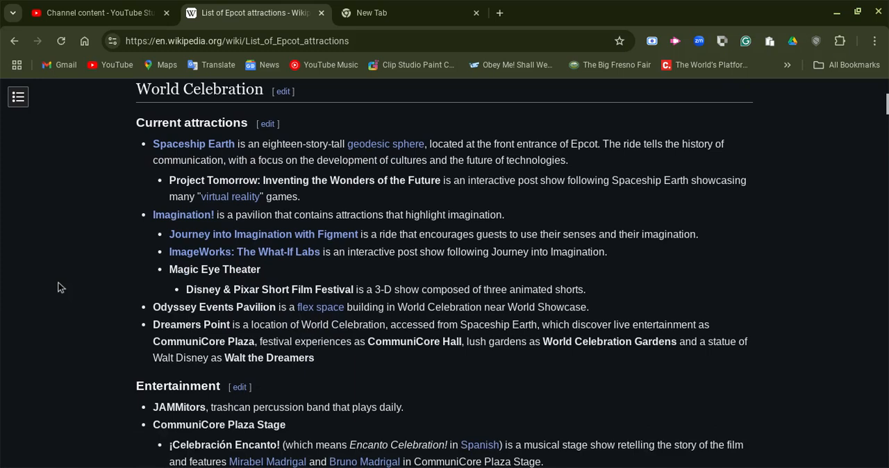
{"action": "scroll", "scroll_direction": "down", "scroll_amount": 3}
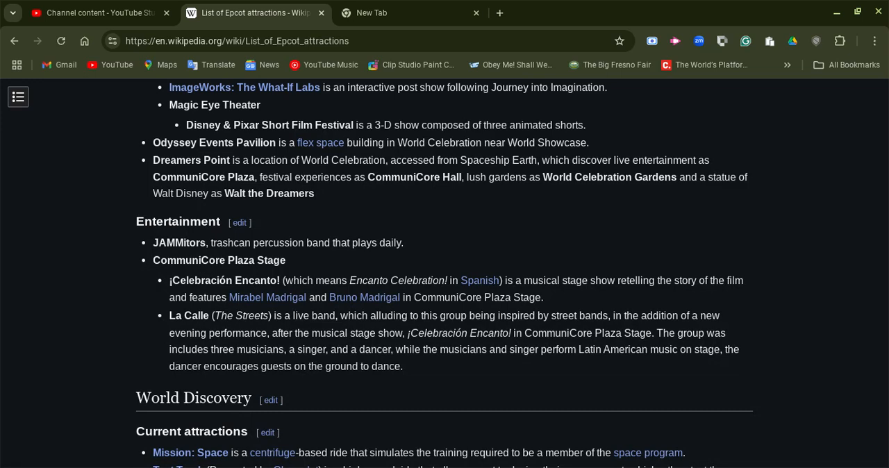
- Scroll through World Discovery's attractions, including Mission: Space and Test Track, to The Land
{"action": "scroll", "scroll_direction": "down", "scroll_amount": 3}
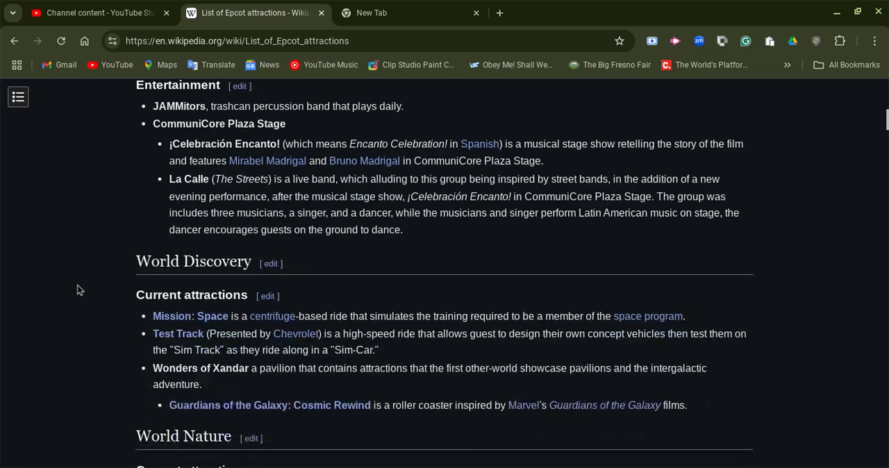
{"action": "scroll", "scroll_direction": "down", "scroll_amount": 3}
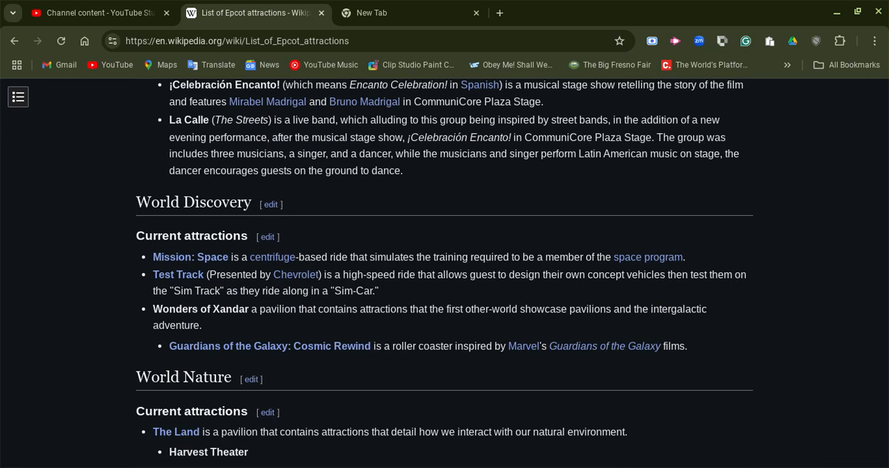
{"action": "scroll", "scroll_direction": "down", "scroll_amount": 3}
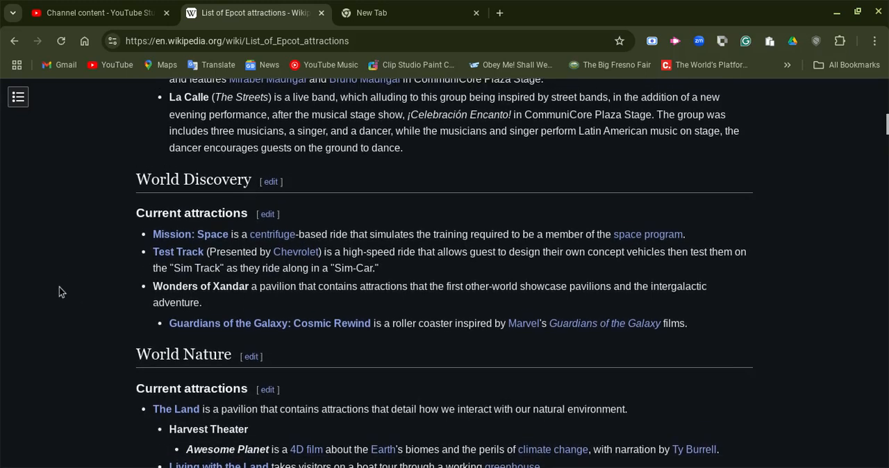
{"action": "scroll", "scroll_direction": "up", "scroll_amount": 3}
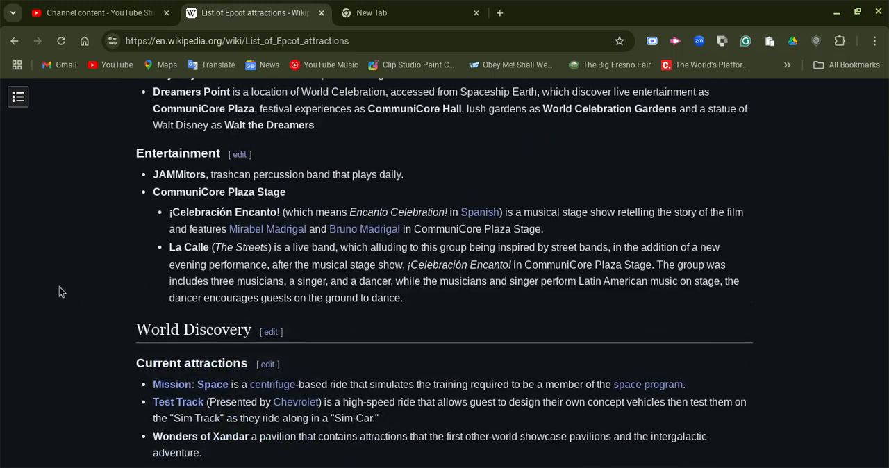
{"action": "scroll", "scroll_direction": "down", "scroll_amount": 3}
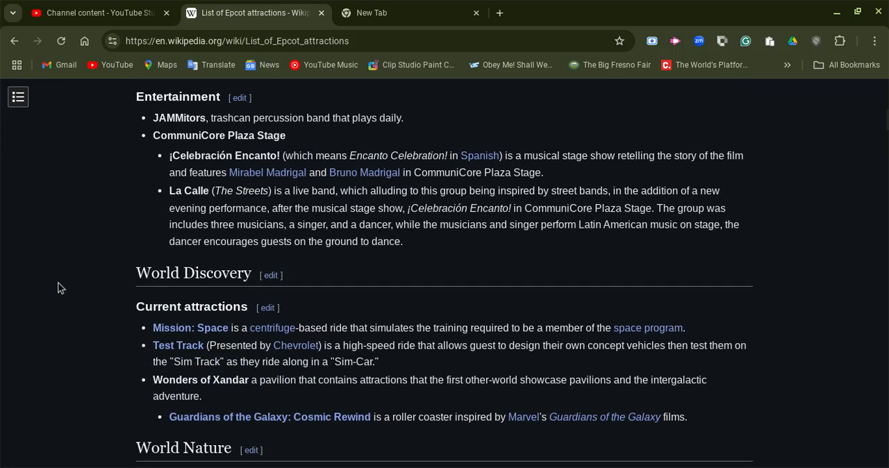
{"action": "scroll", "scroll_direction": "down", "scroll_amount": 3}
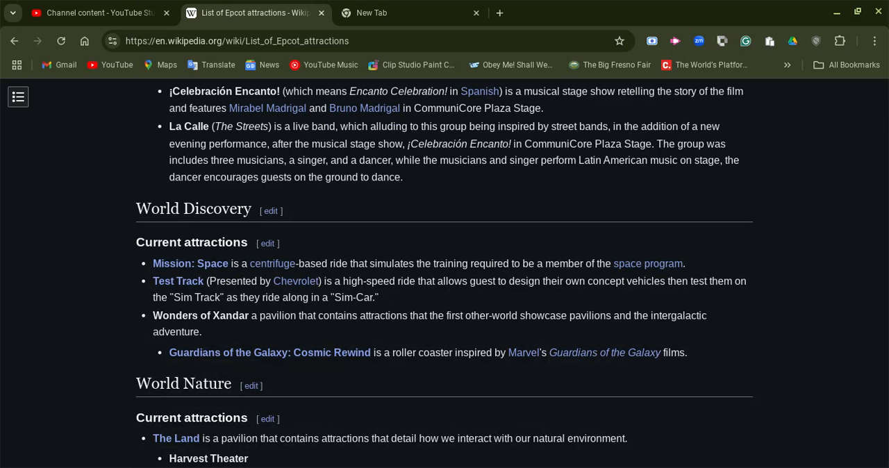
{"action": "mouse_move", "coordinate": [31, 297]}
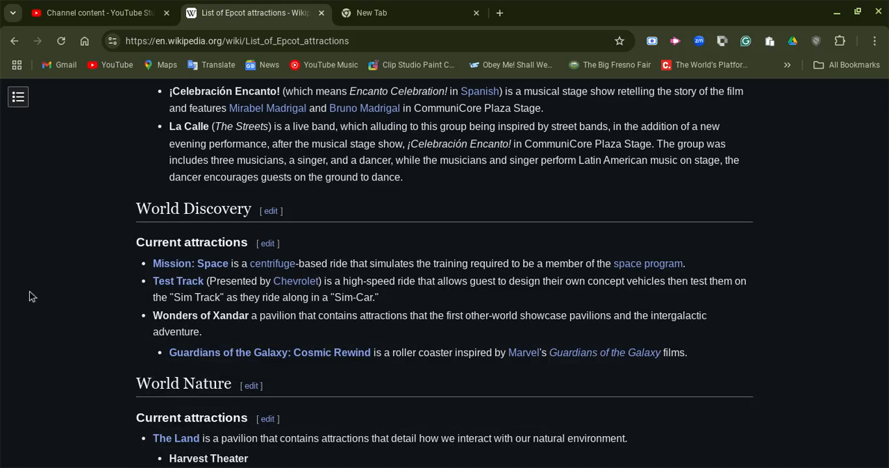
{"action": "scroll", "scroll_direction": "down", "scroll_amount": 3}
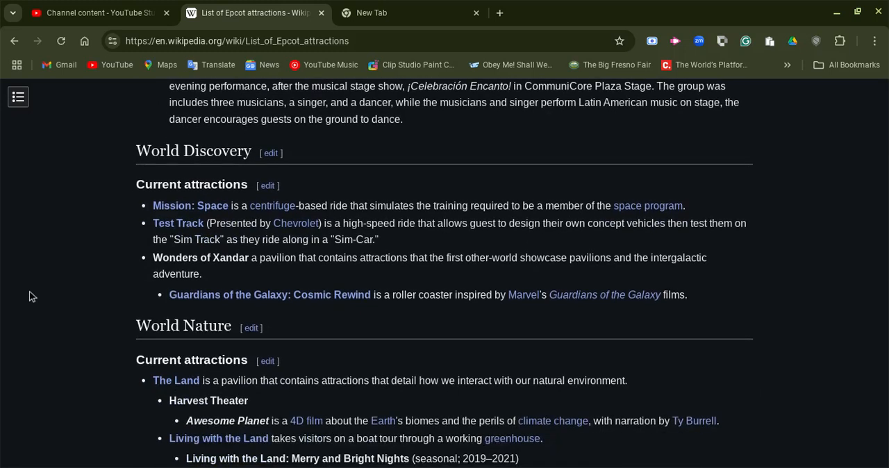
{"action": "mouse_move", "coordinate": [128, 263]}
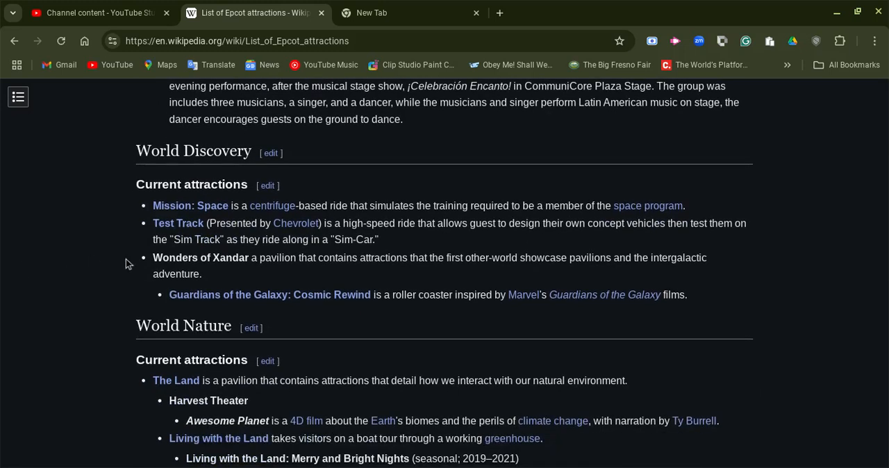
{"action": "mouse_move", "coordinate": [178, 223]}
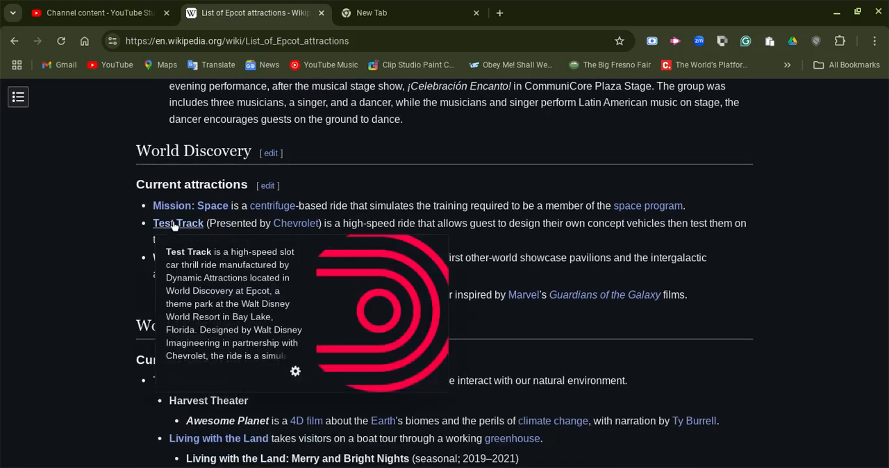
{"action": "mouse_move", "coordinate": [90, 262]}
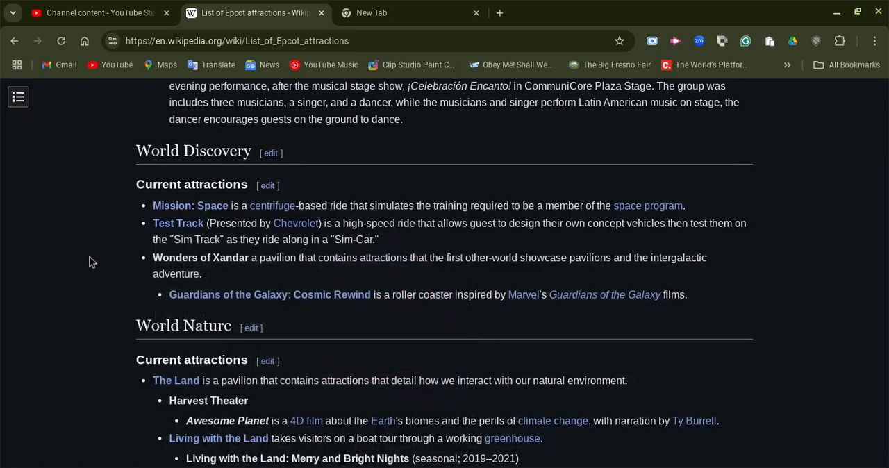
{"action": "mouse_move", "coordinate": [100, 257]}
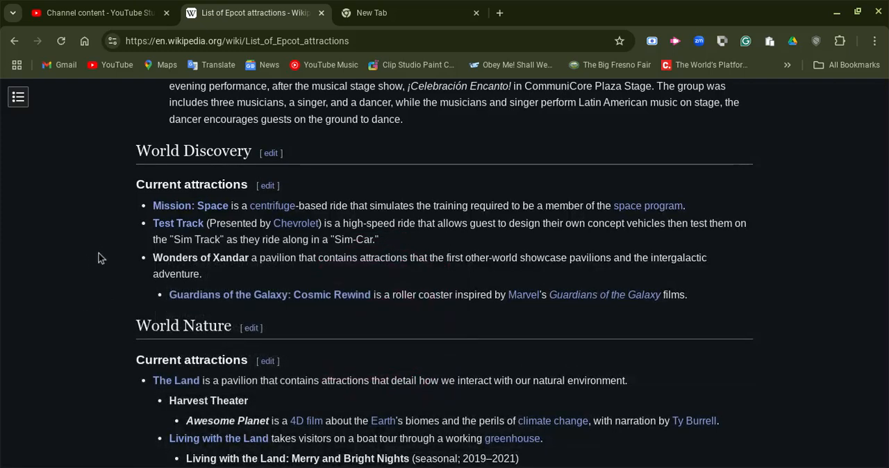
- Scroll past World Nature's attractions, including Soarin', and Entertainment to World Showcase's Mexico
{"action": "scroll", "scroll_direction": "down", "scroll_amount": 3}
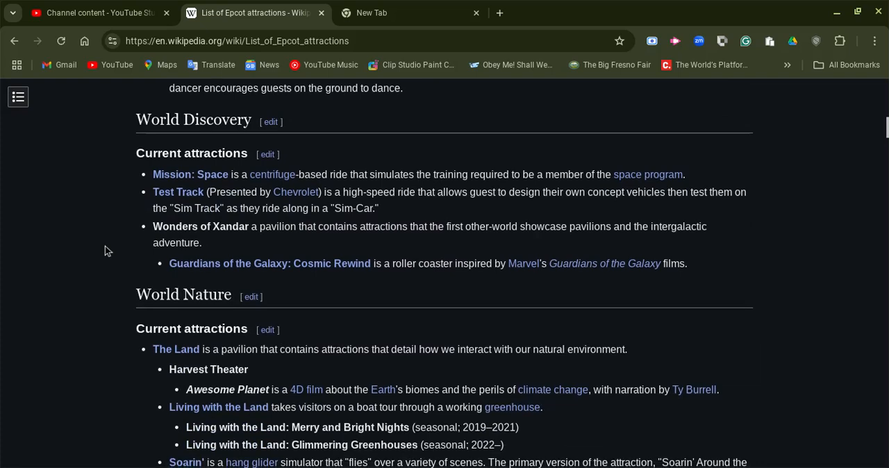
{"action": "scroll", "scroll_direction": "down", "scroll_amount": 3}
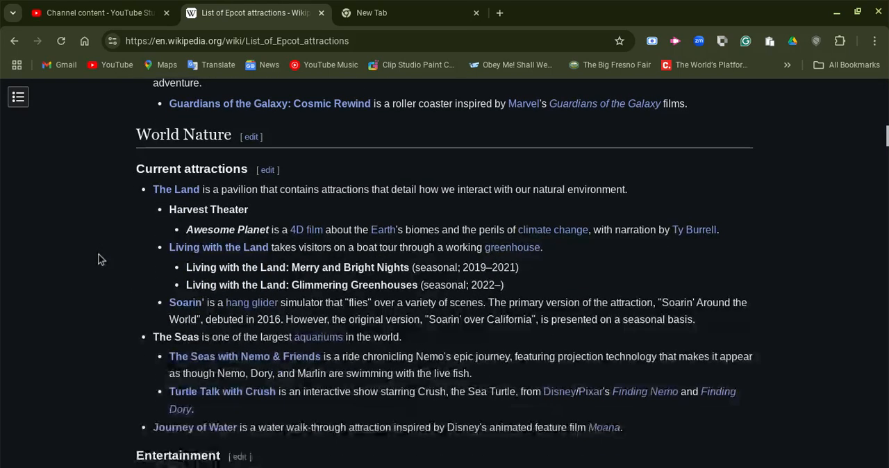
{"action": "scroll", "scroll_direction": "down", "scroll_amount": 3}
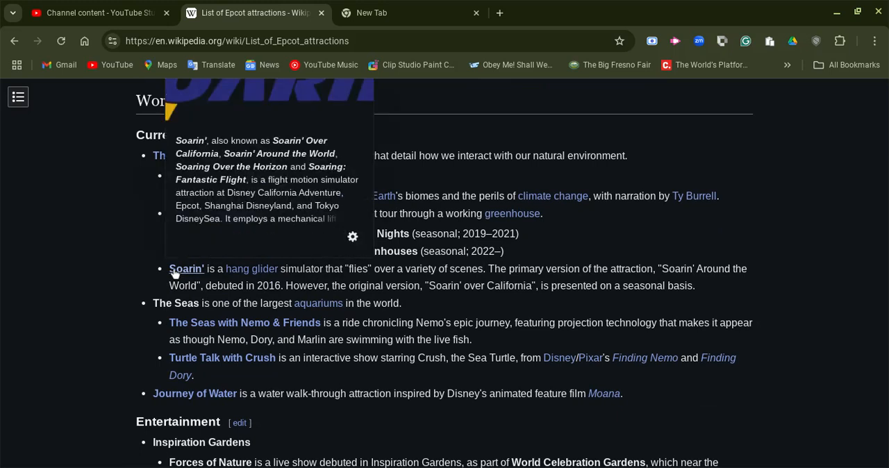
{"action": "mouse_move", "coordinate": [82, 332]}
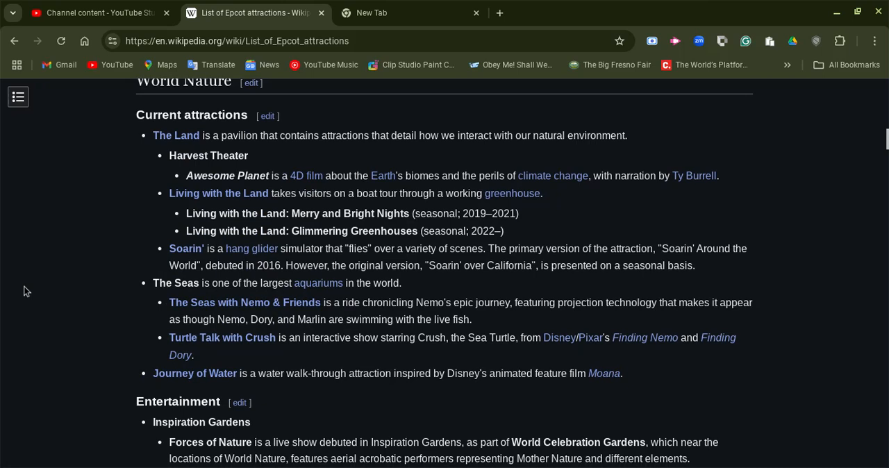
{"action": "scroll", "scroll_direction": "down", "scroll_amount": 3}
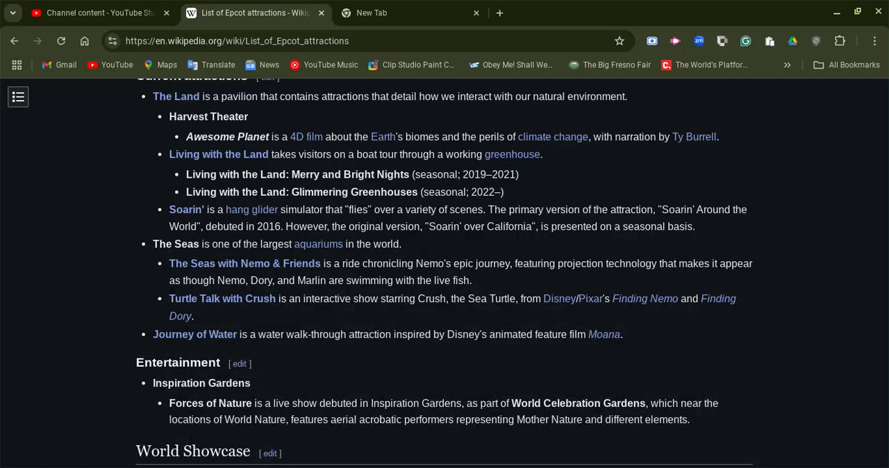
{"action": "scroll", "scroll_direction": "down", "scroll_amount": 3}
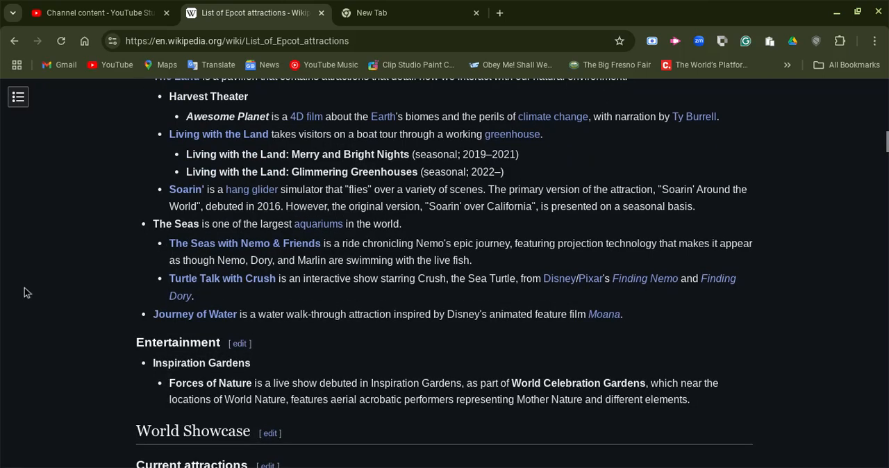
{"action": "scroll", "scroll_direction": "down", "scroll_amount": 3}
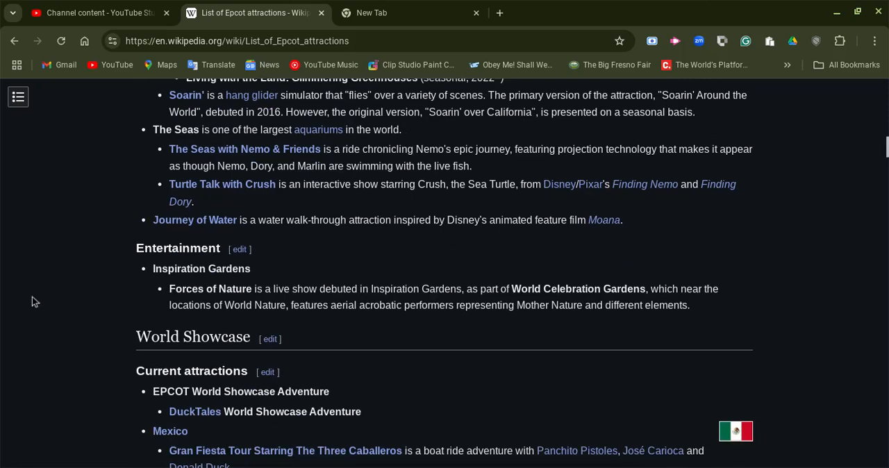
- Scroll through the first World Showcase pavilion attractions, starting from Mexico
{"action": "scroll", "scroll_direction": "down", "scroll_amount": 3}
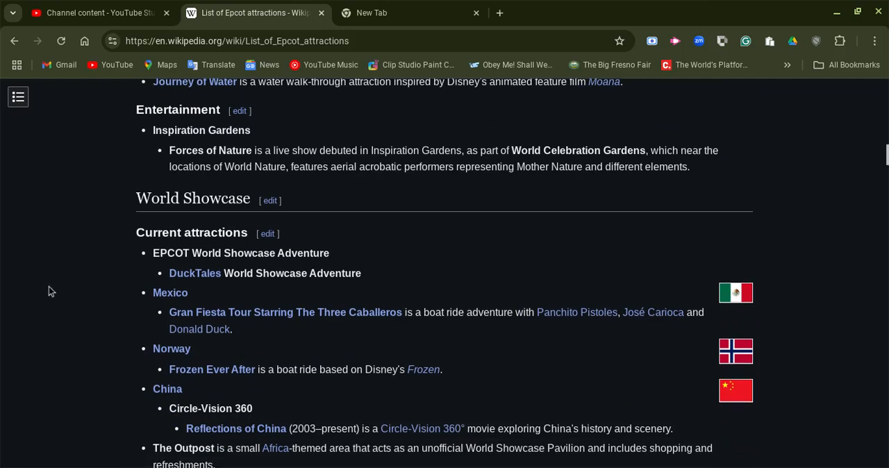
{"action": "scroll", "scroll_direction": "down", "scroll_amount": 3}
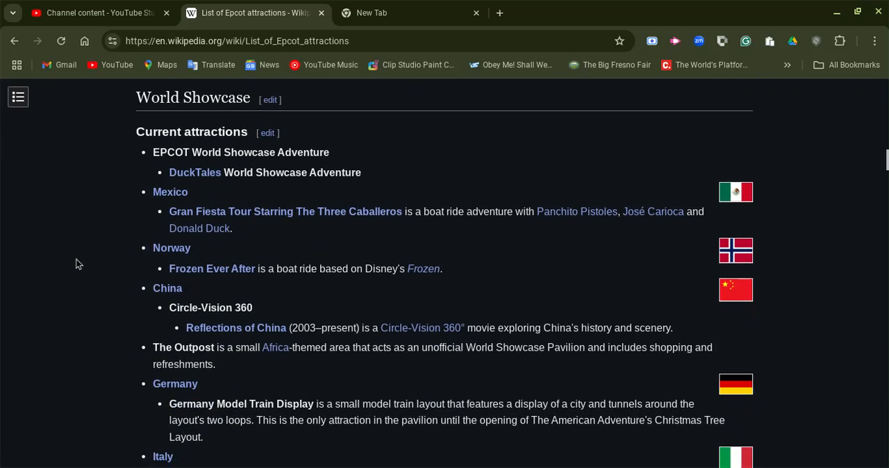
{"action": "scroll", "scroll_direction": "down", "scroll_amount": 3}
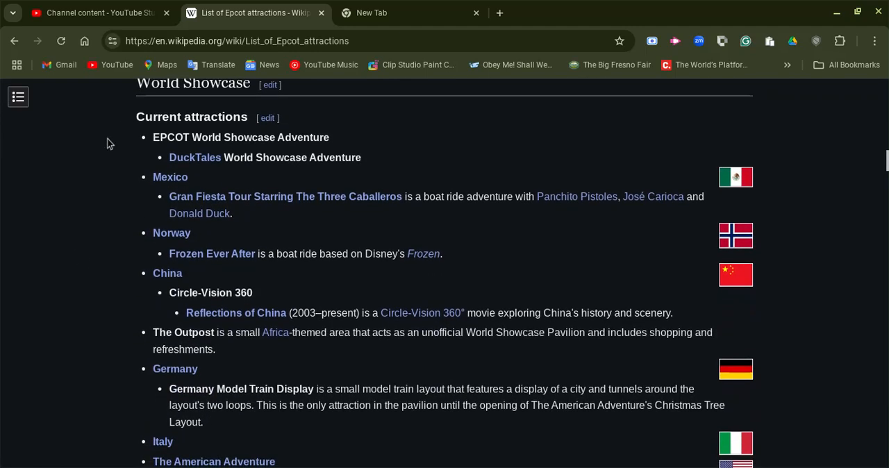
{"action": "mouse_move", "coordinate": [85, 225]}
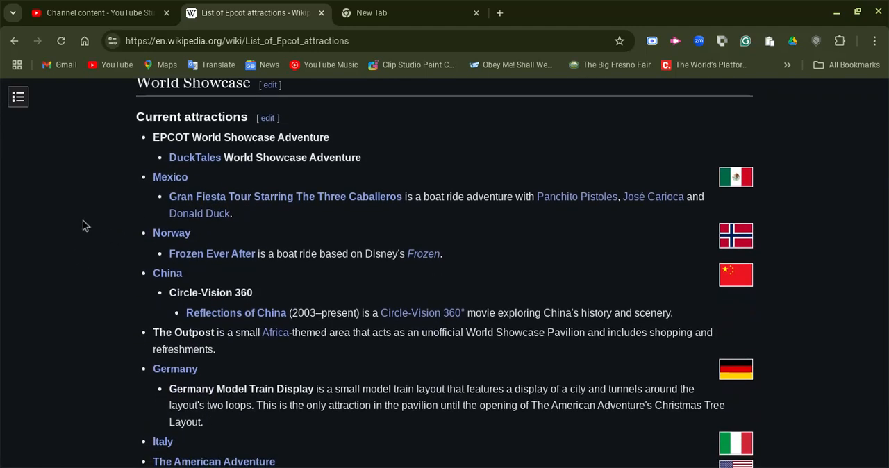
{"action": "scroll", "scroll_direction": "down", "scroll_amount": 3}
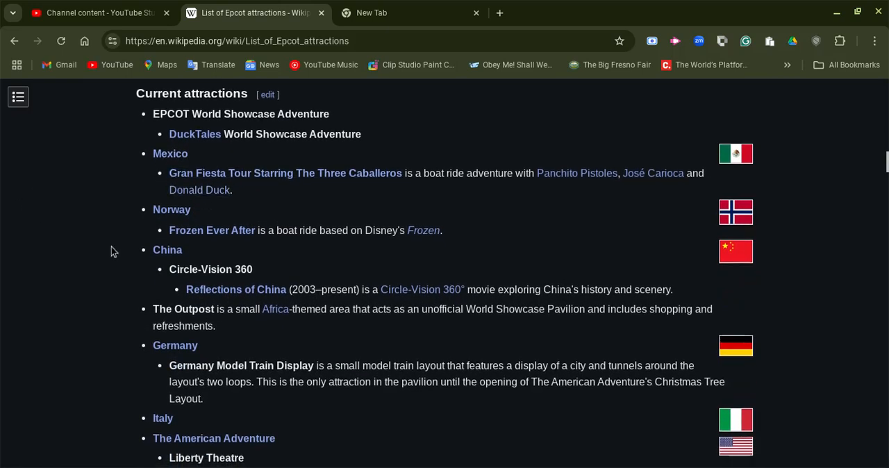
{"action": "scroll", "scroll_direction": "down", "scroll_amount": 3}
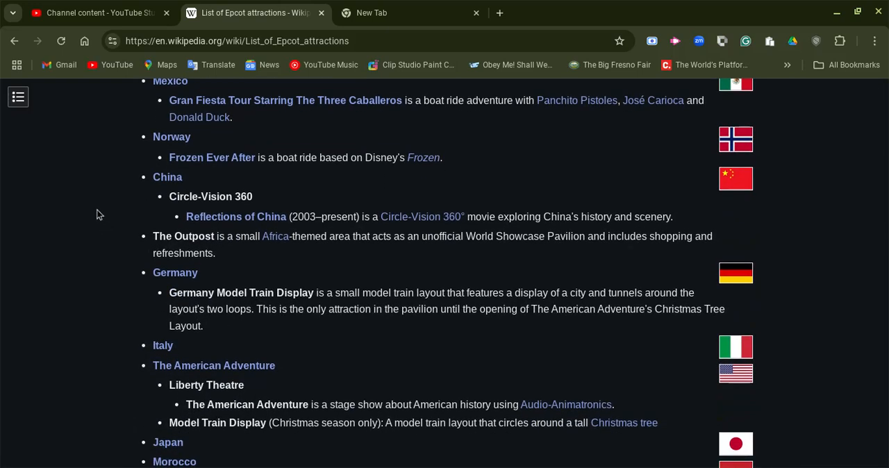
{"action": "mouse_move", "coordinate": [89, 171]}
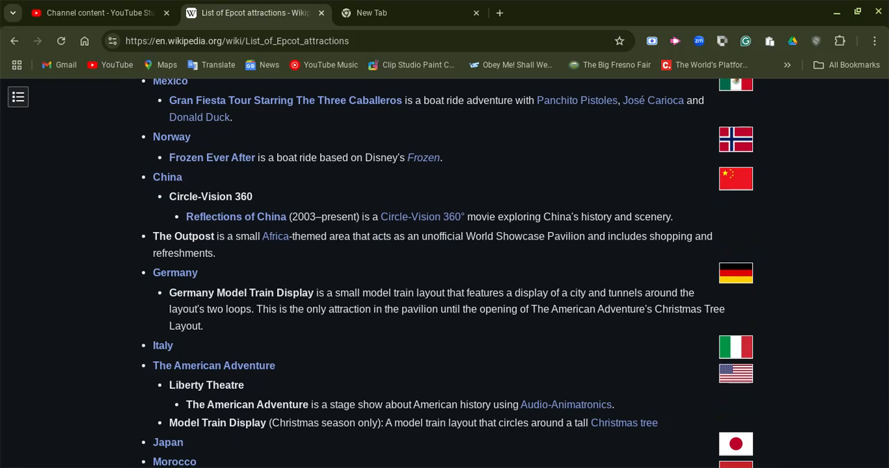
{"action": "scroll", "scroll_direction": "down", "scroll_amount": 3}
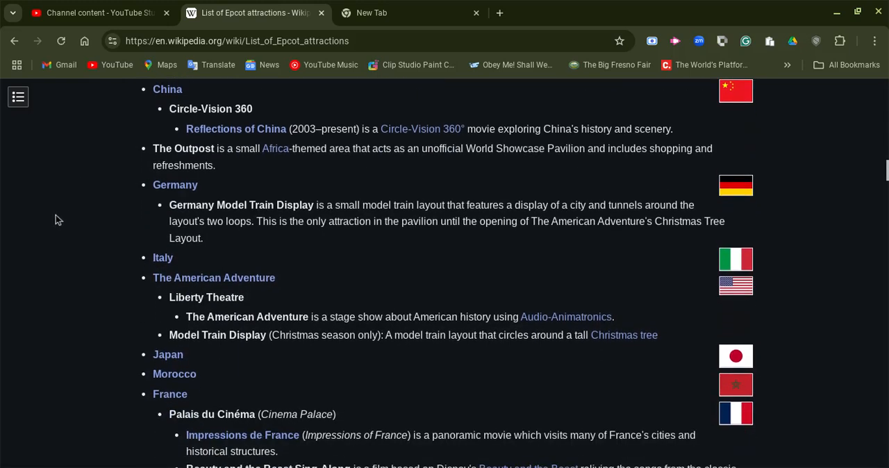
- Continue through the pavilions past United Kingdom and Canada to Current entertainment
{"action": "scroll", "scroll_direction": "down", "scroll_amount": 3}
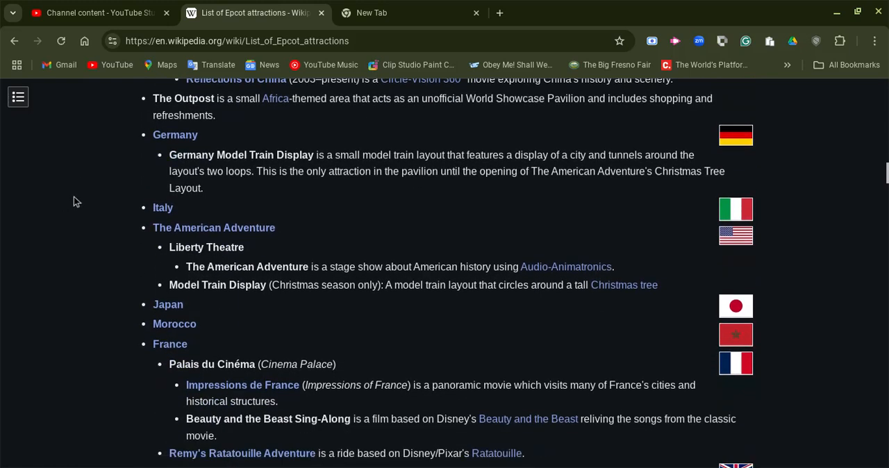
{"action": "scroll", "scroll_direction": "down", "scroll_amount": 3}
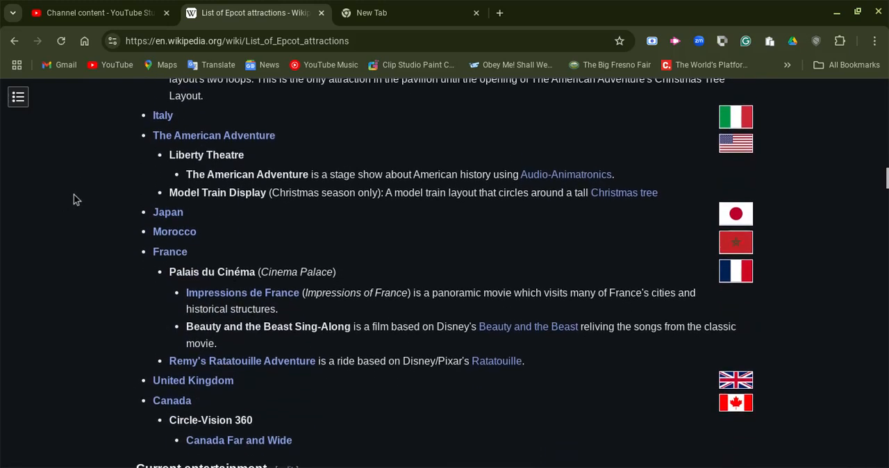
{"action": "scroll", "scroll_direction": "down", "scroll_amount": 3}
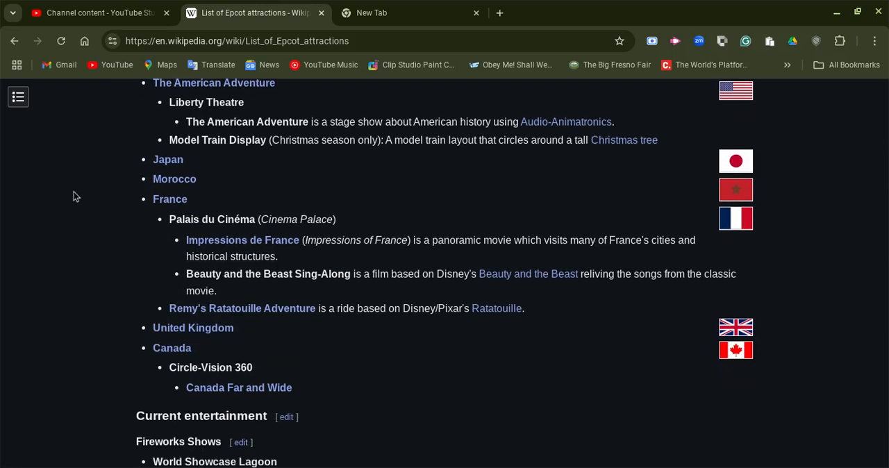
{"action": "mouse_move", "coordinate": [153, 333]}
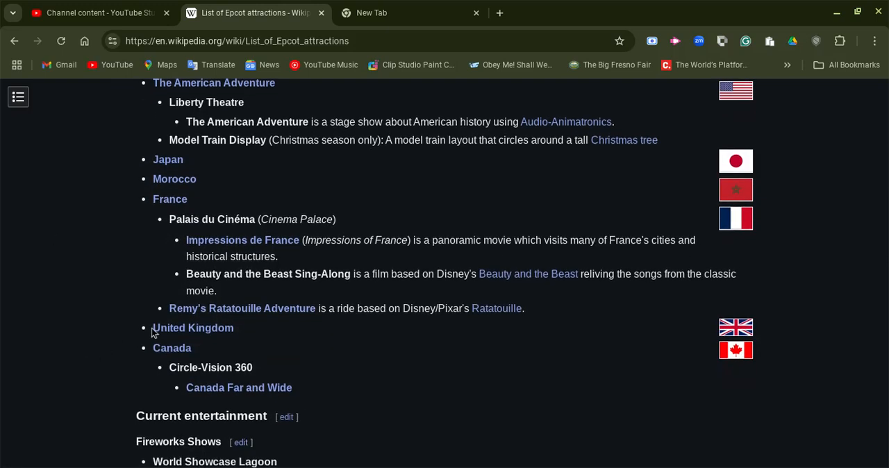
{"action": "scroll", "scroll_direction": "down", "scroll_amount": 3}
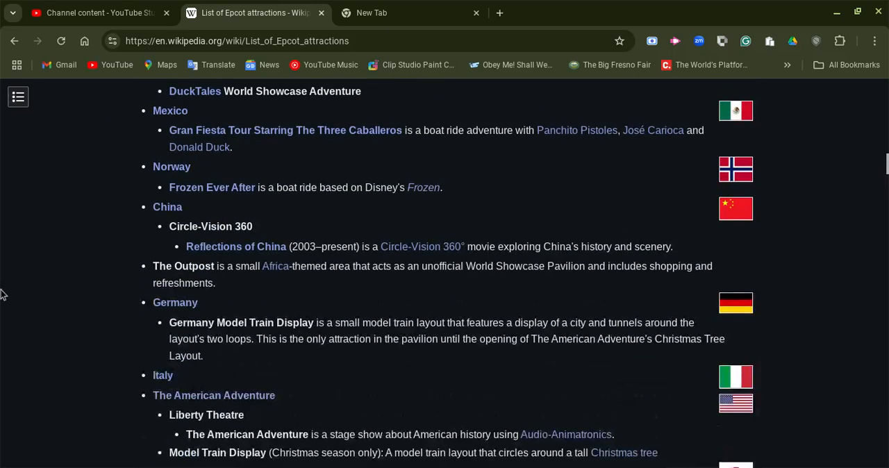
{"action": "scroll", "scroll_direction": "down", "scroll_amount": 3}
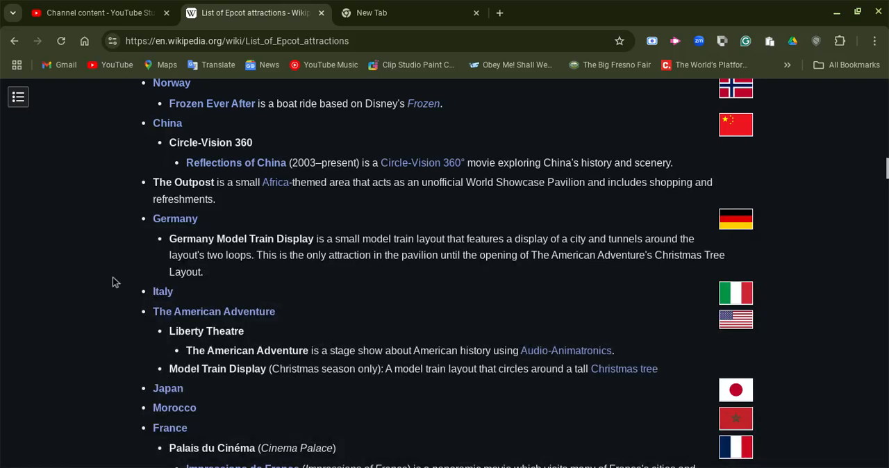
{"action": "mouse_move", "coordinate": [104, 267]}
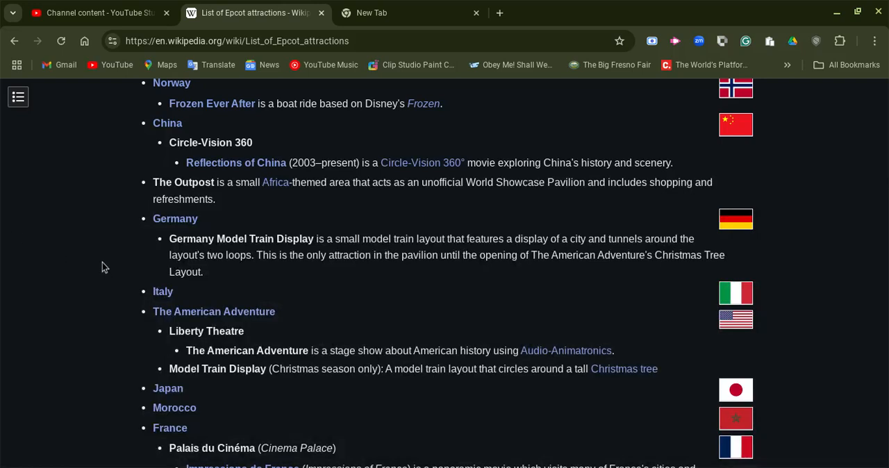
{"action": "scroll", "scroll_direction": "down", "scroll_amount": 3}
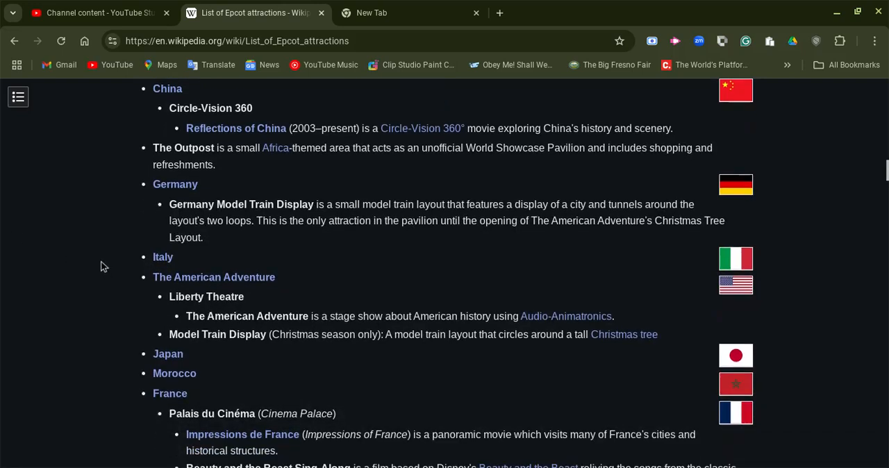
{"action": "scroll", "scroll_direction": "down", "scroll_amount": 3}
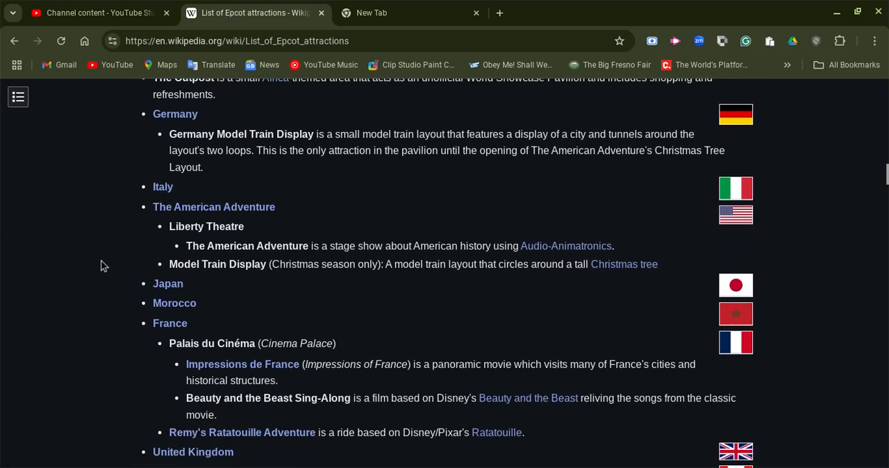
{"action": "scroll", "scroll_direction": "down", "scroll_amount": 3}
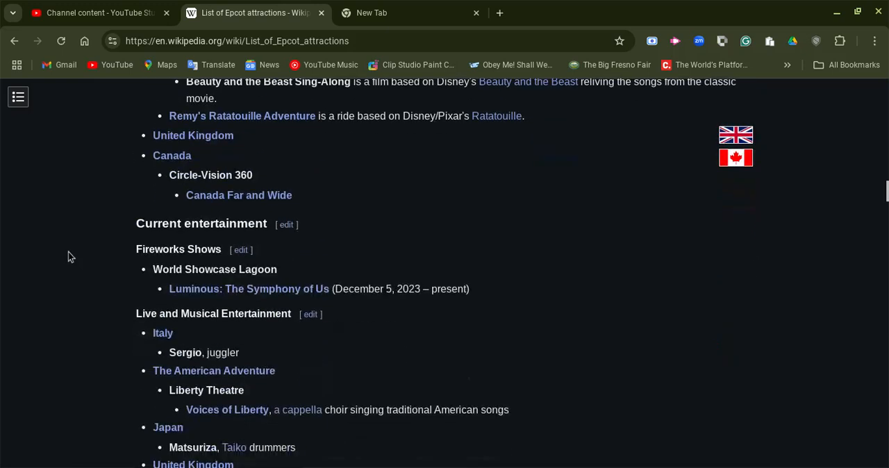
- Scroll to Past World Showcase attractions, showing Mexico, Norway and Canada entries
{"action": "scroll", "scroll_direction": "down", "scroll_amount": 3}
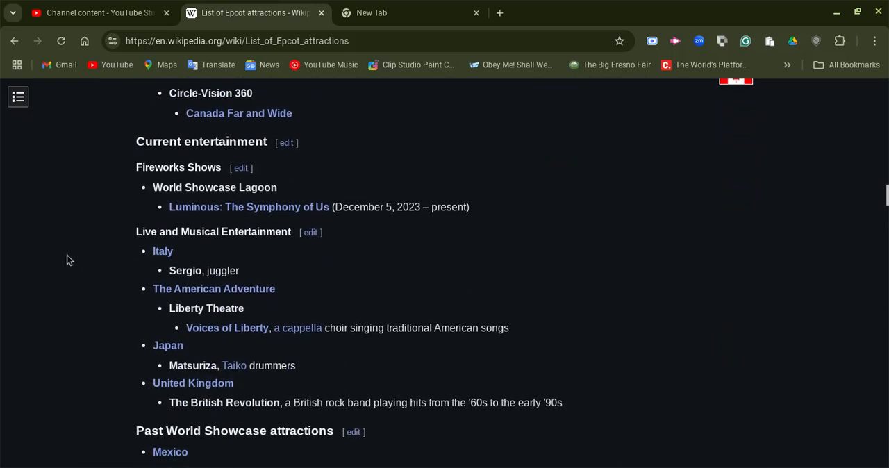
{"action": "scroll", "scroll_direction": "down", "scroll_amount": 3}
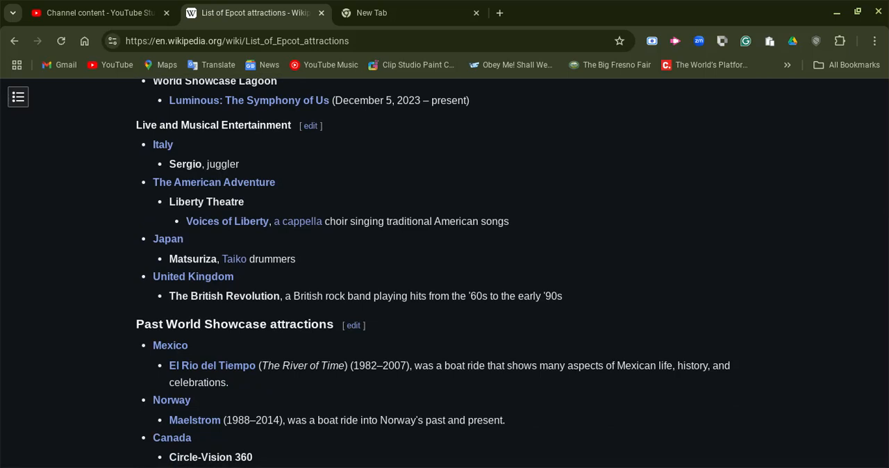
{"action": "scroll", "scroll_direction": "down", "scroll_amount": 3}
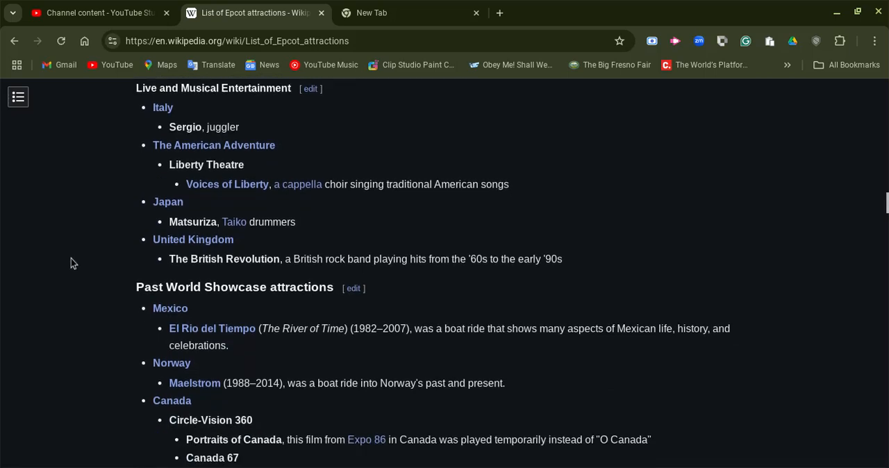
- Scroll to the former World Showcase Lagoon fireworks shows and the Daytime Shows heading
{"action": "scroll", "scroll_direction": "down", "scroll_amount": 3}
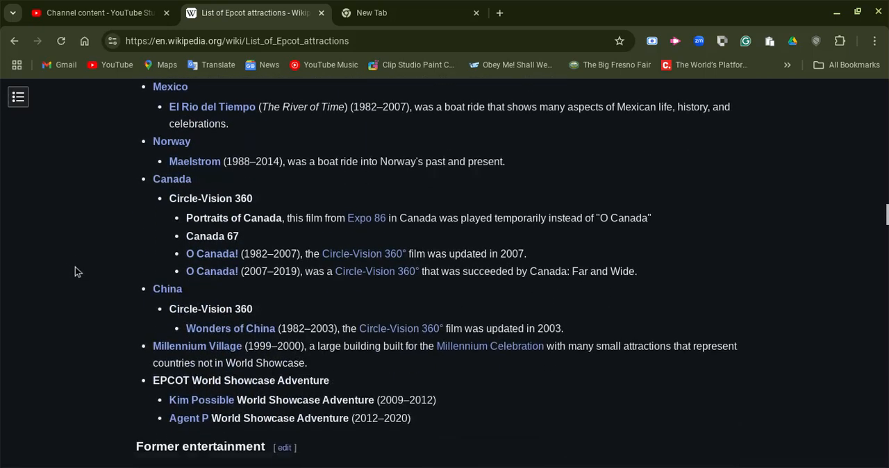
{"action": "scroll", "scroll_direction": "down", "scroll_amount": 3}
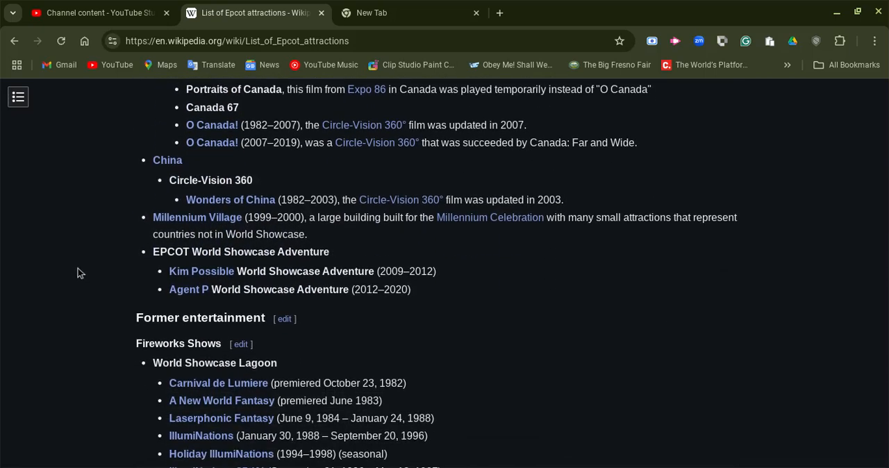
{"action": "scroll", "scroll_direction": "down", "scroll_amount": 3}
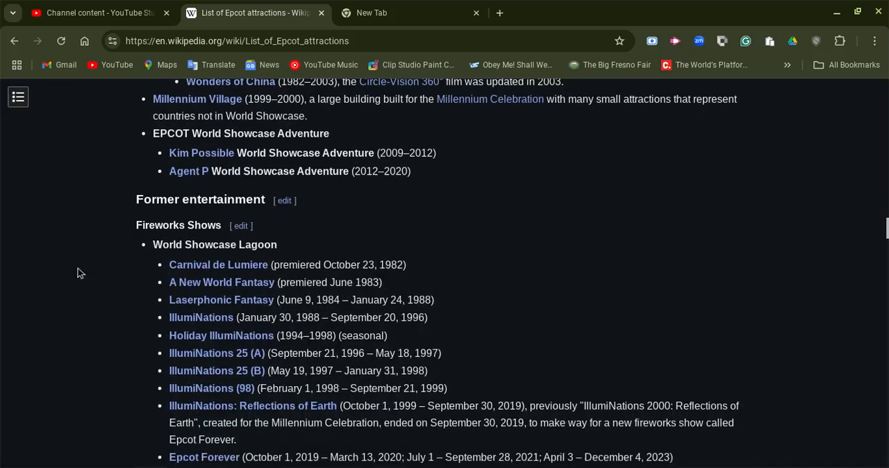
{"action": "scroll", "scroll_direction": "down", "scroll_amount": 3}
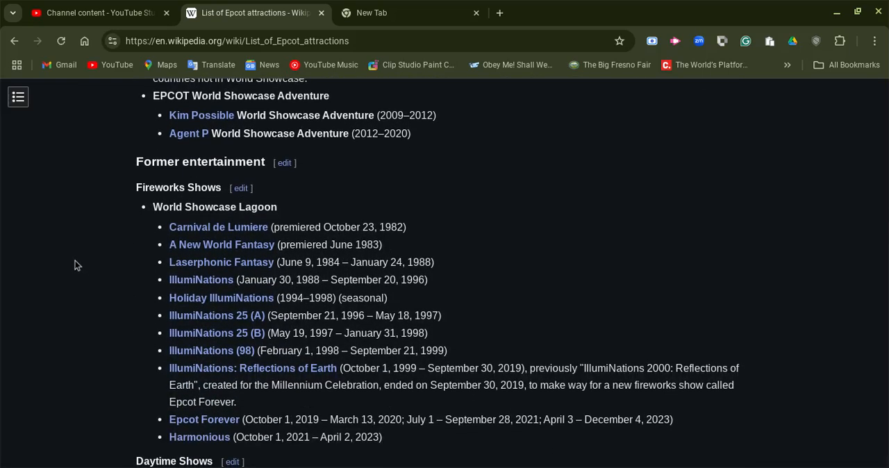
{"action": "scroll", "scroll_direction": "down", "scroll_amount": 3}
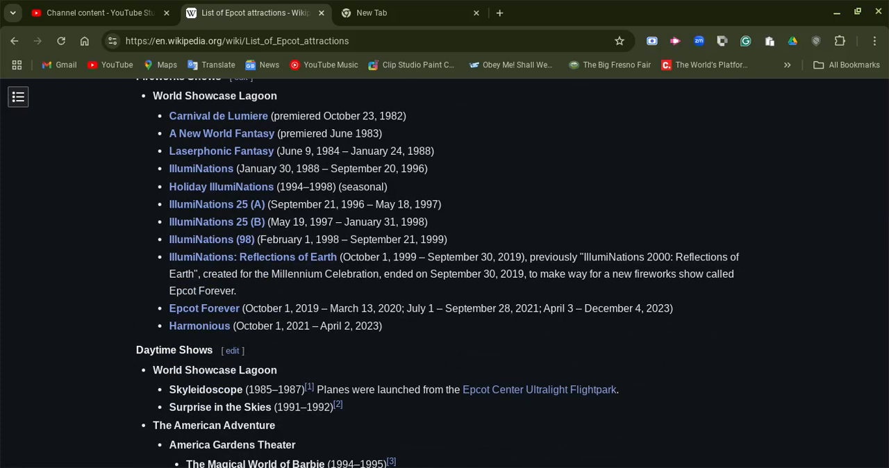
{"action": "mouse_move", "coordinate": [58, 205]}
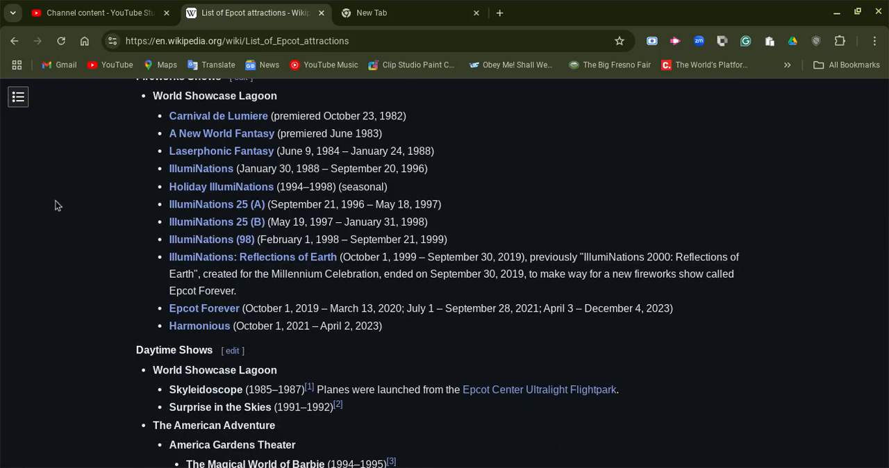
- Scroll past Parades and Live and Musical Entertainment to the EPCOT celebrations heading
{"action": "scroll", "scroll_direction": "down", "scroll_amount": 3}
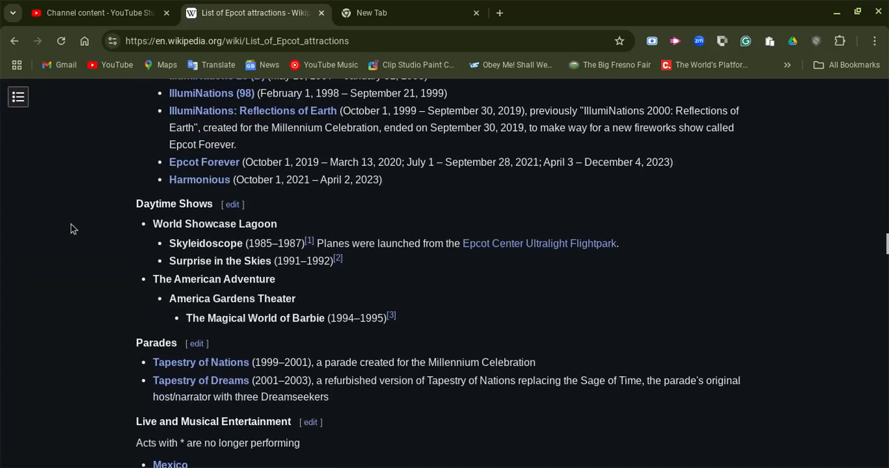
{"action": "scroll", "scroll_direction": "down", "scroll_amount": 3}
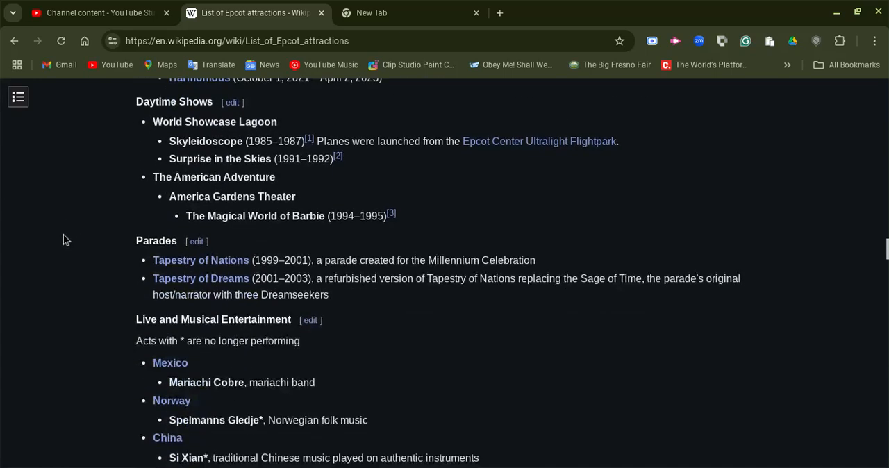
{"action": "scroll", "scroll_direction": "down", "scroll_amount": 3}
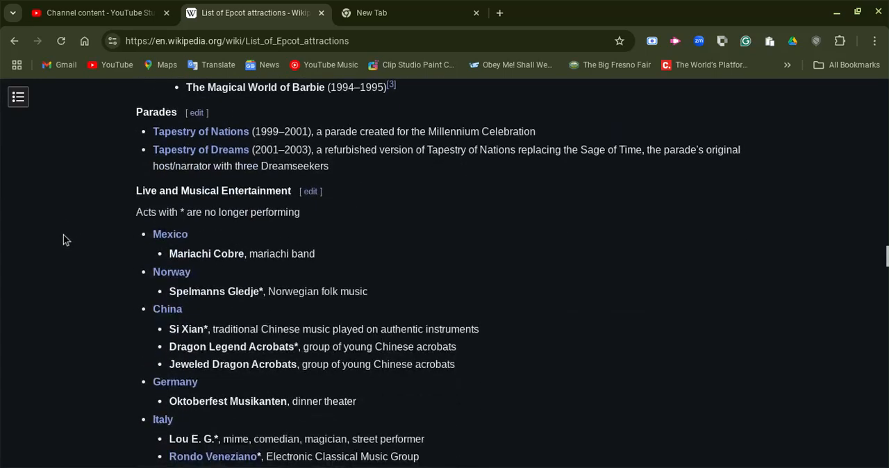
{"action": "scroll", "scroll_direction": "down", "scroll_amount": 3}
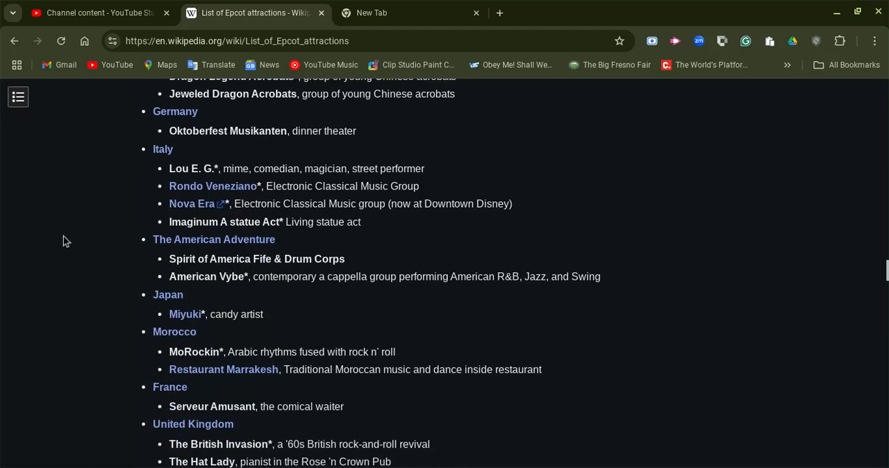
{"action": "scroll", "scroll_direction": "down", "scroll_amount": 3}
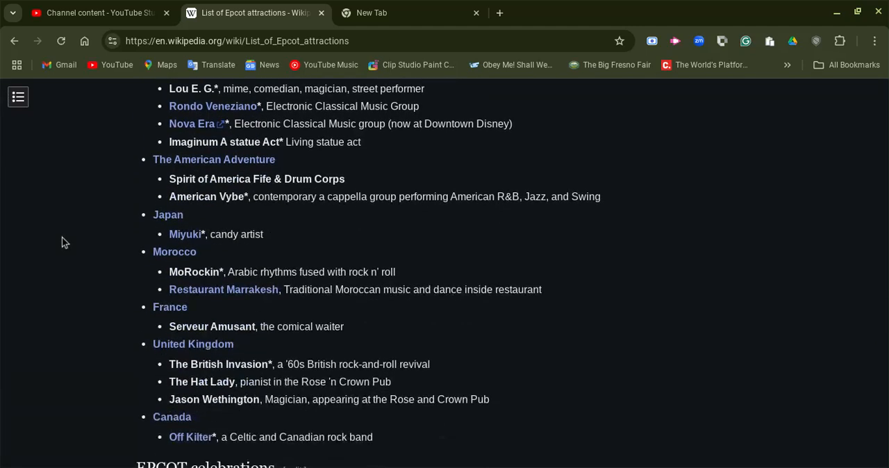
{"action": "scroll", "scroll_direction": "down", "scroll_amount": 3}
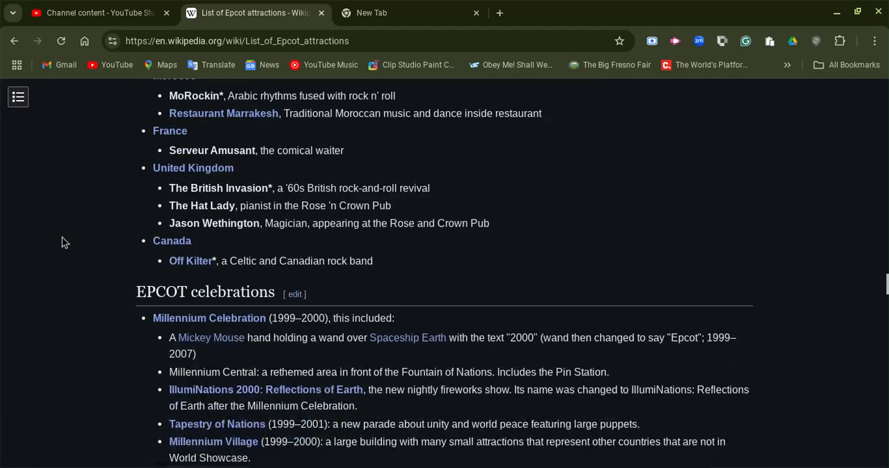
{"action": "scroll", "scroll_direction": "down", "scroll_amount": 3}
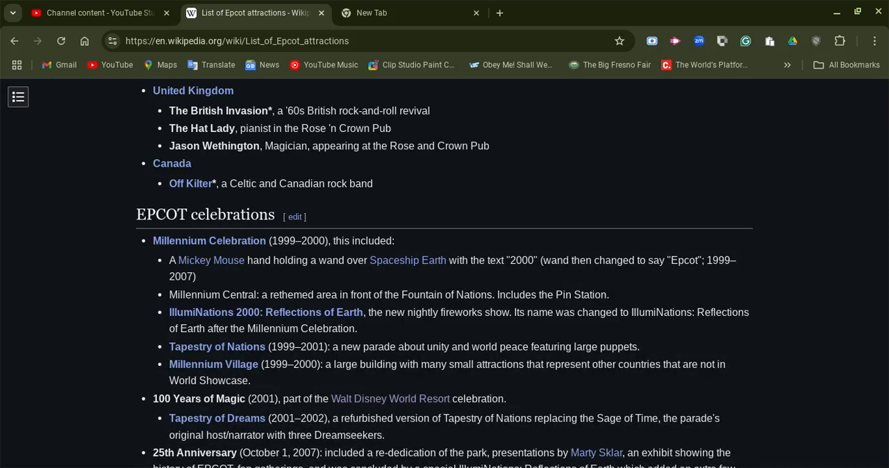
{"action": "mouse_move", "coordinate": [75, 228]}
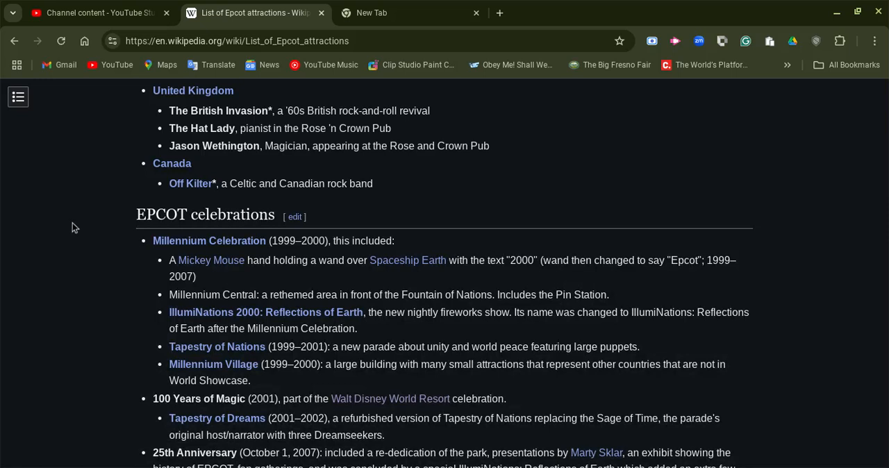
- Scroll into the former Future World pavilions table
{"action": "scroll", "scroll_direction": "down", "scroll_amount": 3}
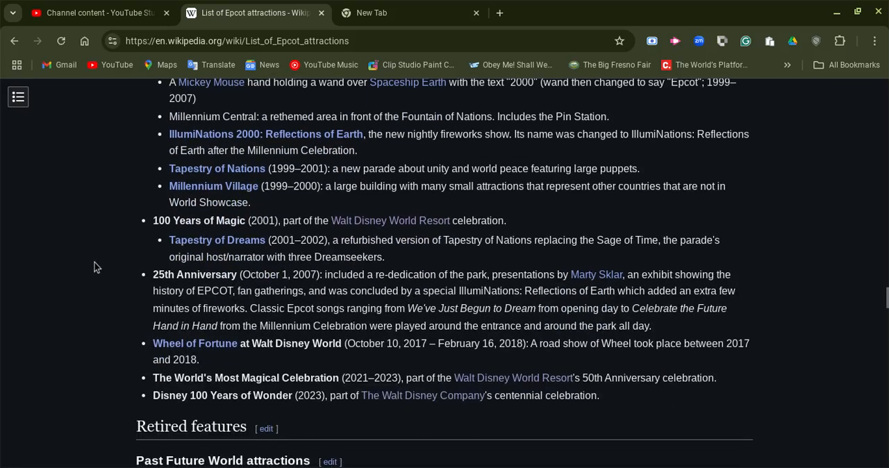
{"action": "scroll", "scroll_direction": "down", "scroll_amount": 3}
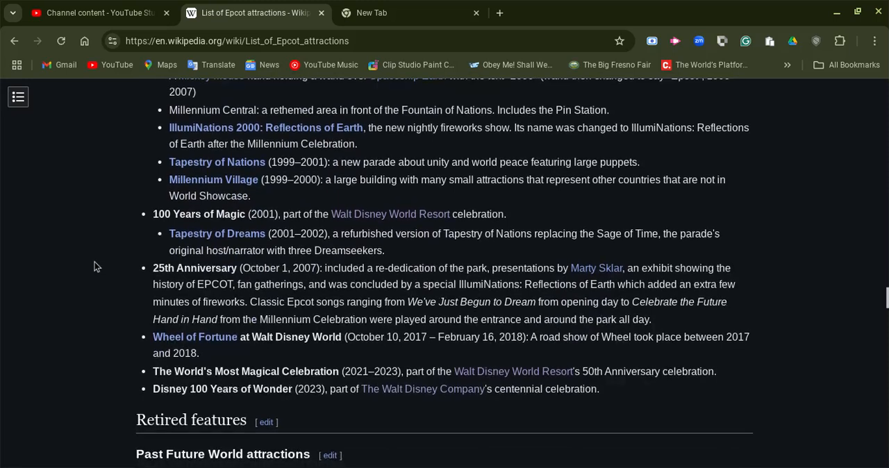
{"action": "scroll", "scroll_direction": "down", "scroll_amount": 3}
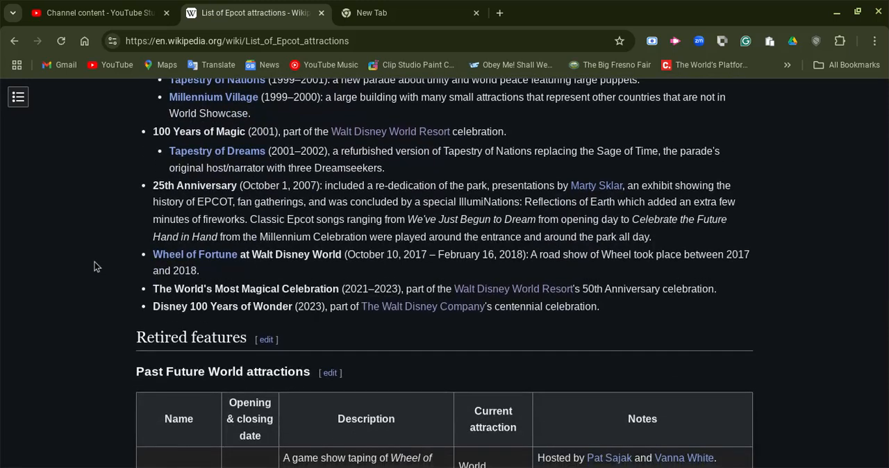
{"action": "scroll", "scroll_direction": "down", "scroll_amount": 3}
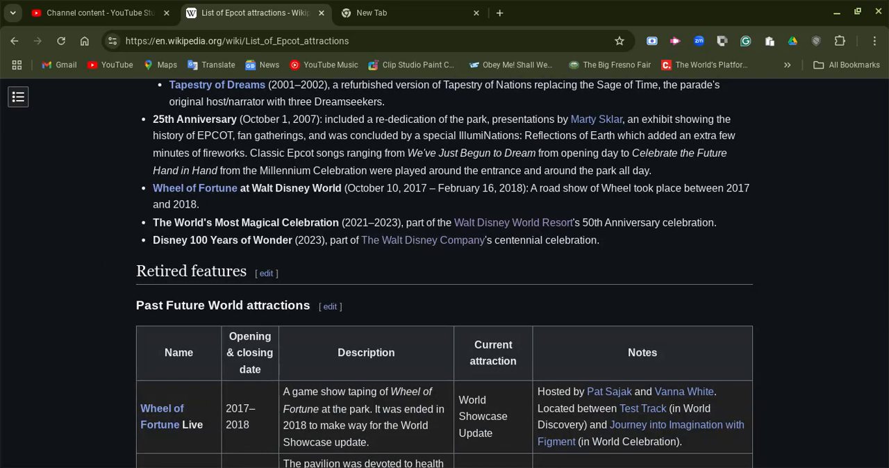
{"action": "mouse_move", "coordinate": [90, 257]}
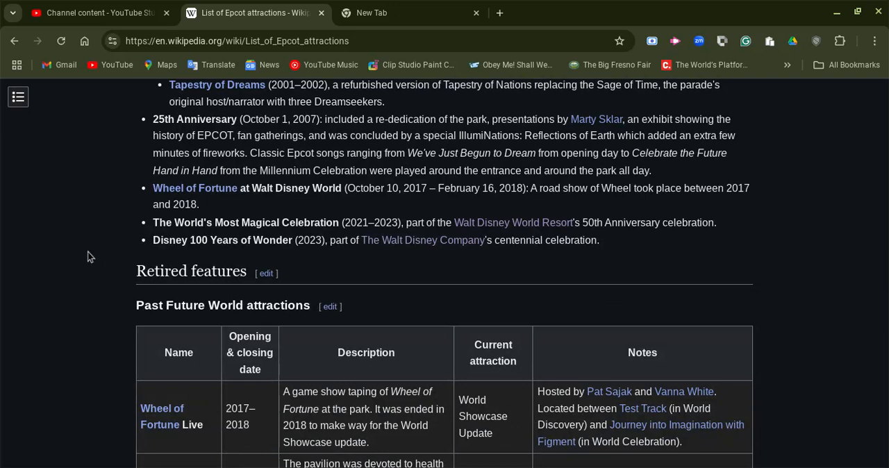
{"action": "mouse_move", "coordinate": [81, 252]}
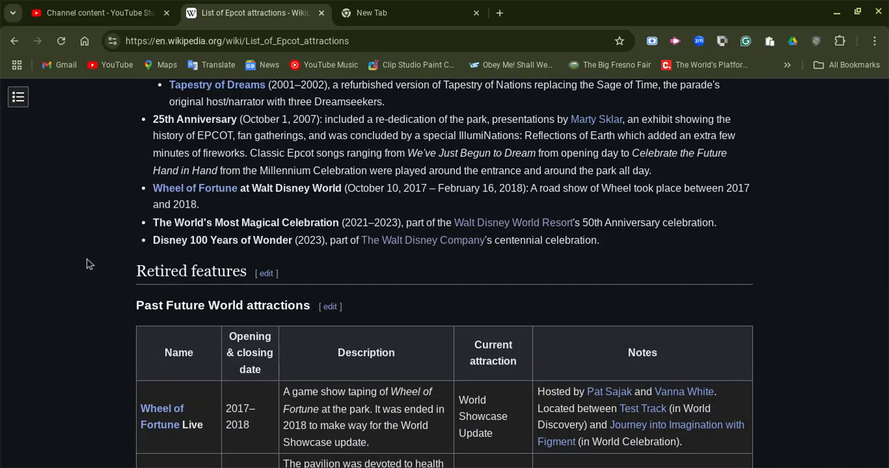
{"action": "scroll", "scroll_direction": "down", "scroll_amount": 3}
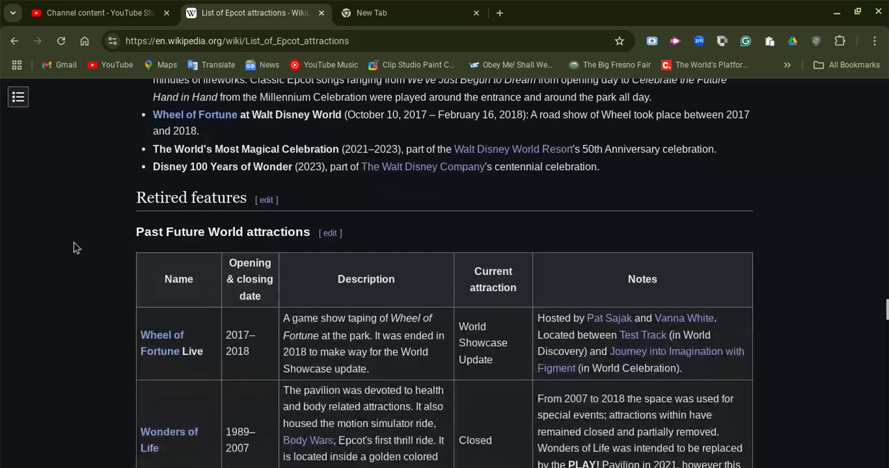
{"action": "scroll", "scroll_direction": "down", "scroll_amount": 3}
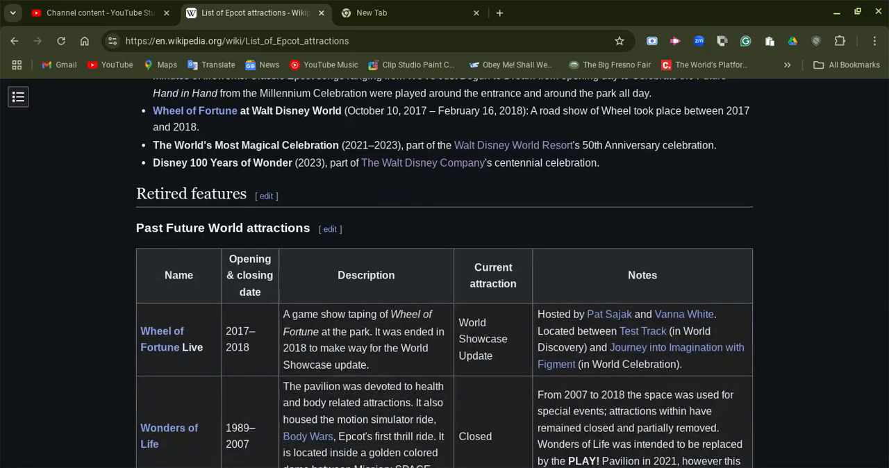
{"action": "scroll", "scroll_direction": "down", "scroll_amount": 3}
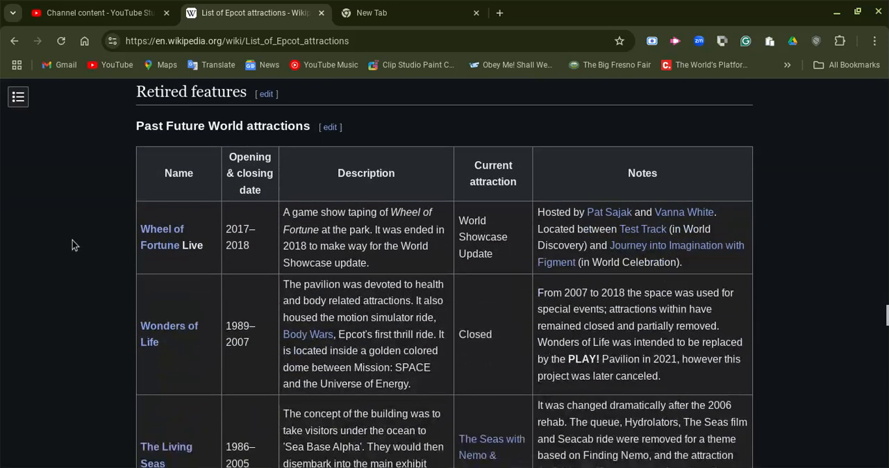
{"action": "scroll", "scroll_direction": "down", "scroll_amount": 3}
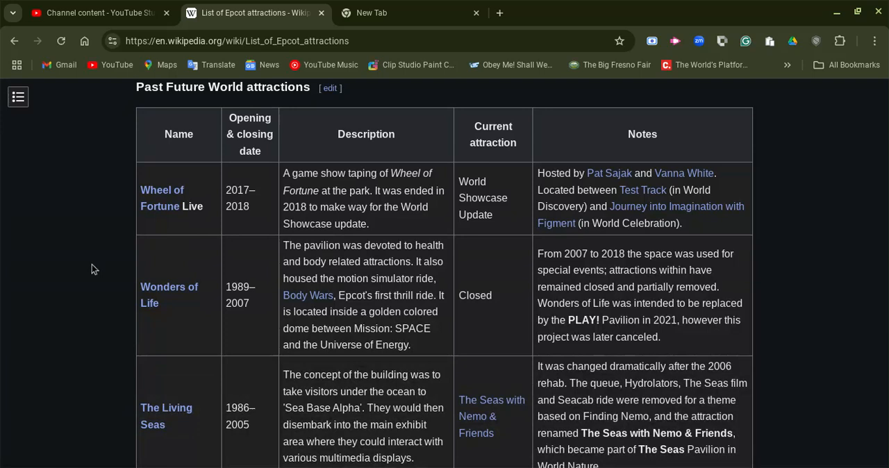
{"action": "mouse_move", "coordinate": [643, 358]}
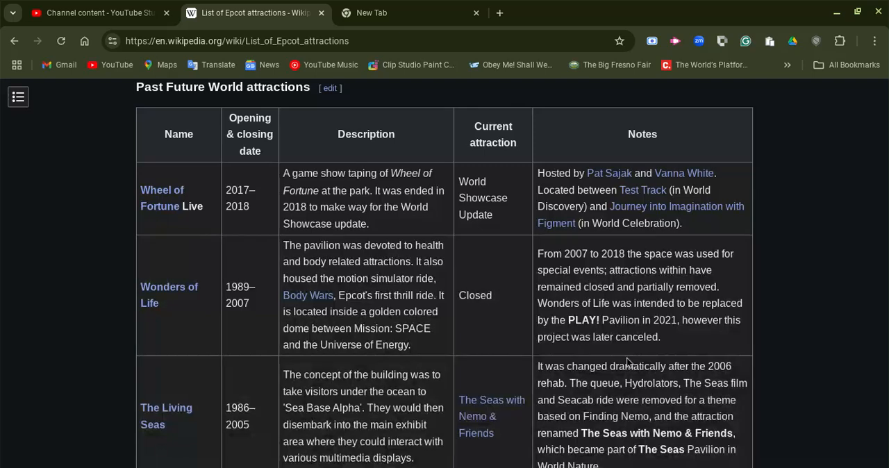
{"action": "mouse_move", "coordinate": [249, 5]}
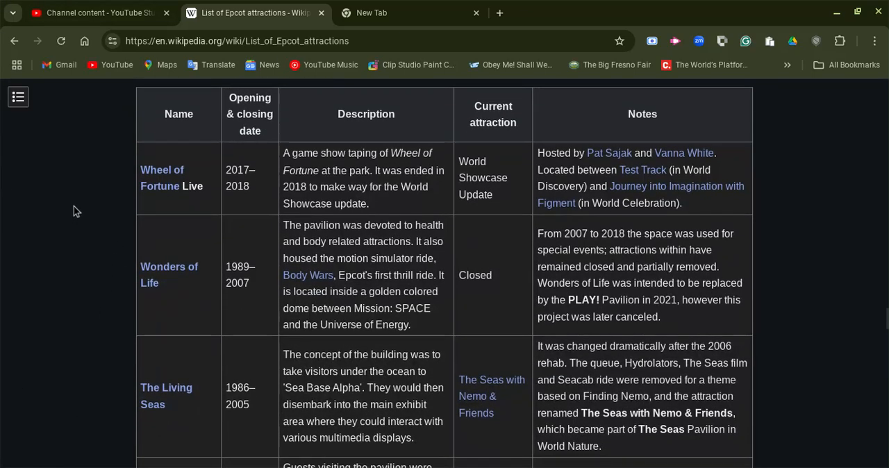
{"action": "mouse_move", "coordinate": [197, 151]}
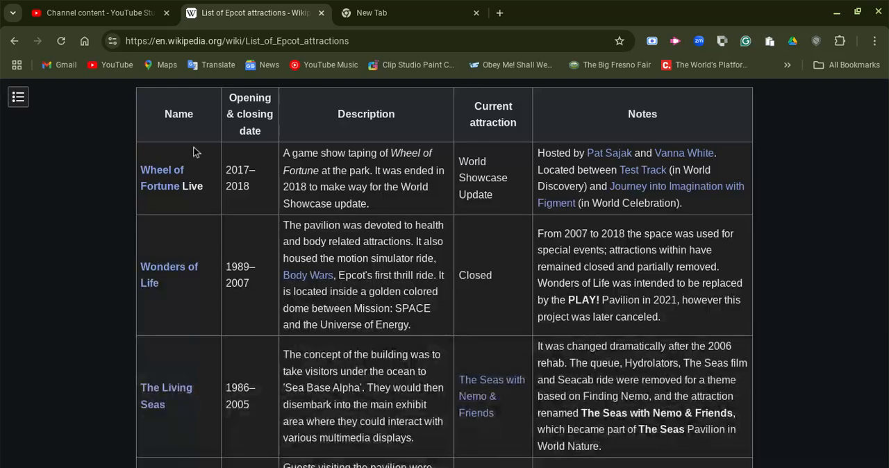
{"action": "mouse_move", "coordinate": [169, 274]}
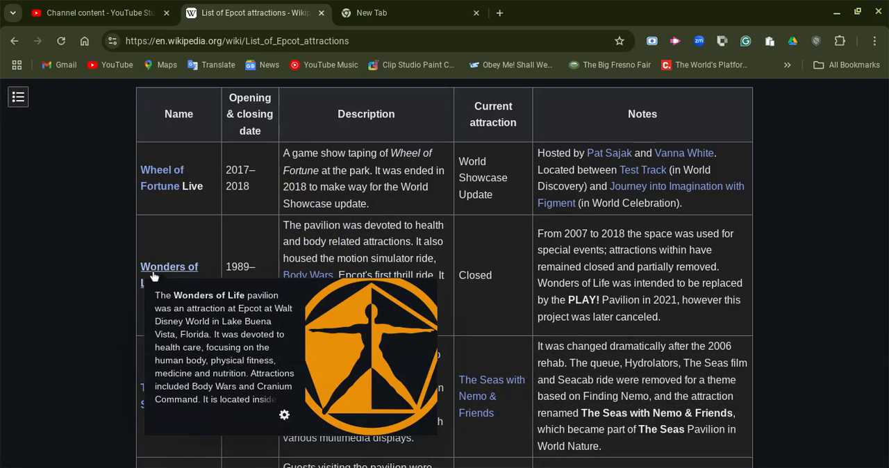
- Continue down the table rows through CommuniCore and The Land
{"action": "scroll", "scroll_direction": "down", "scroll_amount": 3}
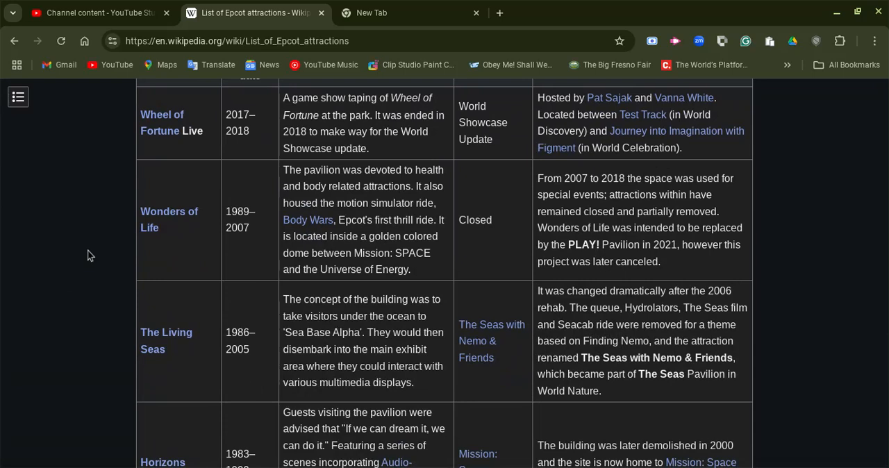
{"action": "scroll", "scroll_direction": "down", "scroll_amount": 3}
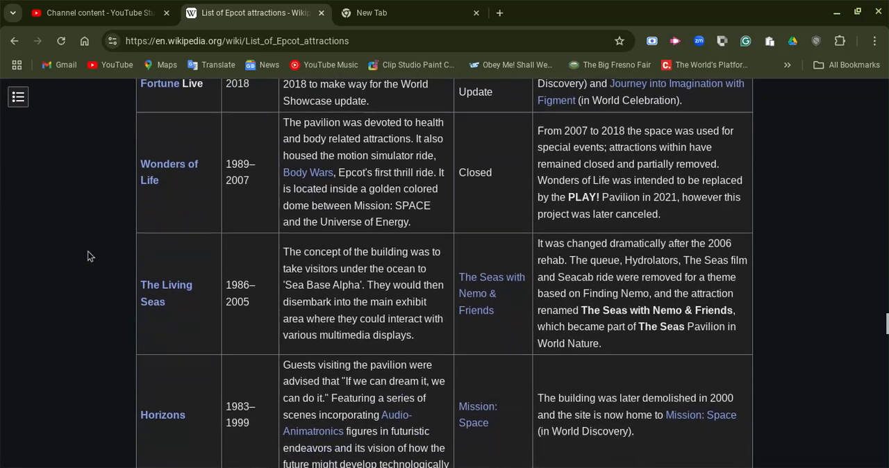
{"action": "scroll", "scroll_direction": "down", "scroll_amount": 3}
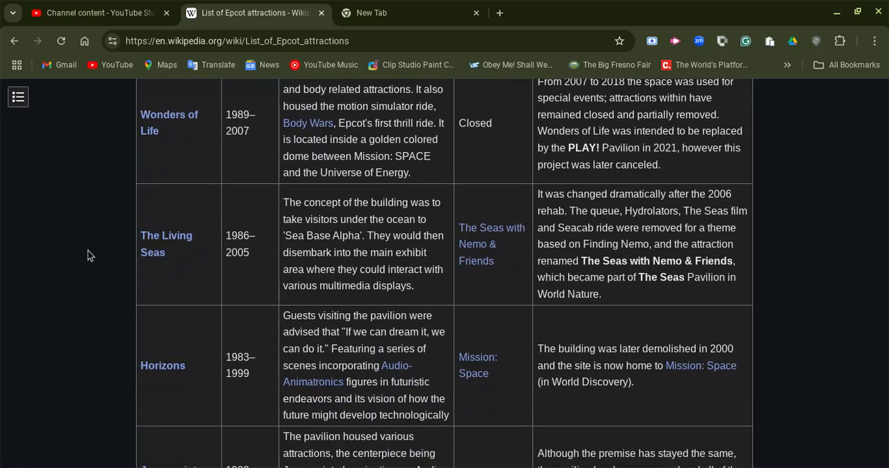
{"action": "scroll", "scroll_direction": "down", "scroll_amount": 3}
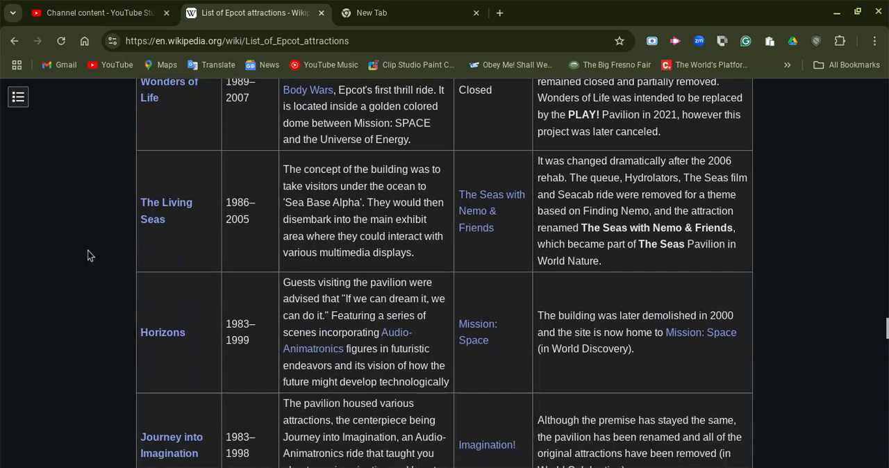
{"action": "scroll", "scroll_direction": "down", "scroll_amount": 3}
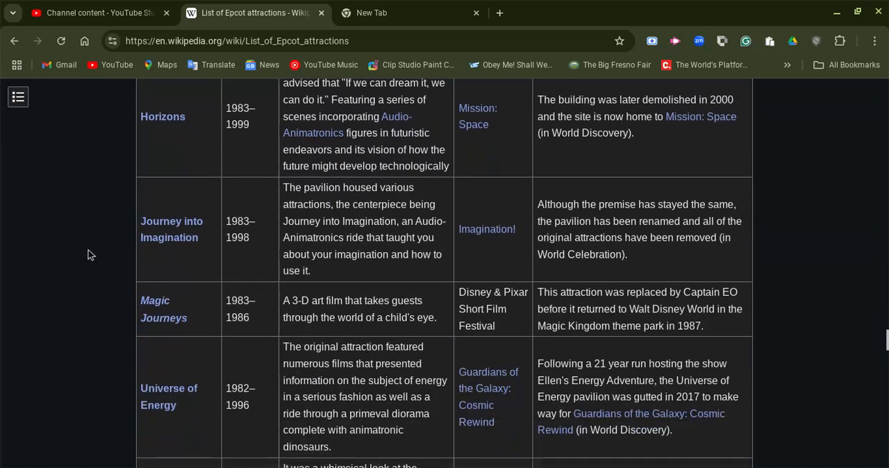
{"action": "scroll", "scroll_direction": "down", "scroll_amount": 3}
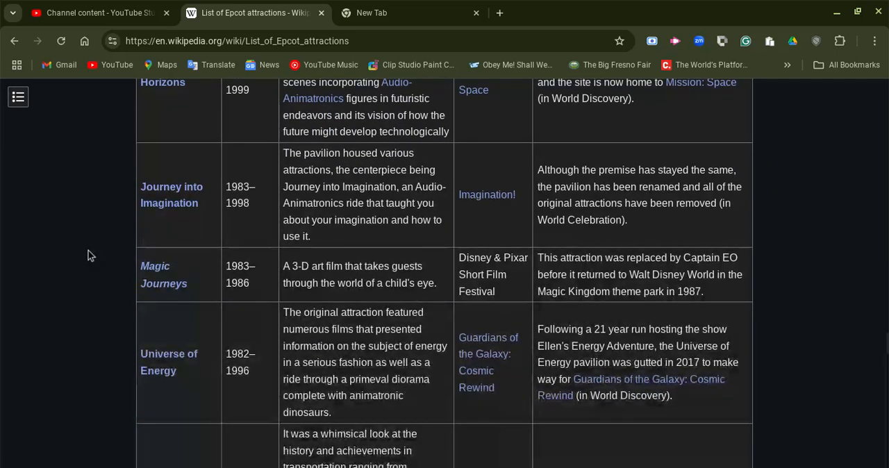
{"action": "scroll", "scroll_direction": "down", "scroll_amount": 3}
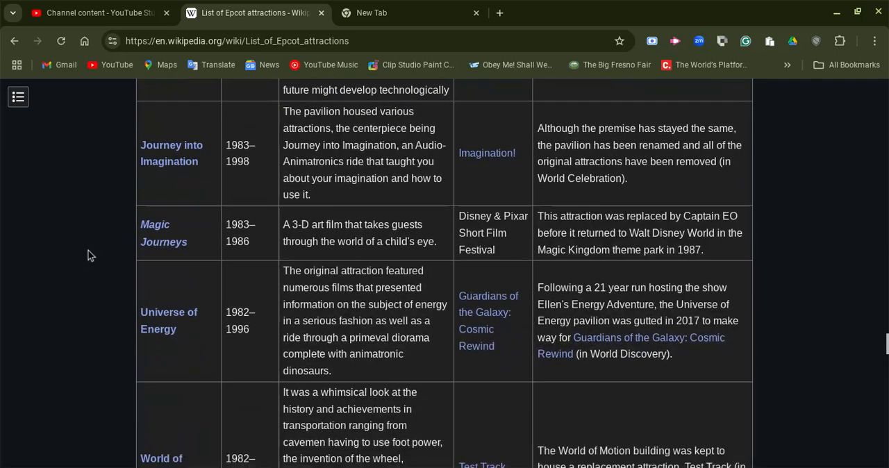
{"action": "scroll", "scroll_direction": "down", "scroll_amount": 3}
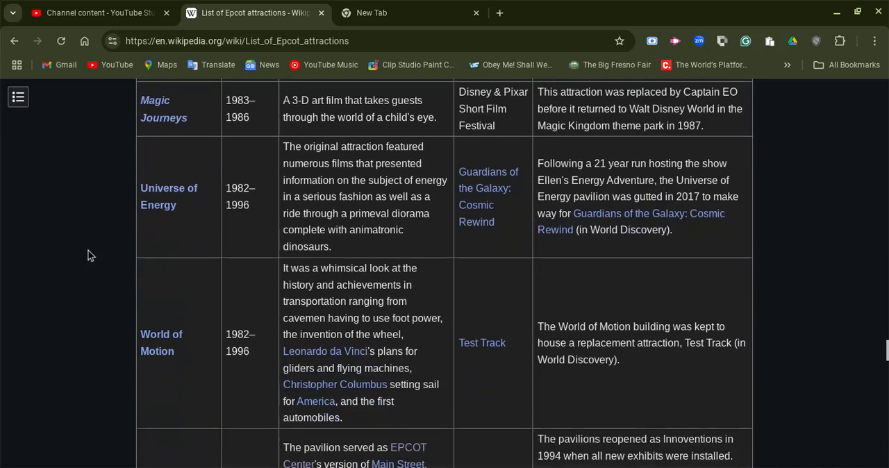
{"action": "scroll", "scroll_direction": "down", "scroll_amount": 3}
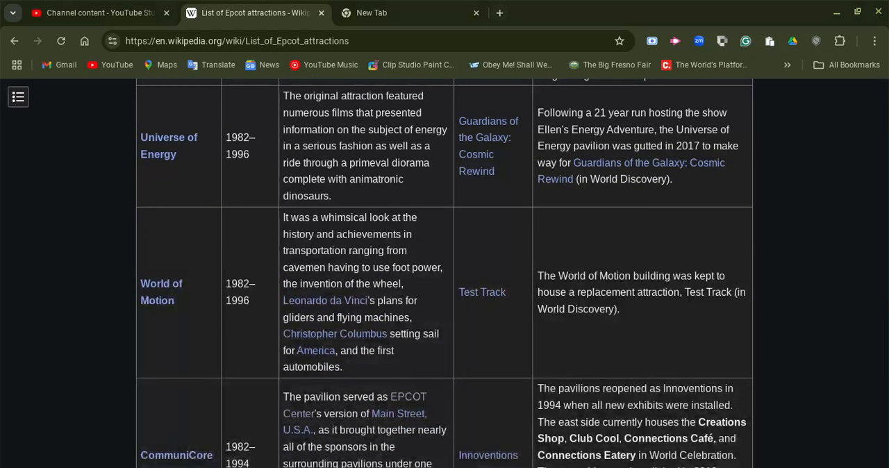
{"action": "mouse_move", "coordinate": [482, 292]}
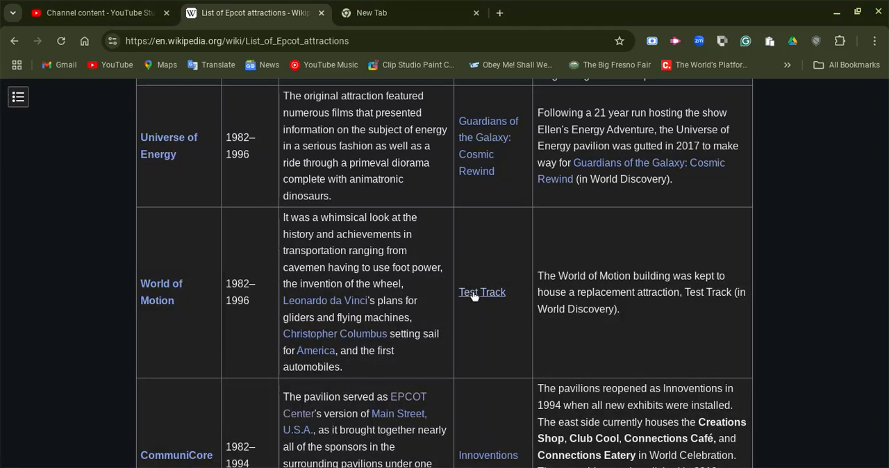
{"action": "mouse_move", "coordinate": [481, 291]}
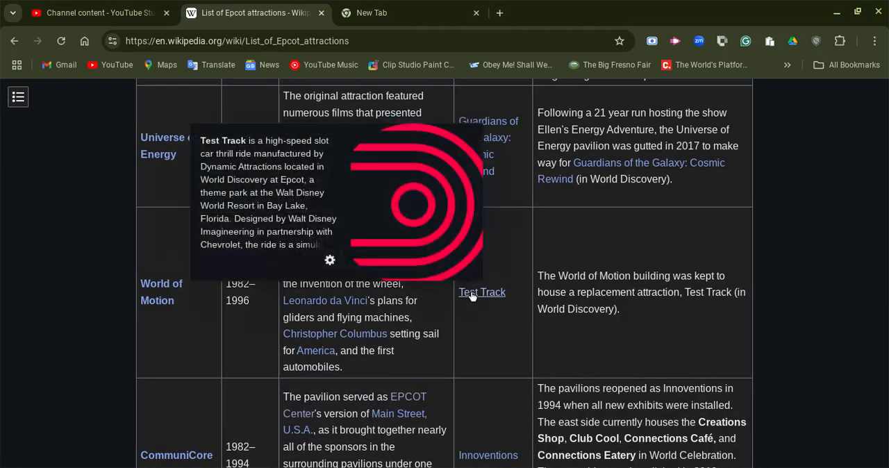
{"action": "mouse_move", "coordinate": [50, 238]}
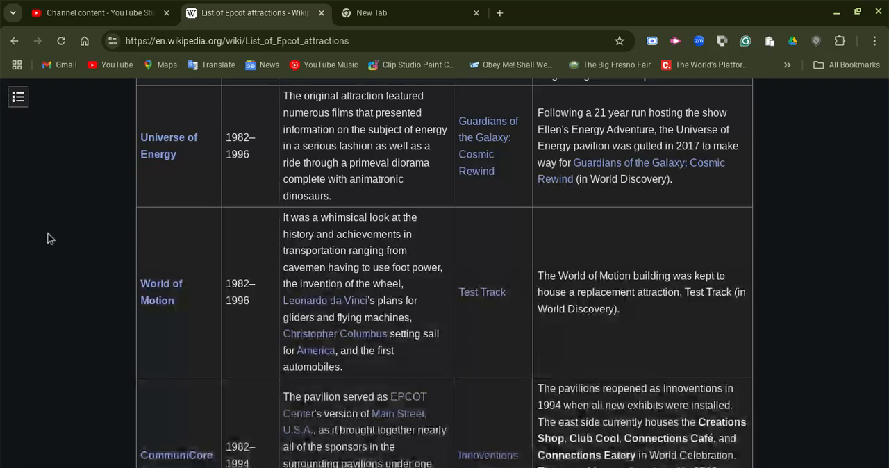
- Scroll the rest of the way to the Other past attractions heading
{"action": "scroll", "scroll_direction": "down", "scroll_amount": 3}
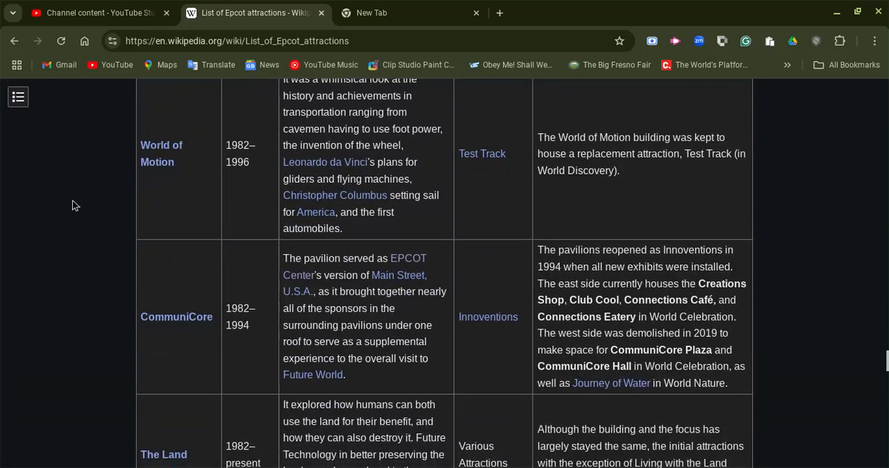
{"action": "scroll", "scroll_direction": "down", "scroll_amount": 3}
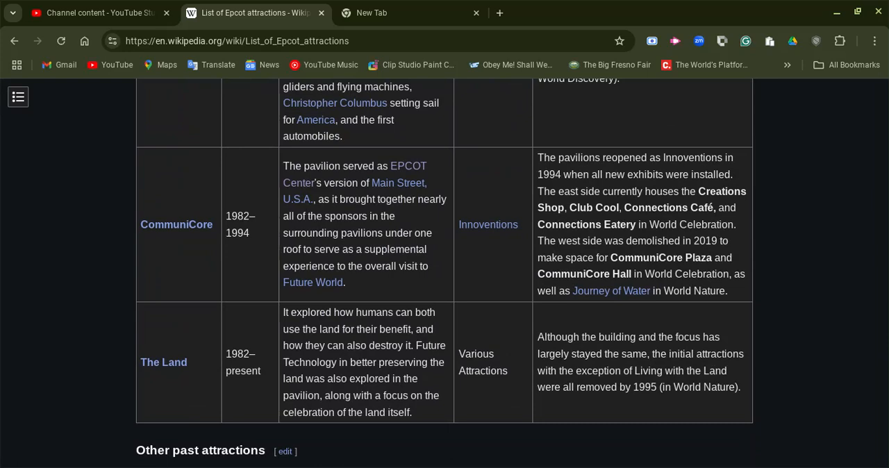
{"action": "scroll", "scroll_direction": "down", "scroll_amount": 3}
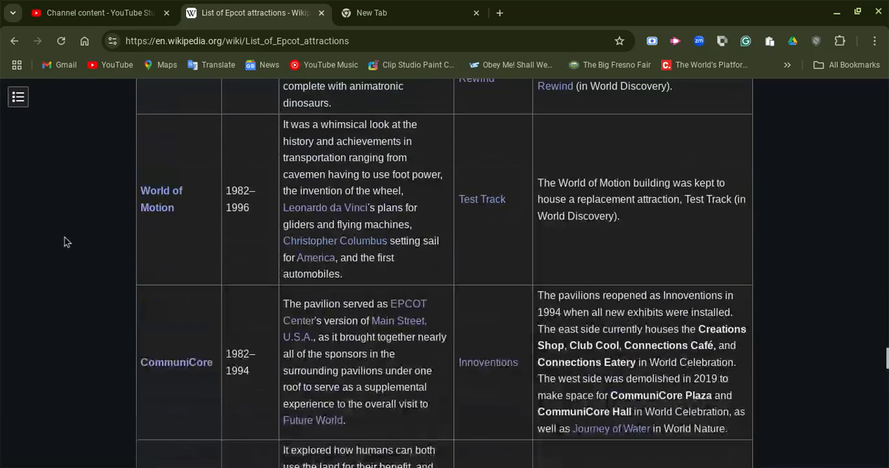
{"action": "scroll", "scroll_direction": "down", "scroll_amount": 3}
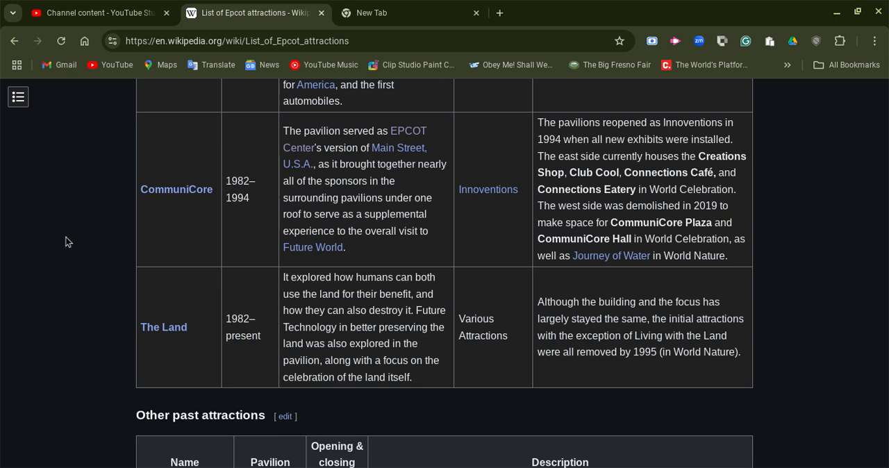
- Scroll into the Other past attractions table, rereading briefly, toward Universe of Energy
{"action": "scroll", "scroll_direction": "down", "scroll_amount": 3}
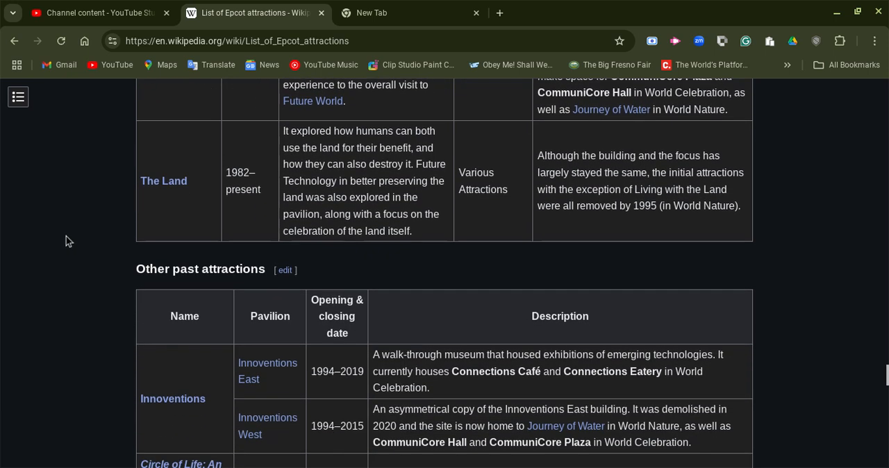
{"action": "scroll", "scroll_direction": "down", "scroll_amount": 3}
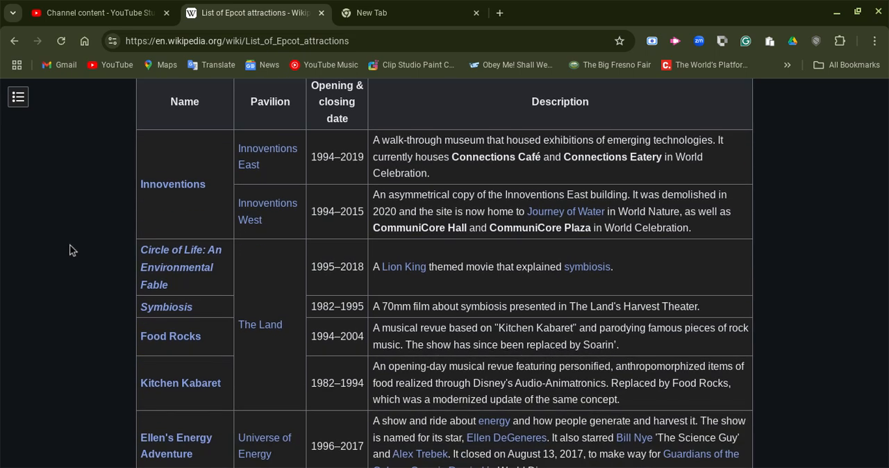
{"action": "scroll", "scroll_direction": "down", "scroll_amount": 3}
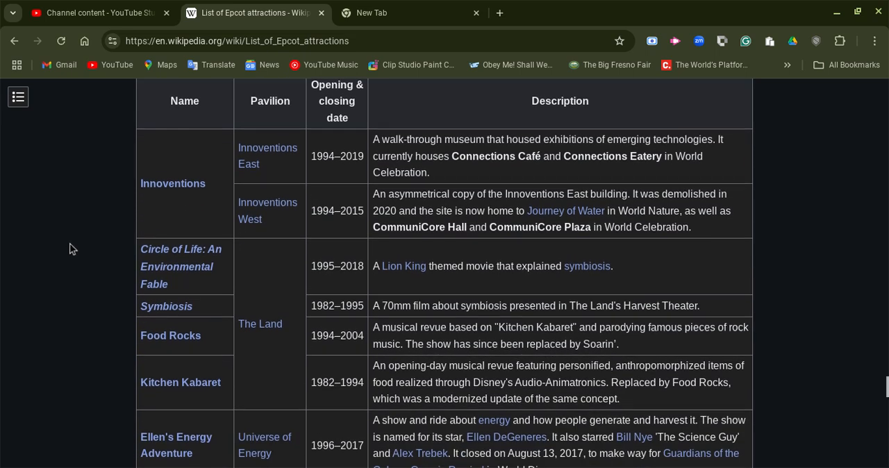
{"action": "scroll", "scroll_direction": "up", "scroll_amount": 3}
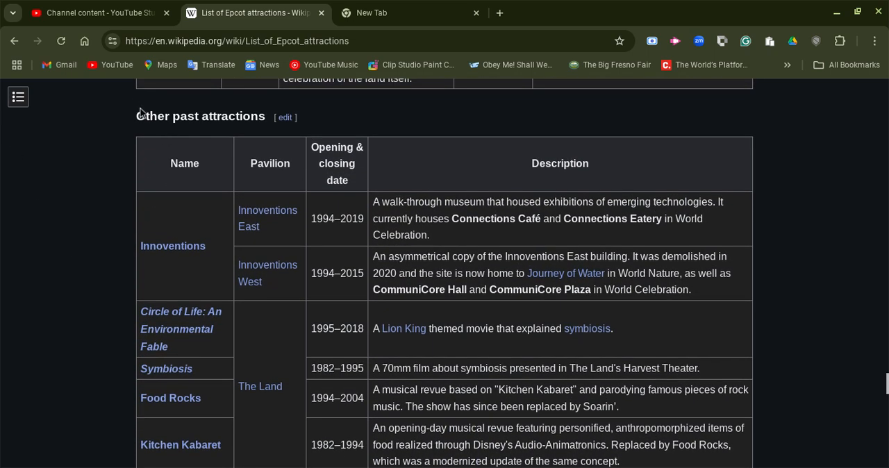
{"action": "mouse_move", "coordinate": [113, 218]}
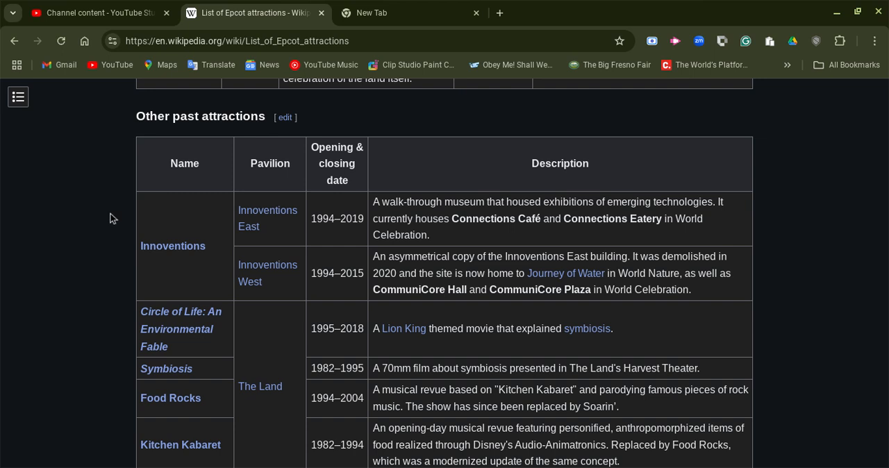
{"action": "scroll", "scroll_direction": "down", "scroll_amount": 3}
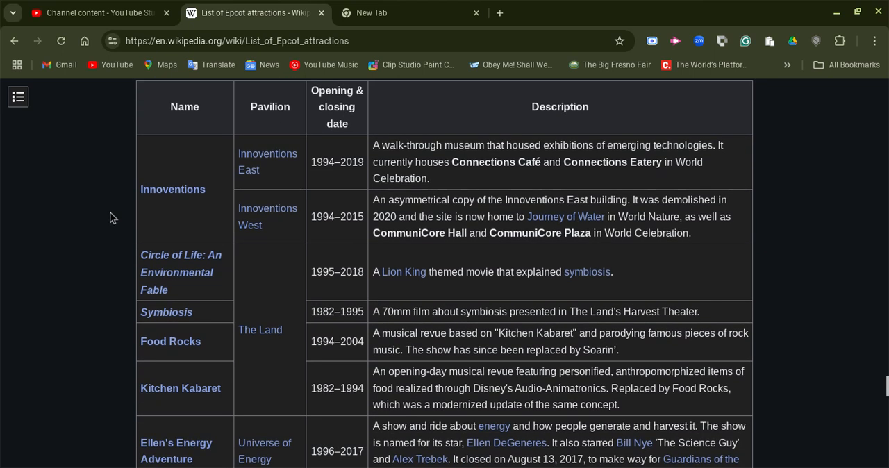
{"action": "scroll", "scroll_direction": "down", "scroll_amount": 3}
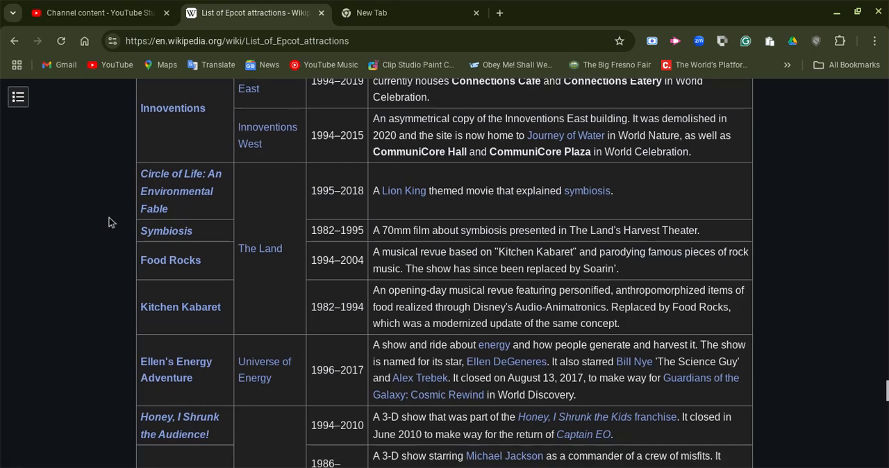
{"action": "scroll", "scroll_direction": "down", "scroll_amount": 3}
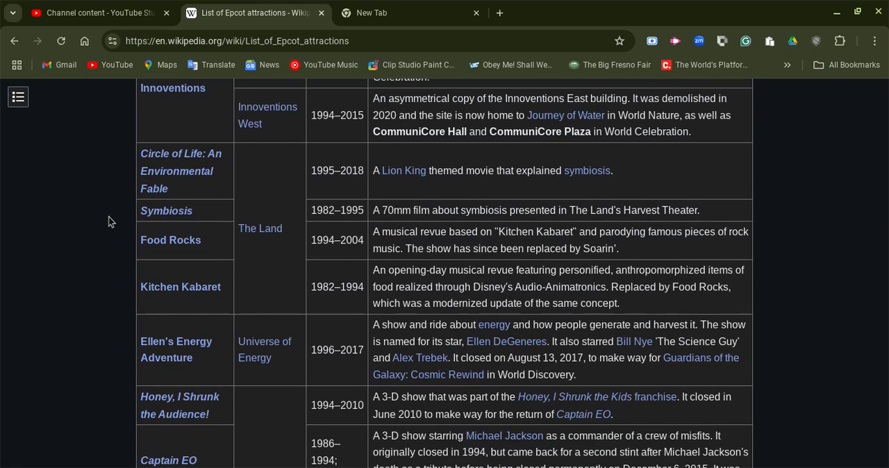
- Continue past Ellen's Energy Adventure and Imagination! to the Millennium Village row
{"action": "scroll", "scroll_direction": "down", "scroll_amount": 3}
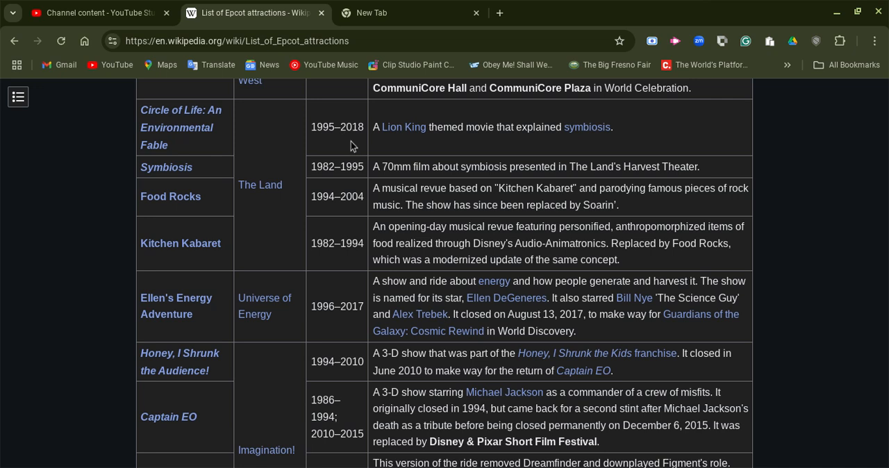
{"action": "scroll", "scroll_direction": "down", "scroll_amount": 3}
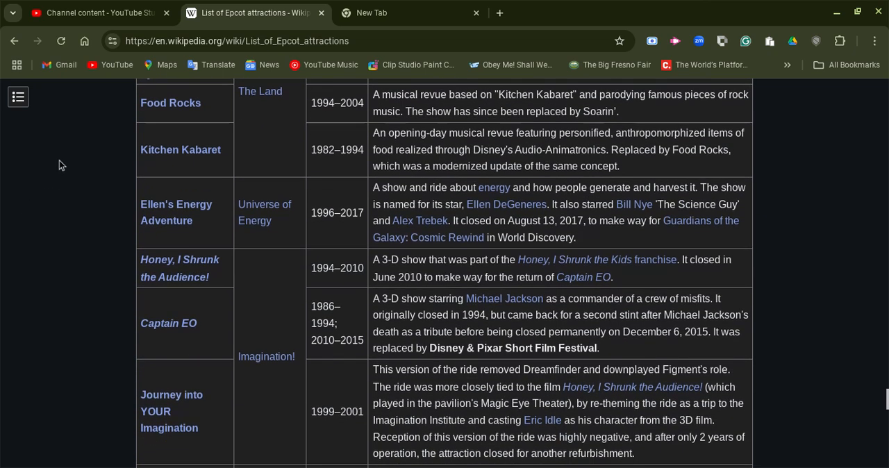
{"action": "mouse_move", "coordinate": [632, 204]}
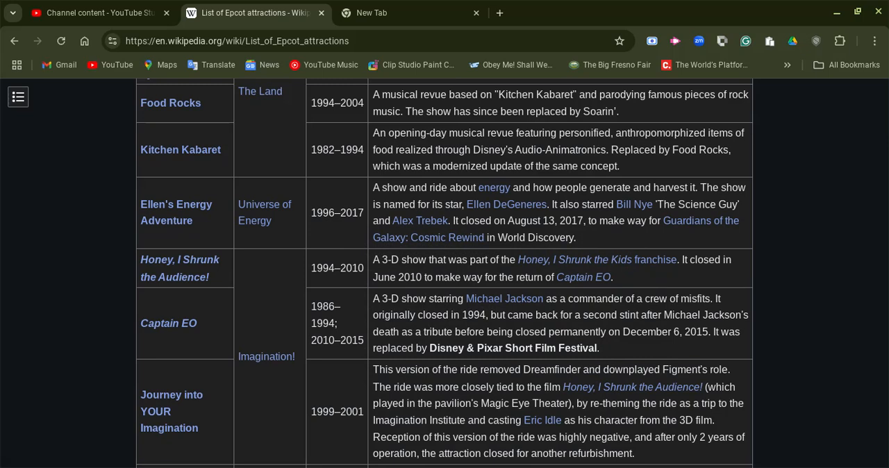
{"action": "mouse_move", "coordinate": [177, 204]}
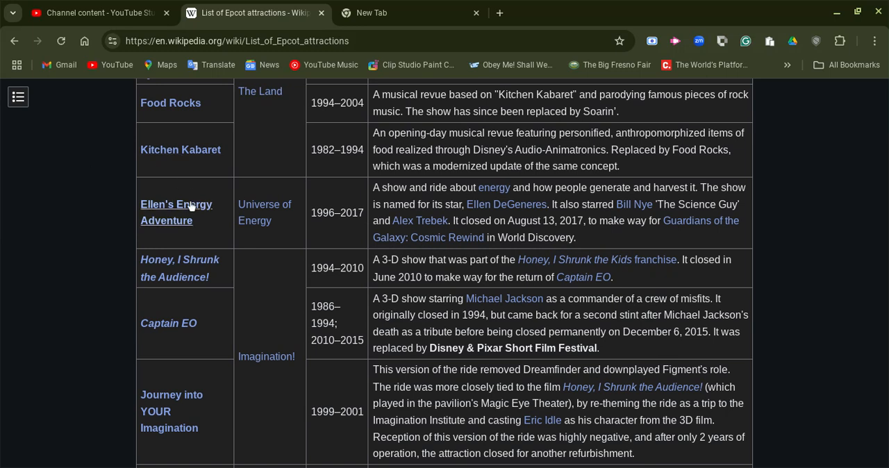
{"action": "mouse_move", "coordinate": [265, 203]}
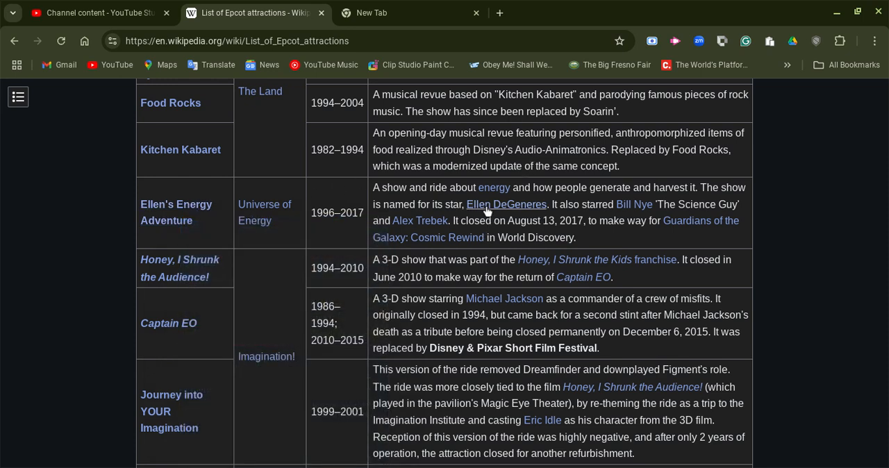
{"action": "mouse_move", "coordinate": [506, 204]}
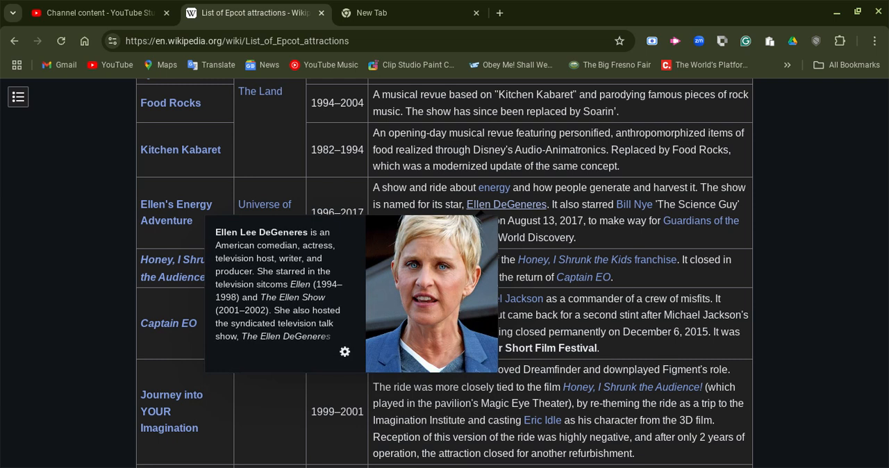
{"action": "mouse_move", "coordinate": [81, 215]}
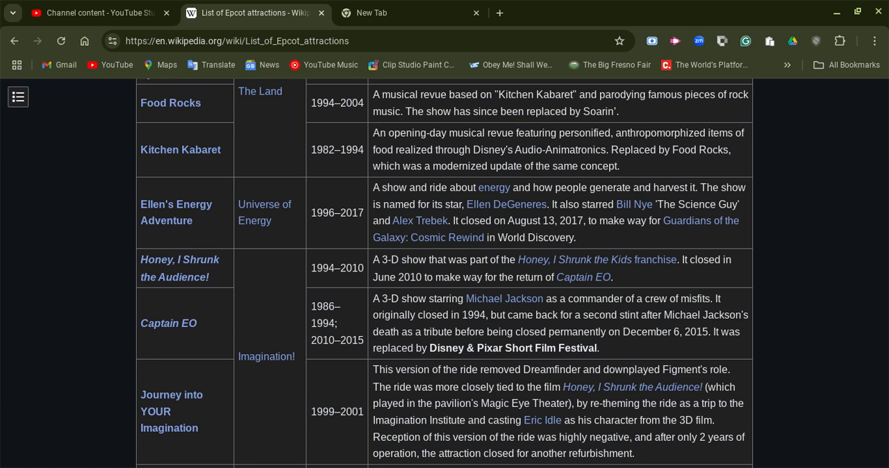
{"action": "scroll", "scroll_direction": "down", "scroll_amount": 3}
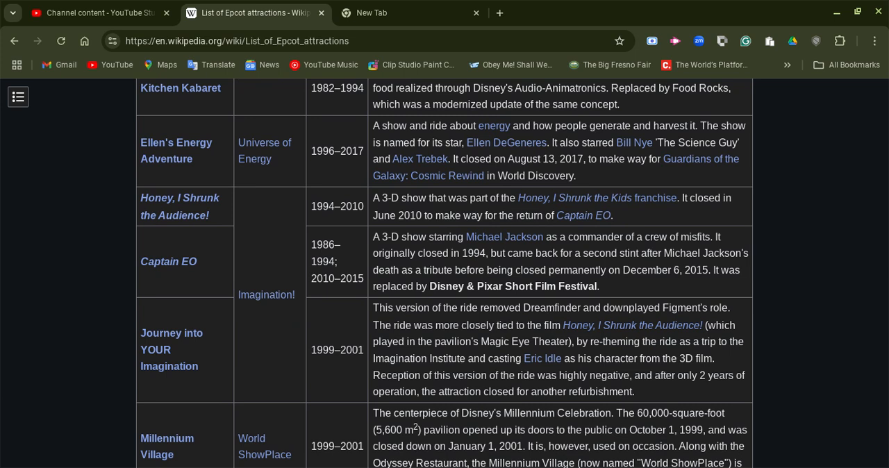
{"action": "scroll", "scroll_direction": "down", "scroll_amount": 3}
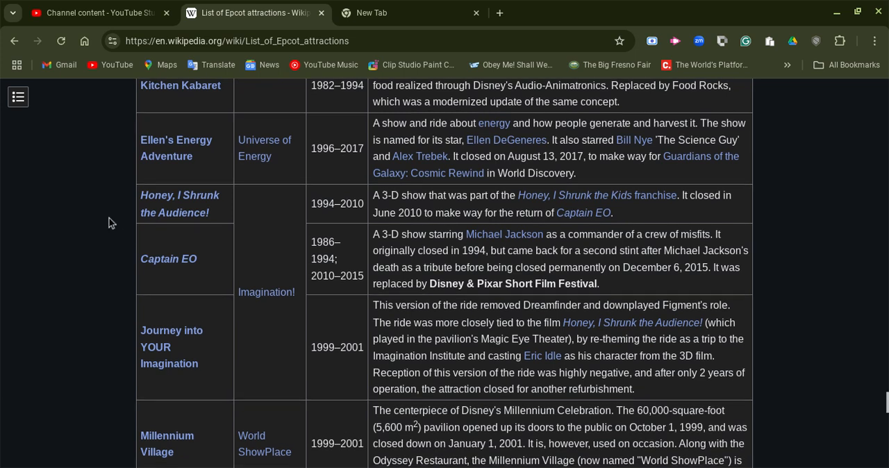
{"action": "scroll", "scroll_direction": "down", "scroll_amount": 3}
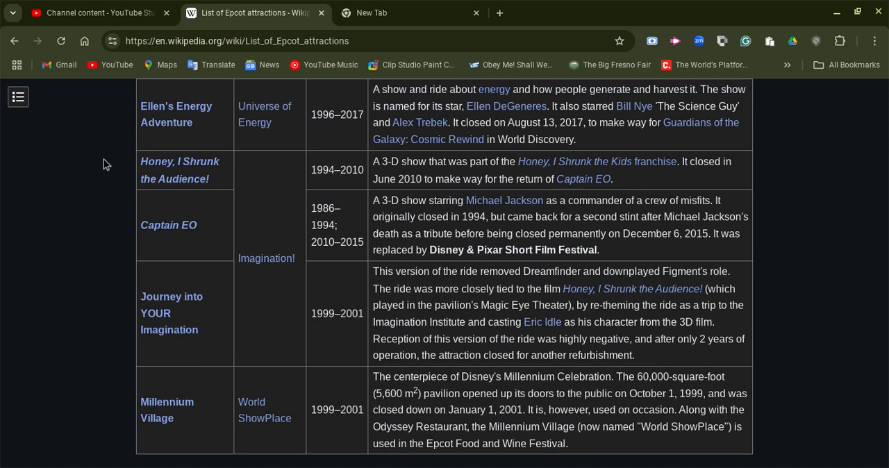
{"action": "mouse_move", "coordinate": [104, 225]}
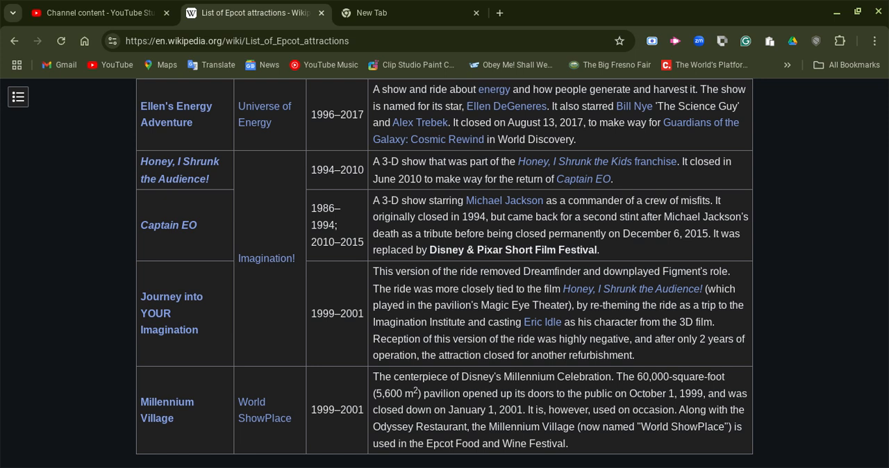
- Scroll down through the Past Future World entertainment listings
{"action": "scroll", "scroll_direction": "down", "scroll_amount": 3}
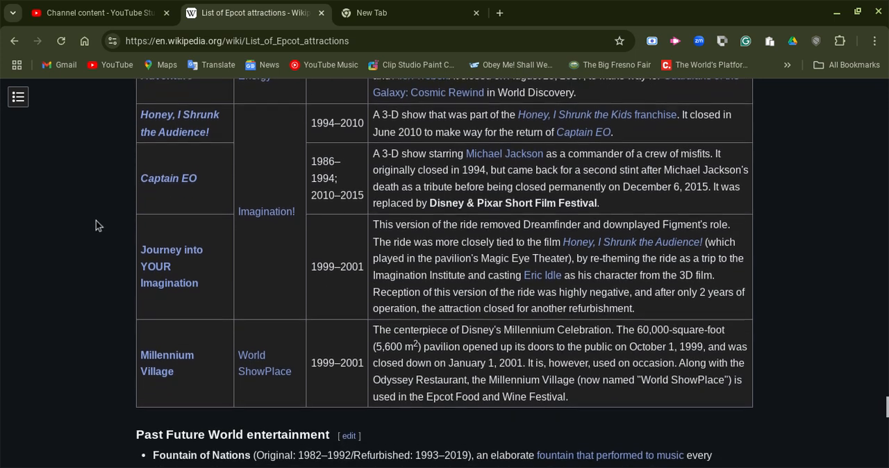
{"action": "scroll", "scroll_direction": "down", "scroll_amount": 3}
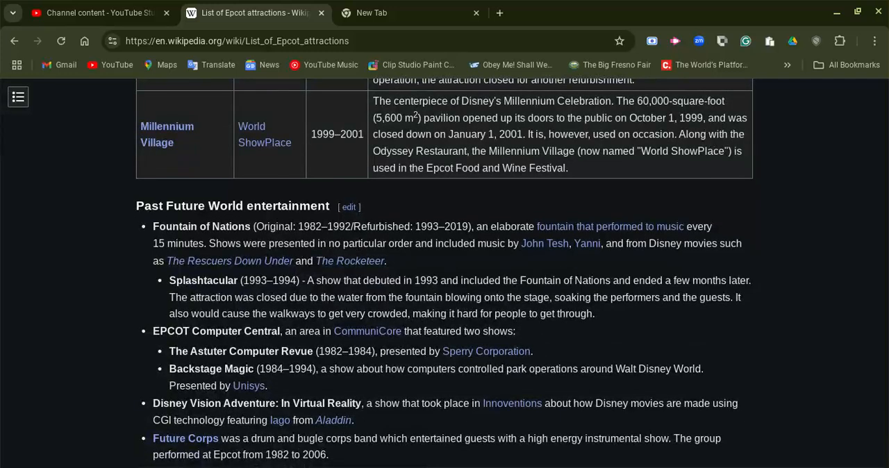
{"action": "mouse_move", "coordinate": [101, 262]}
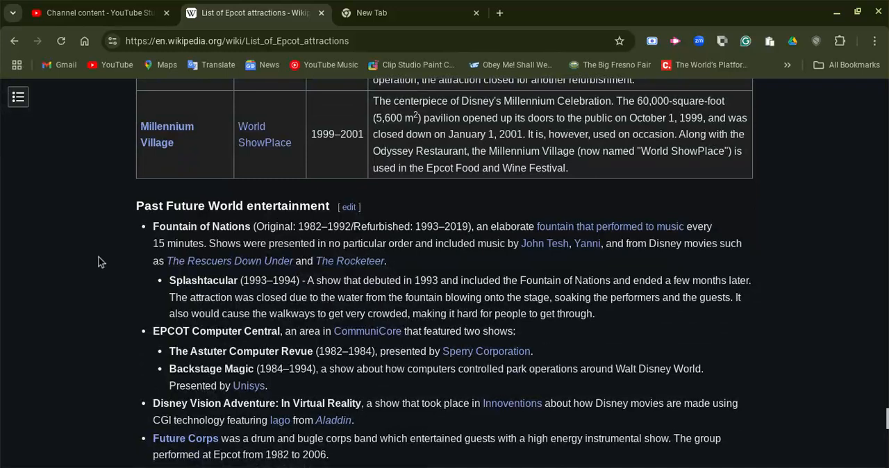
{"action": "scroll", "scroll_direction": "down", "scroll_amount": 3}
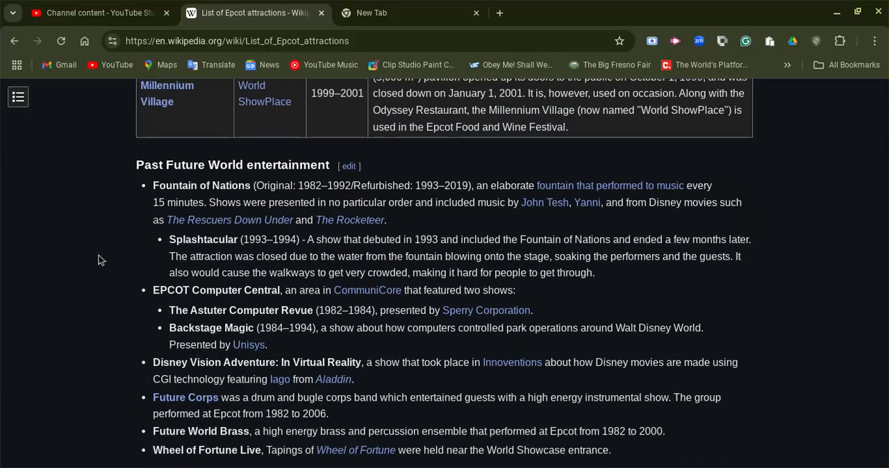
{"action": "mouse_move", "coordinate": [108, 258]}
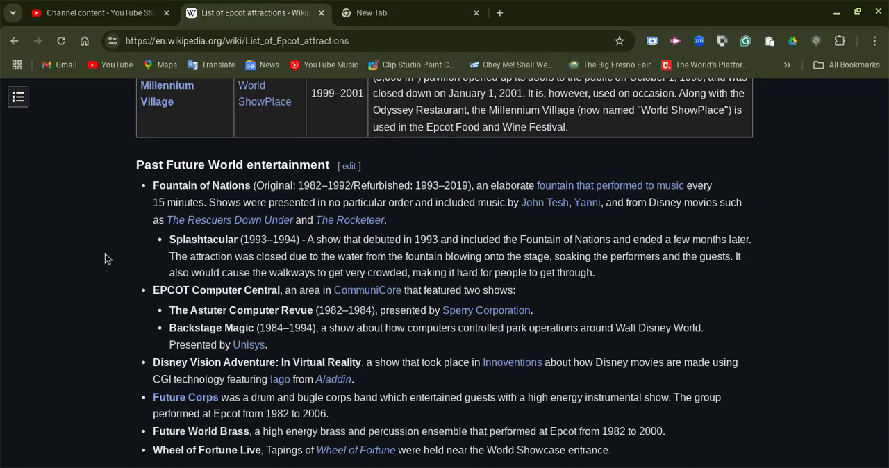
{"action": "scroll", "scroll_direction": "down", "scroll_amount": 3}
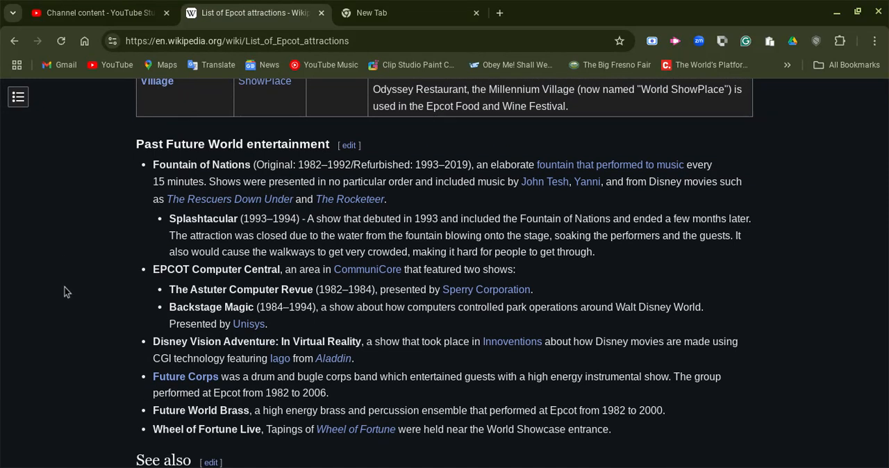
{"action": "scroll", "scroll_direction": "down", "scroll_amount": 3}
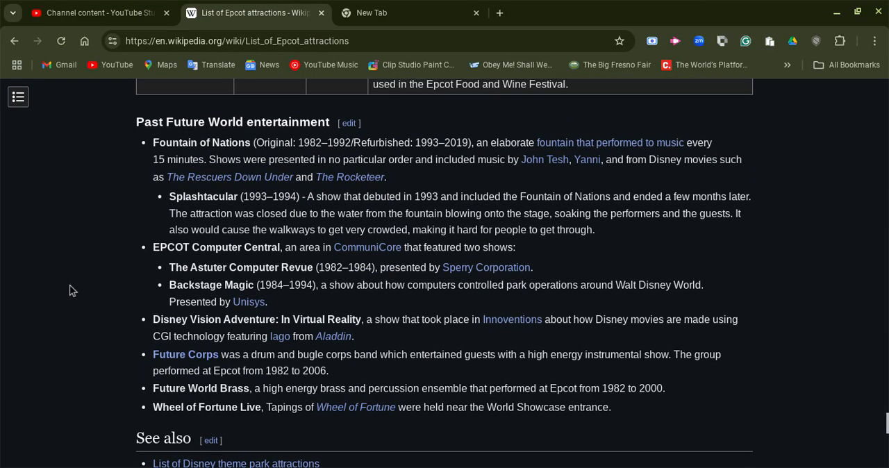
{"action": "scroll", "scroll_direction": "down", "scroll_amount": 3}
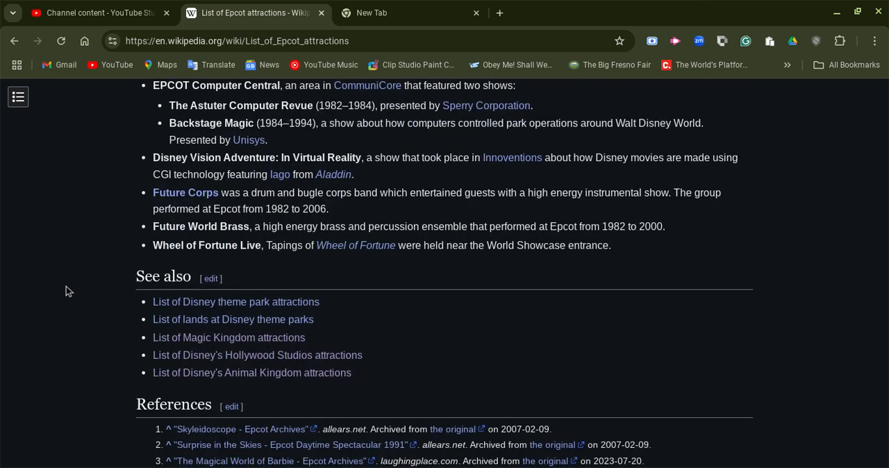
- Continue down to the See also and References sections
{"action": "scroll", "scroll_direction": "up", "scroll_amount": 3}
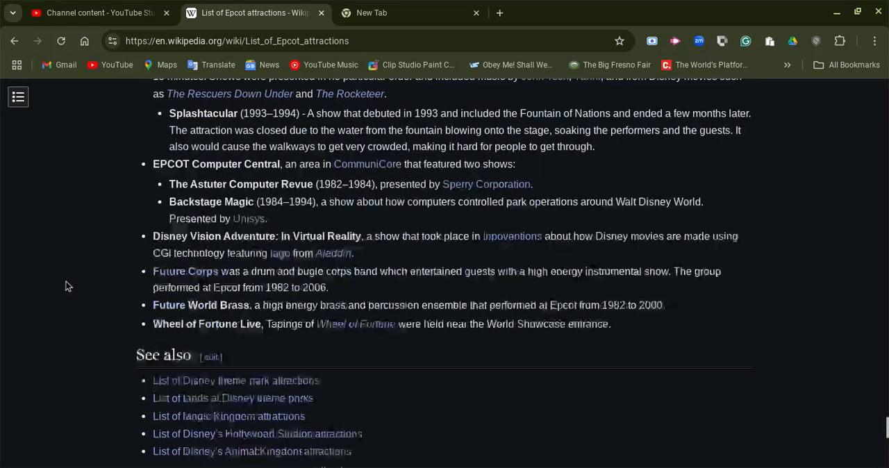
{"action": "scroll", "scroll_direction": "down", "scroll_amount": 3}
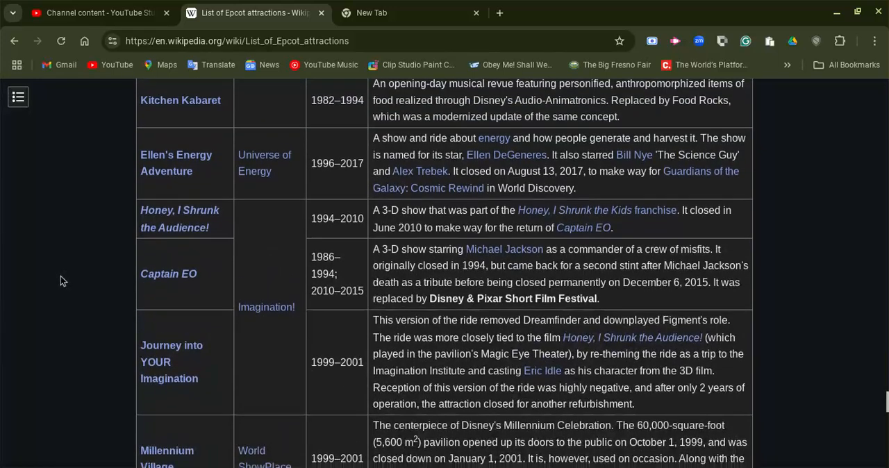
{"action": "scroll", "scroll_direction": "down", "scroll_amount": 3}
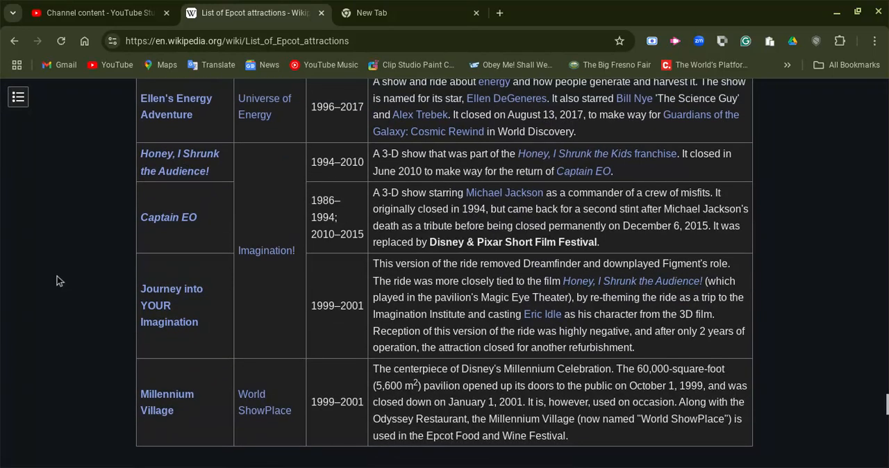
{"action": "scroll", "scroll_direction": "down", "scroll_amount": 3}
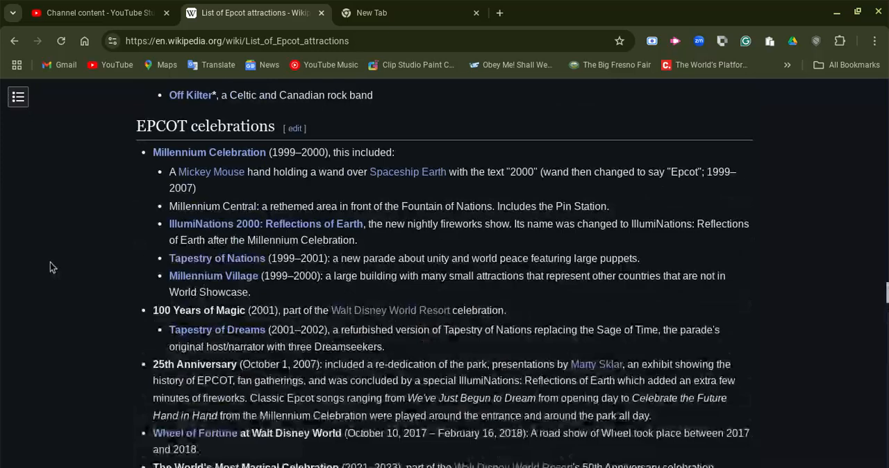
{"action": "scroll", "scroll_direction": "down", "scroll_amount": 3}
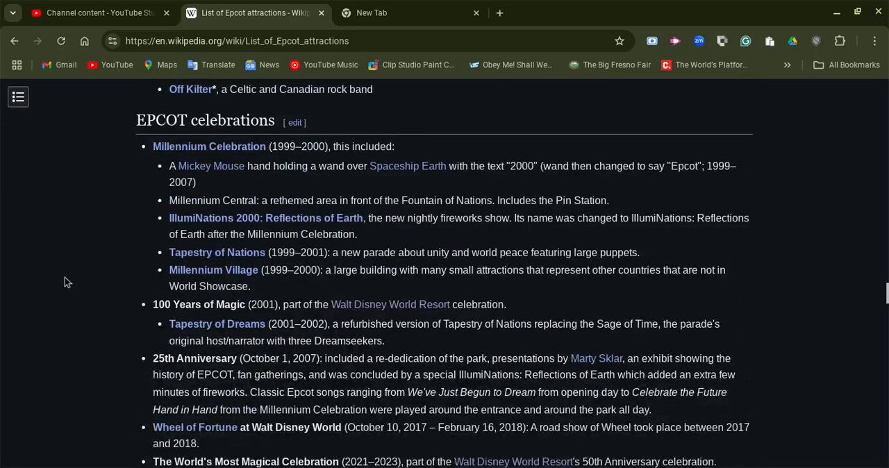
{"action": "scroll", "scroll_direction": "down", "scroll_amount": 3}
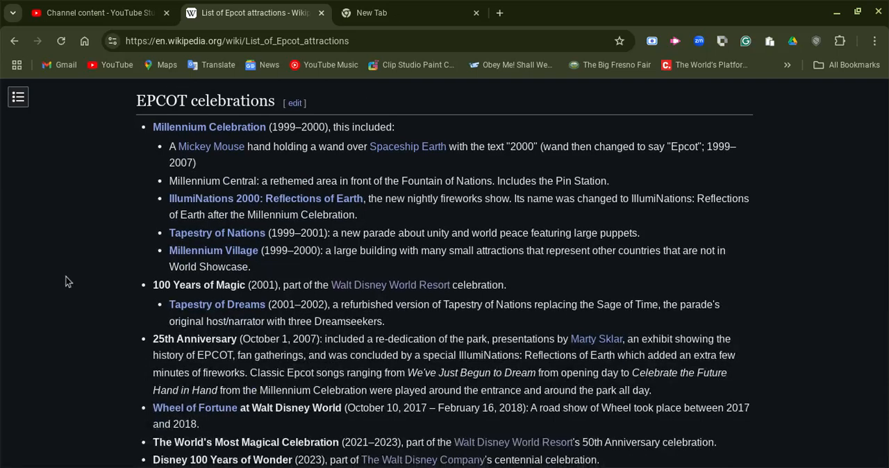
{"action": "scroll", "scroll_direction": "down", "scroll_amount": 3}
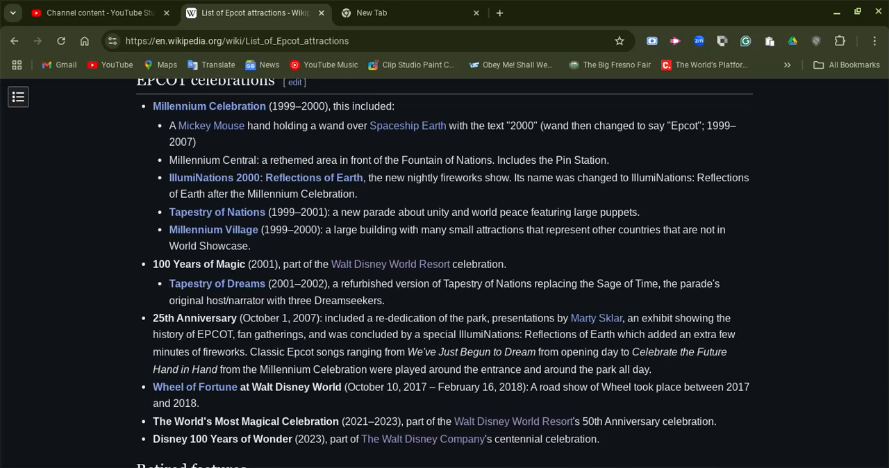
{"action": "mouse_move", "coordinate": [79, 275]}
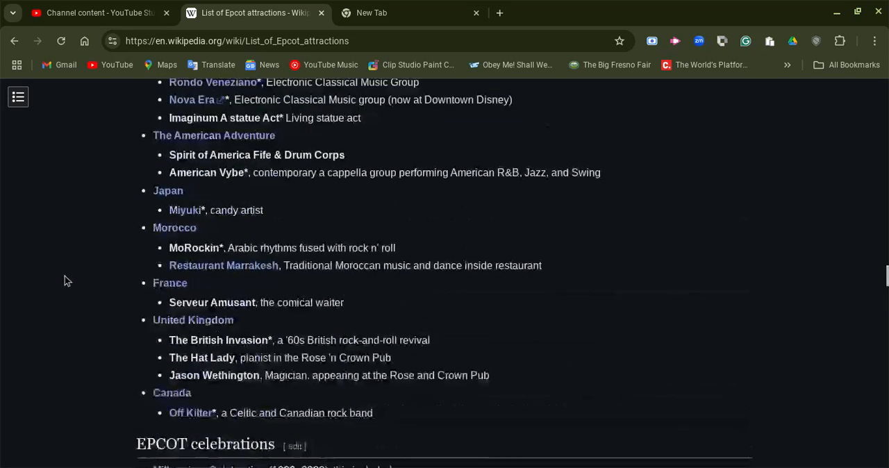
- Return to the article's top, showing the title, introduction and World Celebration
{"action": "scroll", "scroll_direction": "down", "scroll_amount": 3}
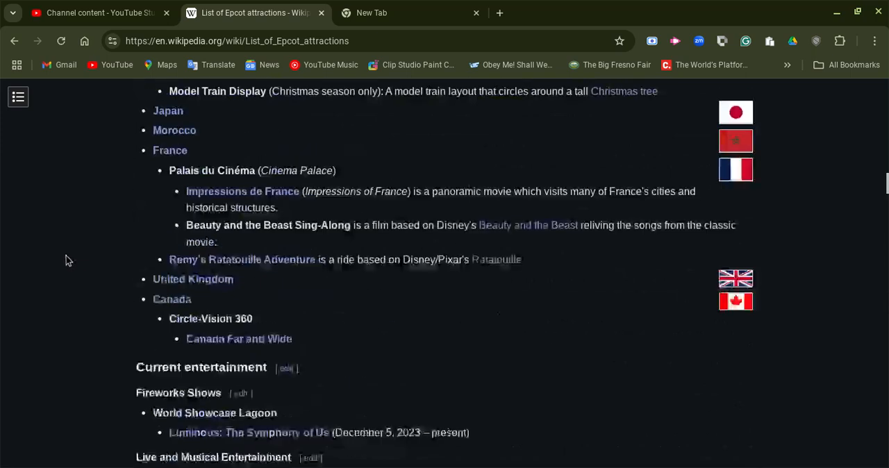
{"action": "scroll", "scroll_direction": "up", "scroll_amount": 3}
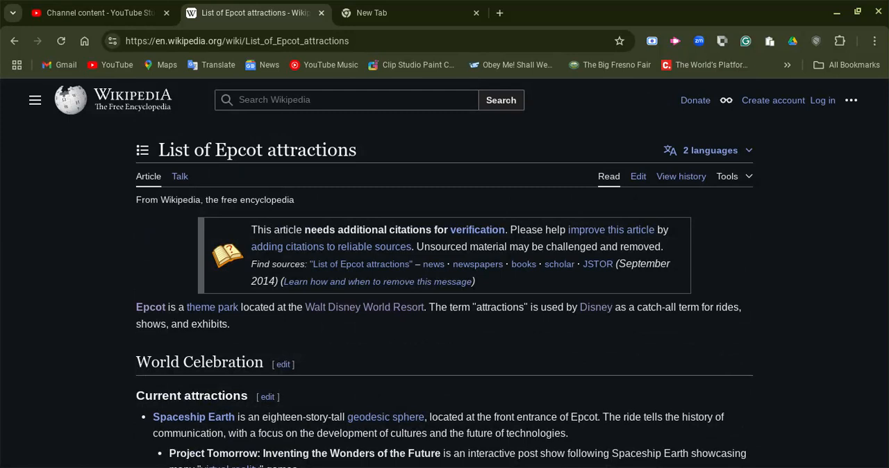
{"action": "scroll", "scroll_direction": "down", "scroll_amount": 3}
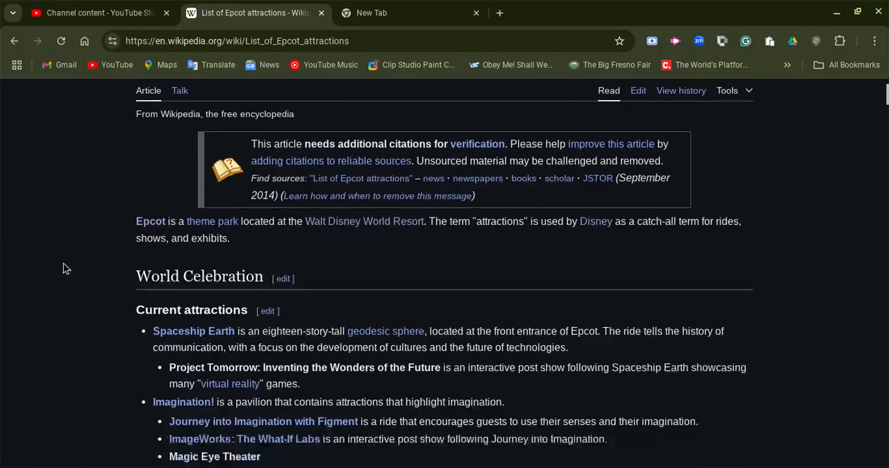
{"action": "scroll", "scroll_direction": "down", "scroll_amount": 3}
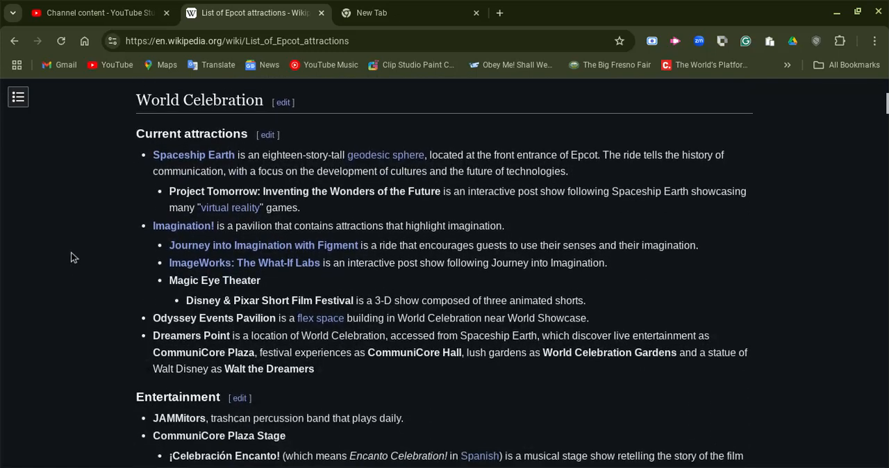
{"action": "scroll", "scroll_direction": "down", "scroll_amount": 3}
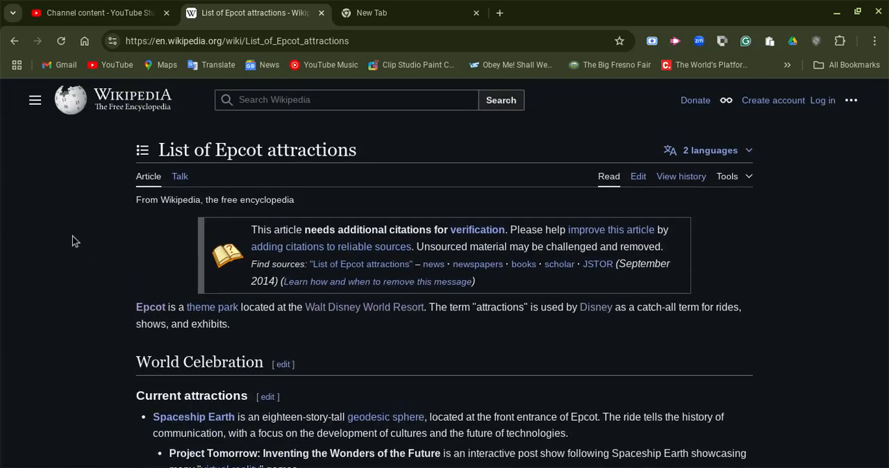
{"action": "scroll", "scroll_direction": "down", "scroll_amount": 3}
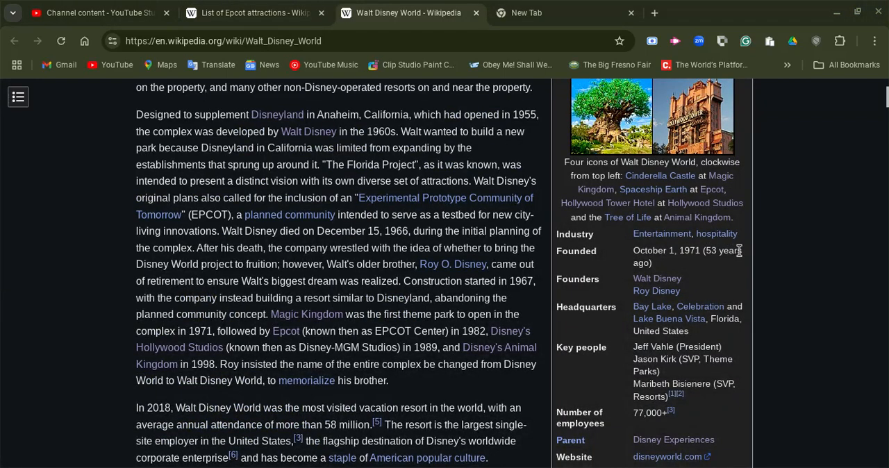
{"action": "mouse_move", "coordinate": [826, 261]}
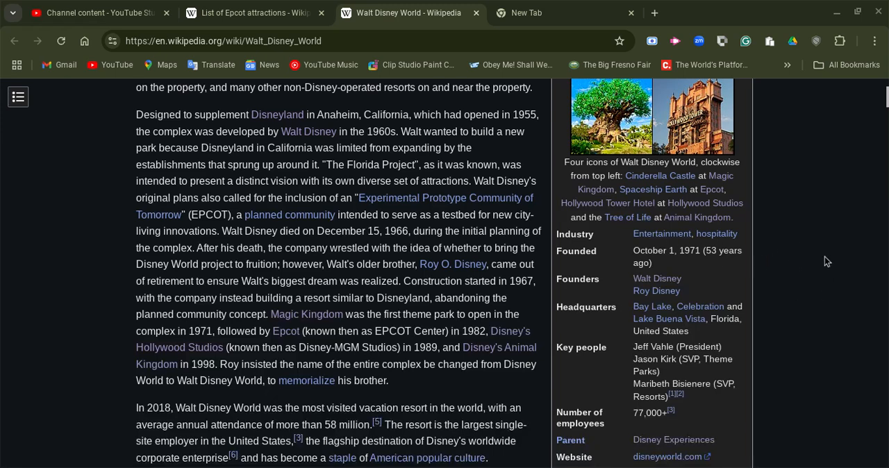
{"action": "mouse_move", "coordinate": [824, 256]}
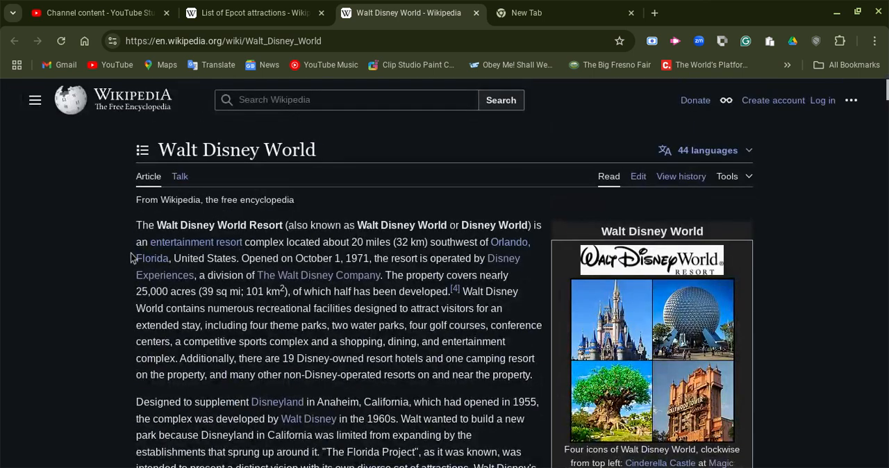
{"action": "mouse_move", "coordinate": [50, 265]}
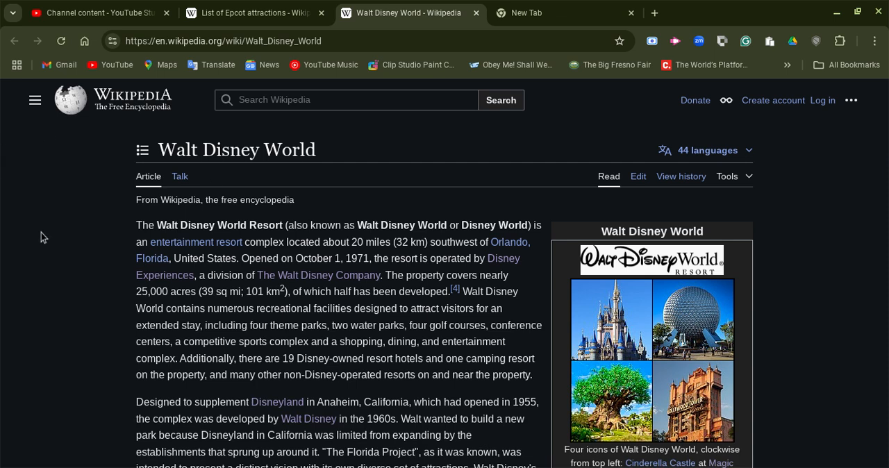
{"action": "mouse_move", "coordinate": [295, 9]}
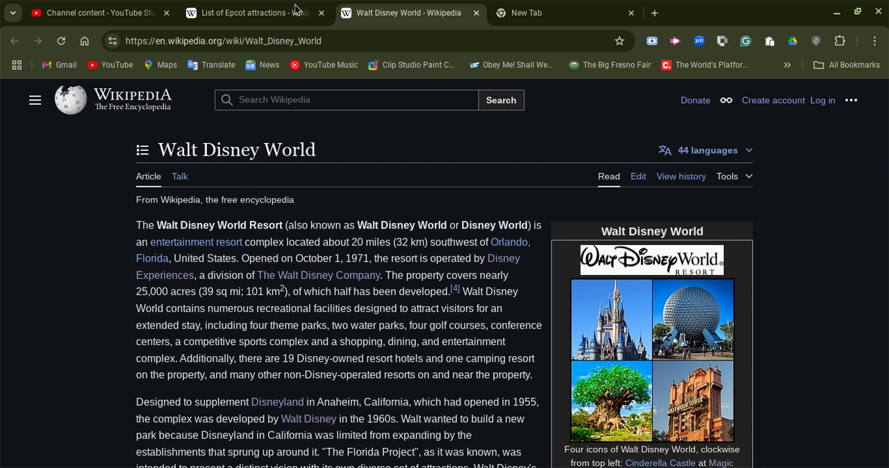
{"action": "mouse_move", "coordinate": [521, 324]}
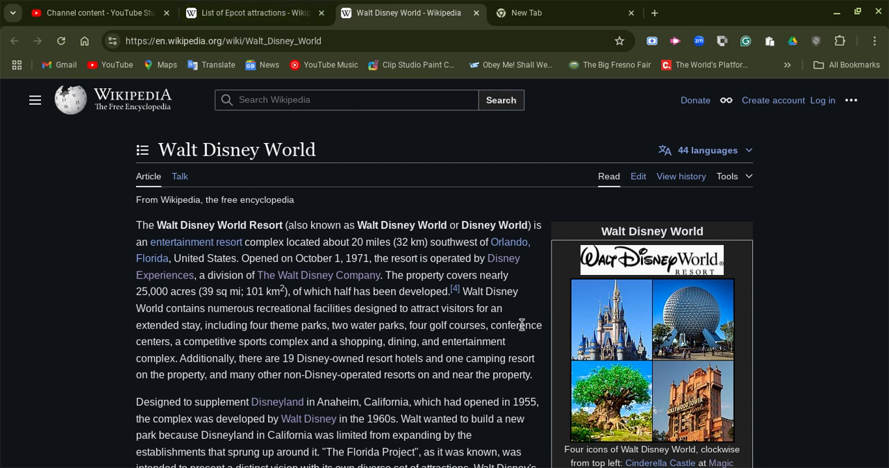
{"action": "scroll", "scroll_direction": "down", "scroll_amount": 3}
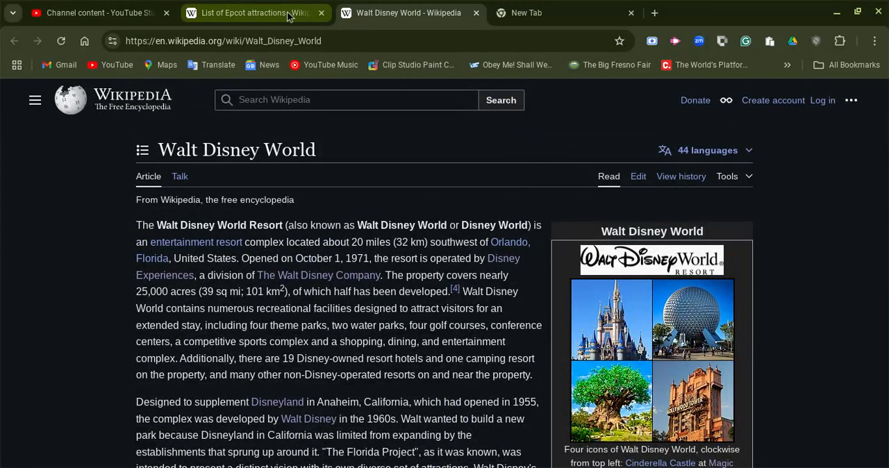
{"action": "scroll", "scroll_direction": "down", "scroll_amount": 3}
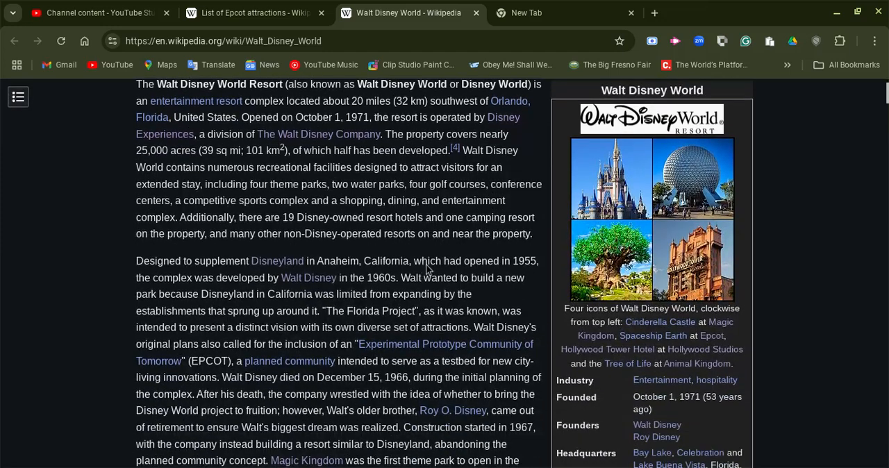
{"action": "scroll", "scroll_direction": "down", "scroll_amount": 3}
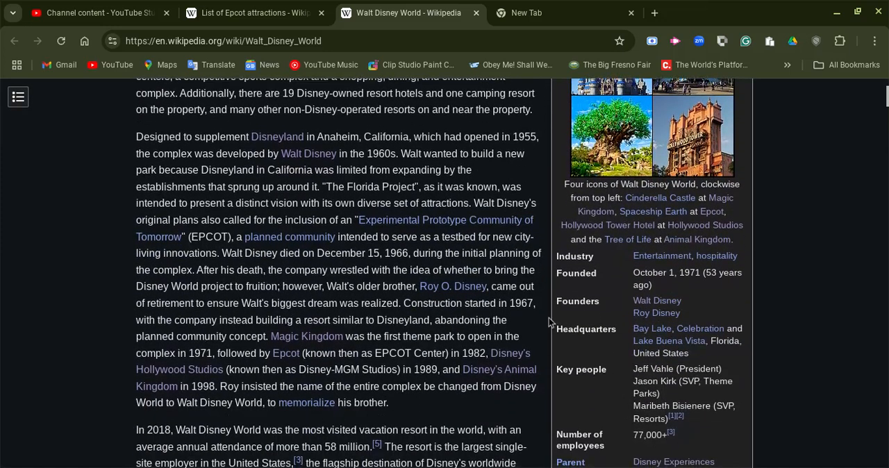
{"action": "scroll", "scroll_direction": "down", "scroll_amount": 3}
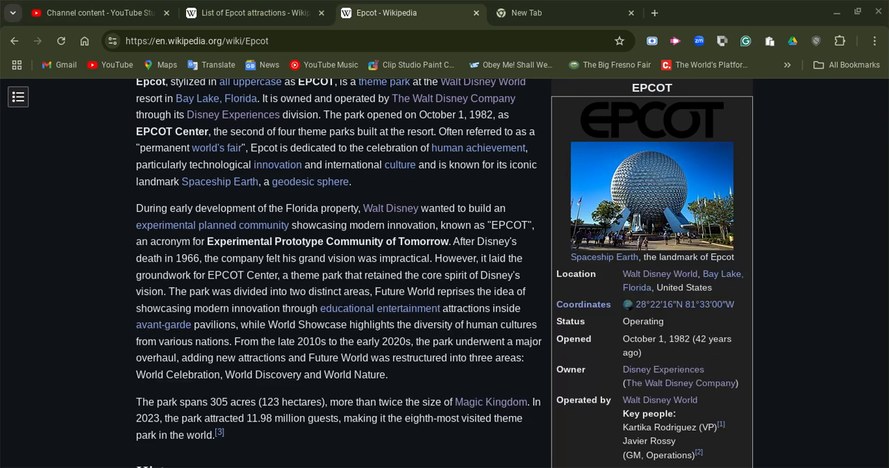
{"action": "mouse_move", "coordinate": [779, 306]}
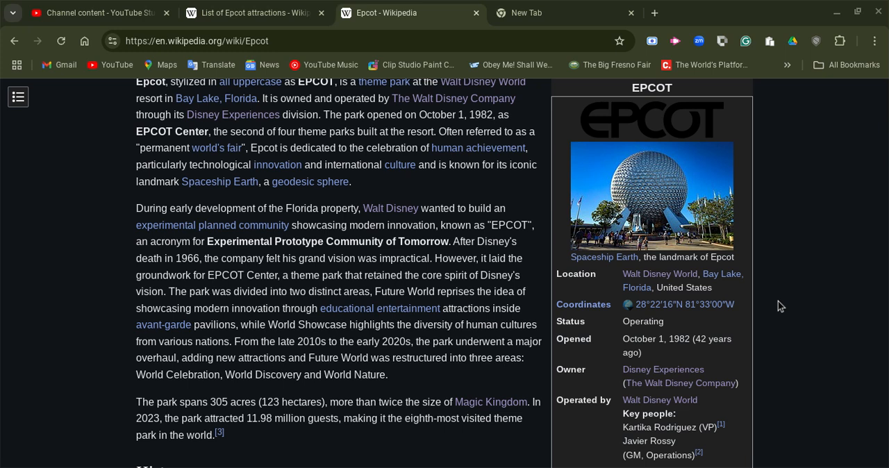
{"action": "mouse_move", "coordinate": [607, 341]}
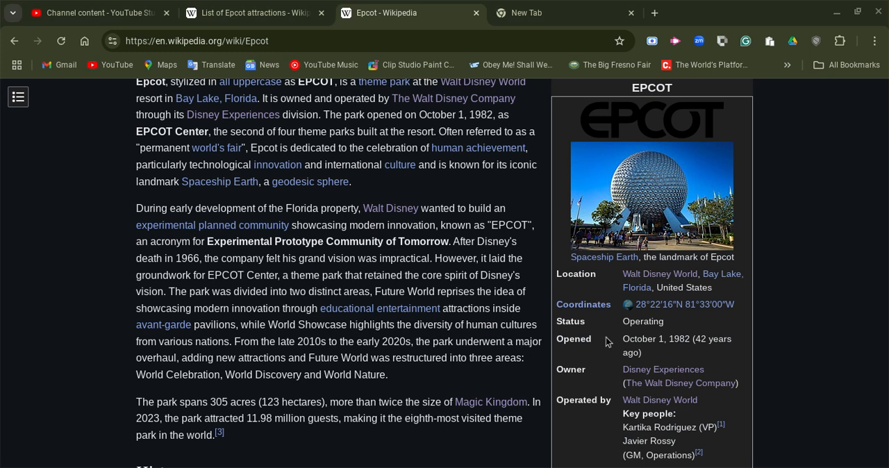
{"action": "mouse_move", "coordinate": [806, 258]}
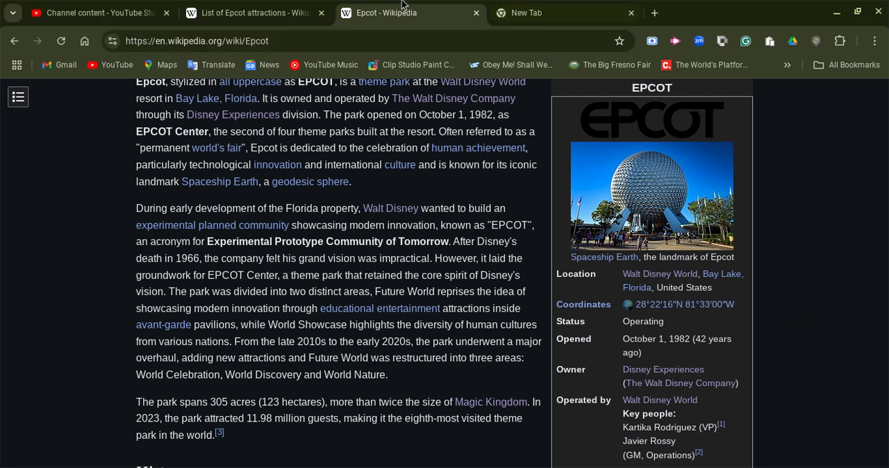
- Switch to the List of Epcot attractions tab and skim briefly into World Celebration attractions
{"action": "left_click", "coordinate": [253, 12]}
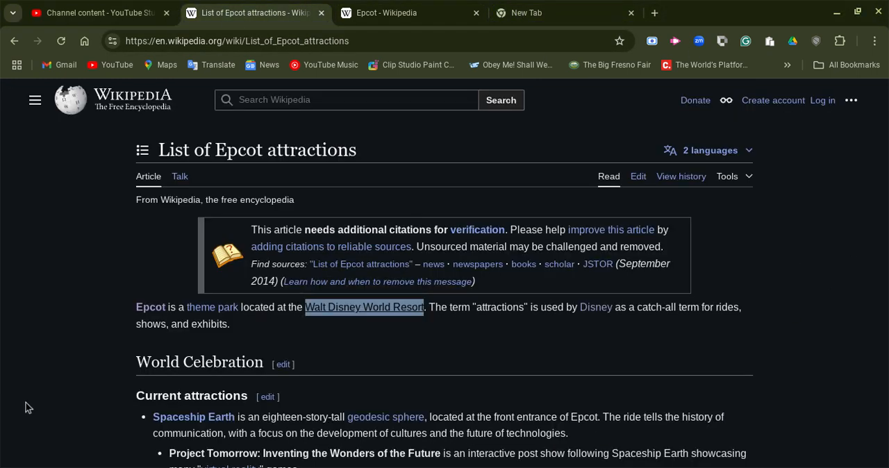
{"action": "scroll", "scroll_direction": "down", "scroll_amount": 3}
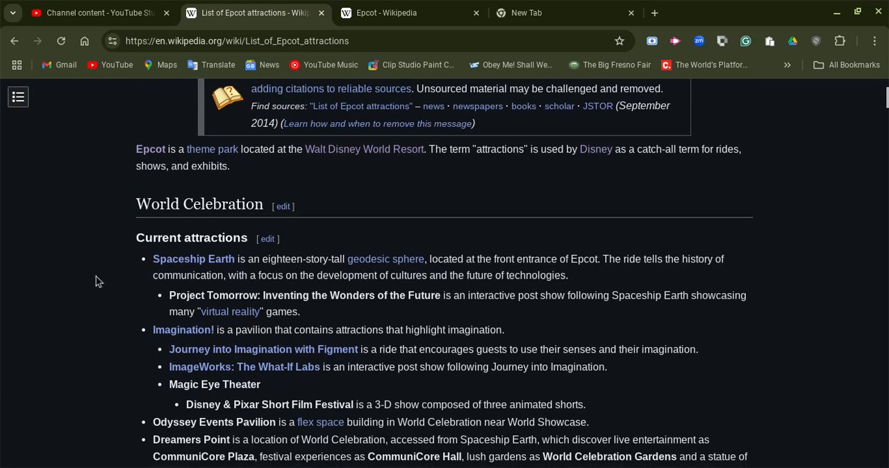
{"action": "scroll", "scroll_direction": "down", "scroll_amount": 3}
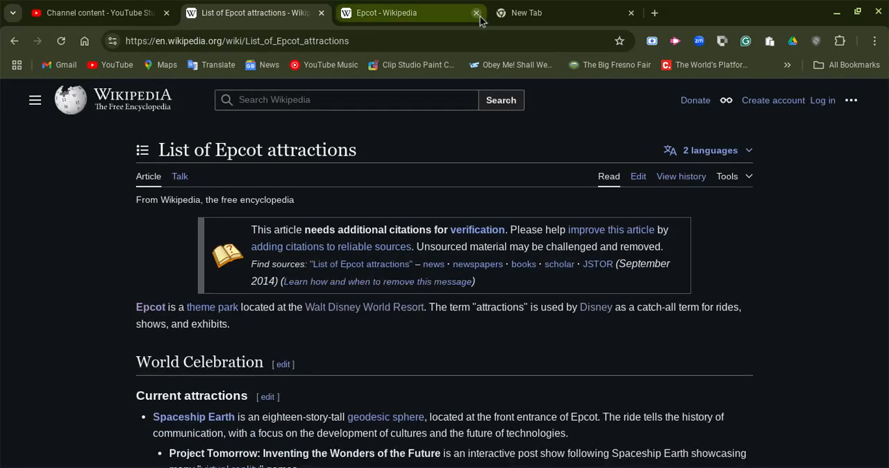
- Close the 'Epcot - Wikipedia' tab
{"action": "left_click", "coordinate": [476, 13]}
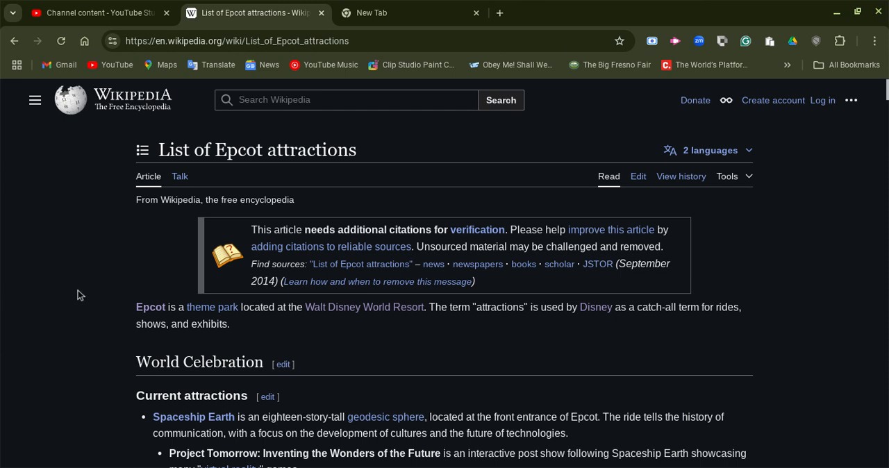
{"action": "mouse_move", "coordinate": [76, 290]}
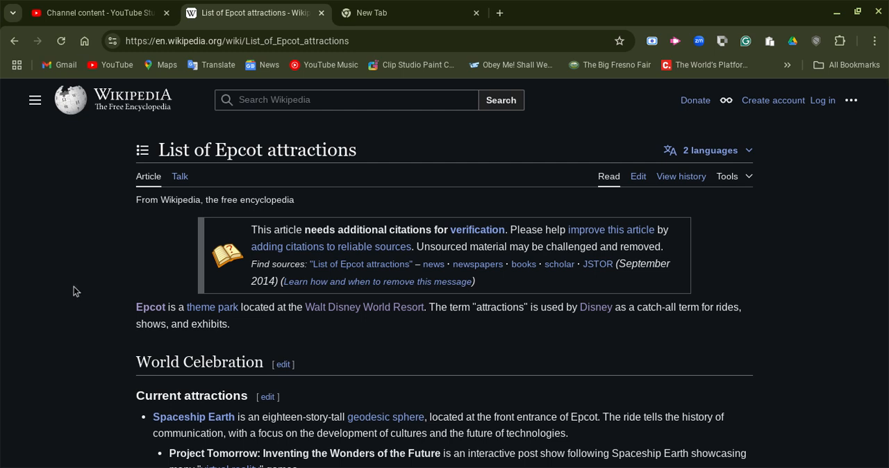
{"action": "mouse_move", "coordinate": [804, 229]}
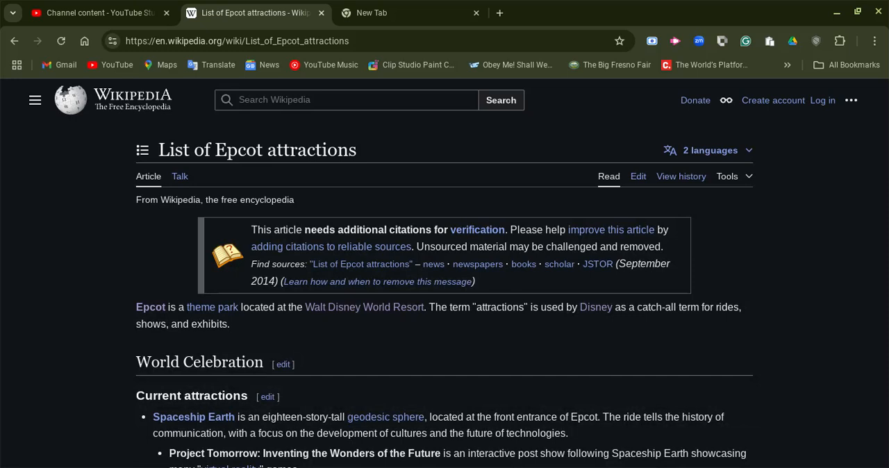
{"action": "mouse_move", "coordinate": [805, 315]}
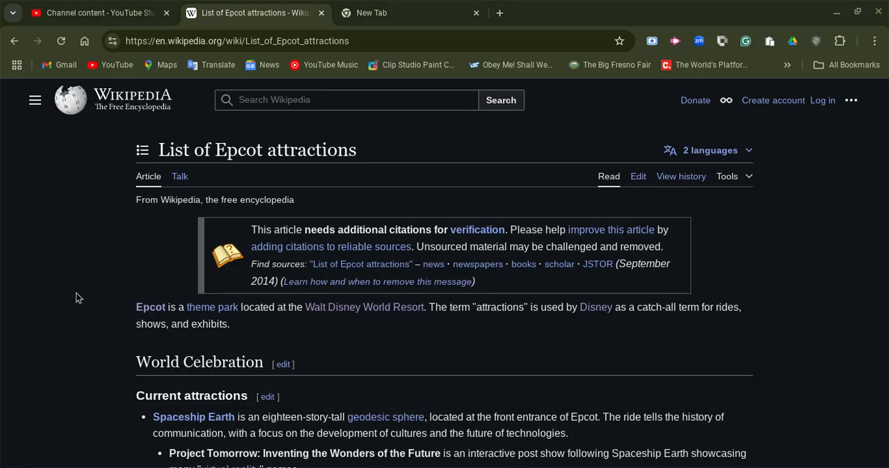
{"action": "mouse_move", "coordinate": [84, 301]}
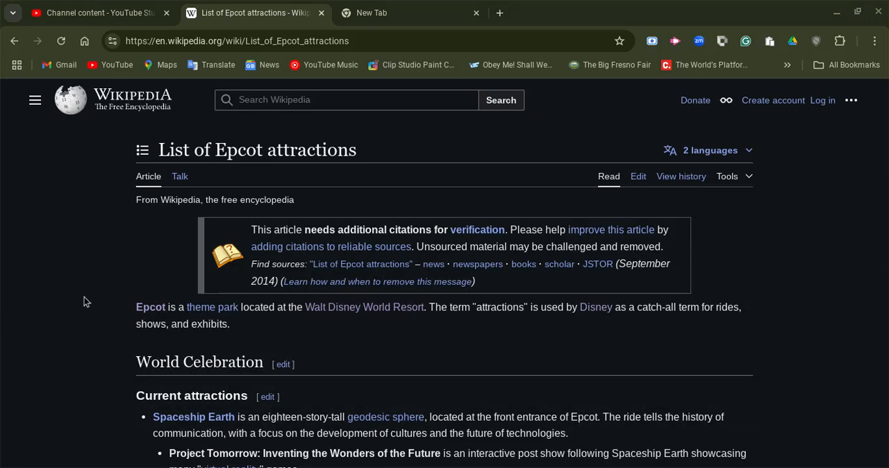
{"action": "mouse_move", "coordinate": [144, 413]}
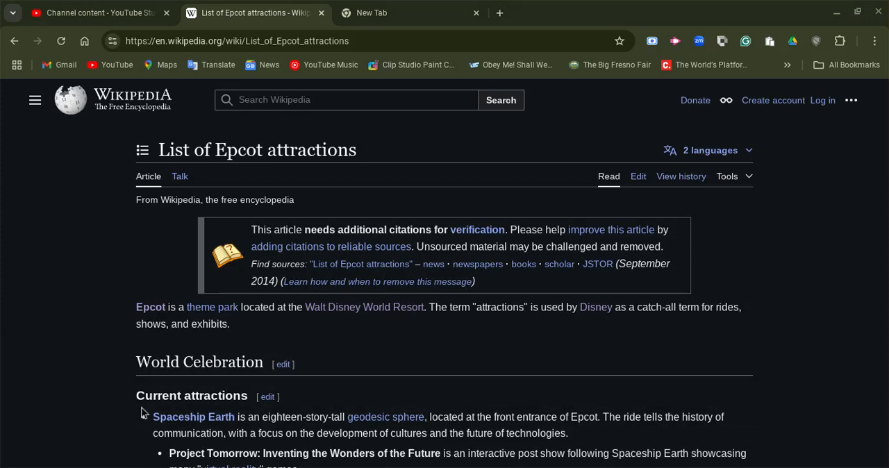
{"action": "mouse_move", "coordinate": [248, 436]}
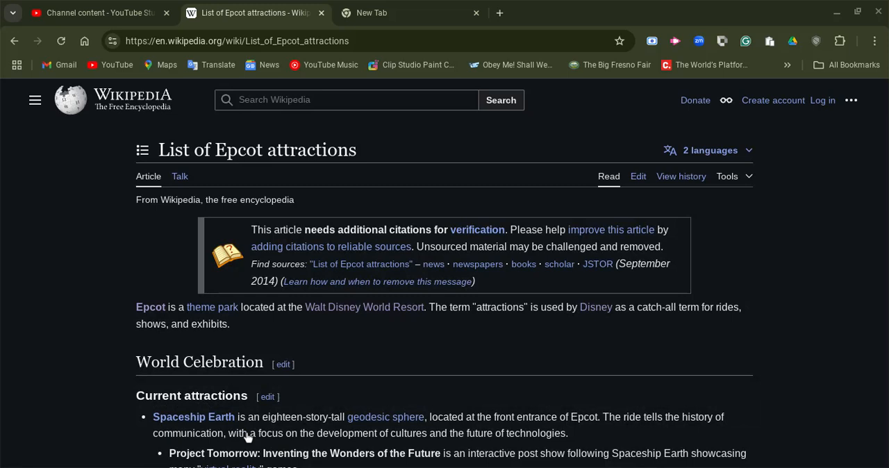
{"action": "mouse_move", "coordinate": [248, 437]}
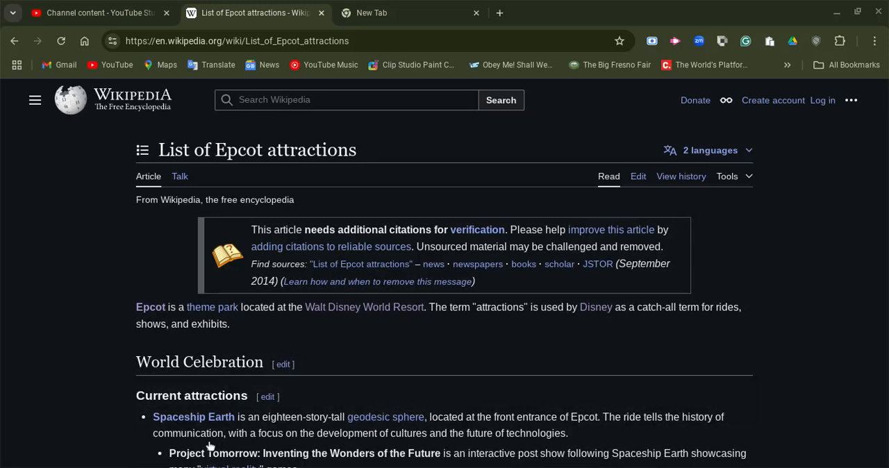
{"action": "mouse_move", "coordinate": [211, 445]}
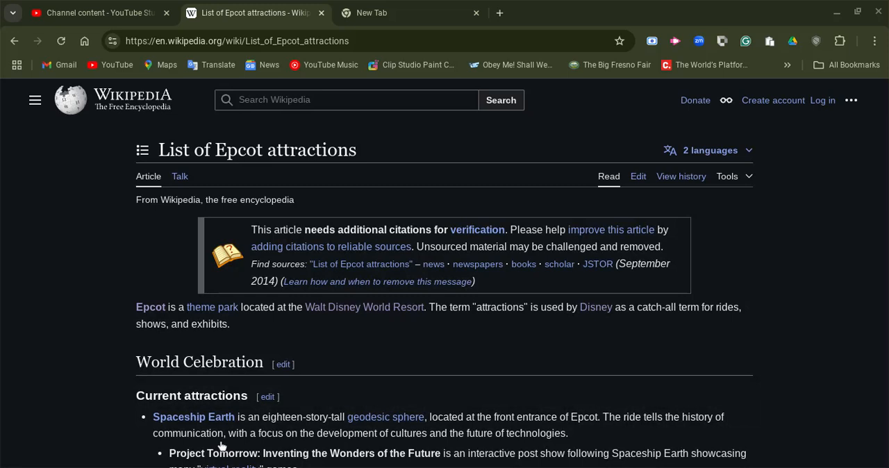
{"action": "mouse_move", "coordinate": [220, 446]}
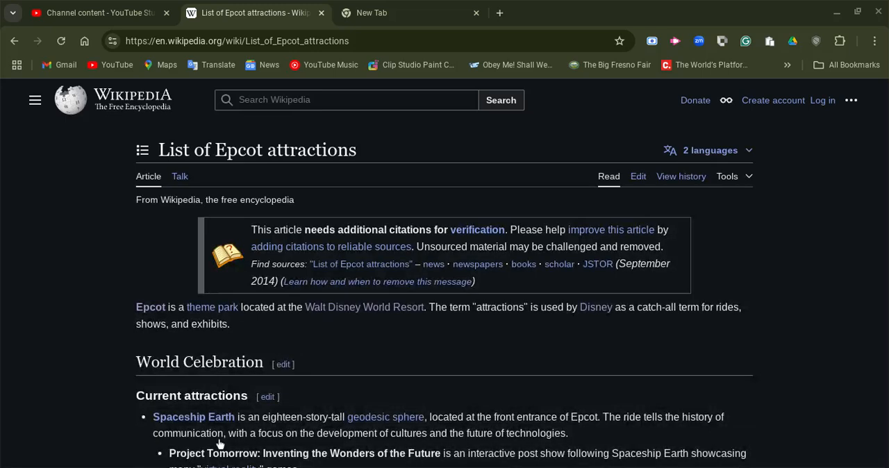
{"action": "mouse_move", "coordinate": [219, 443]}
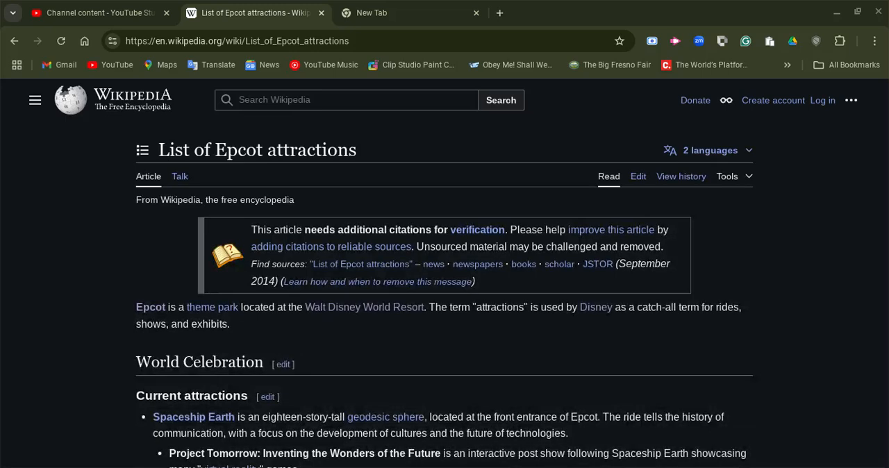